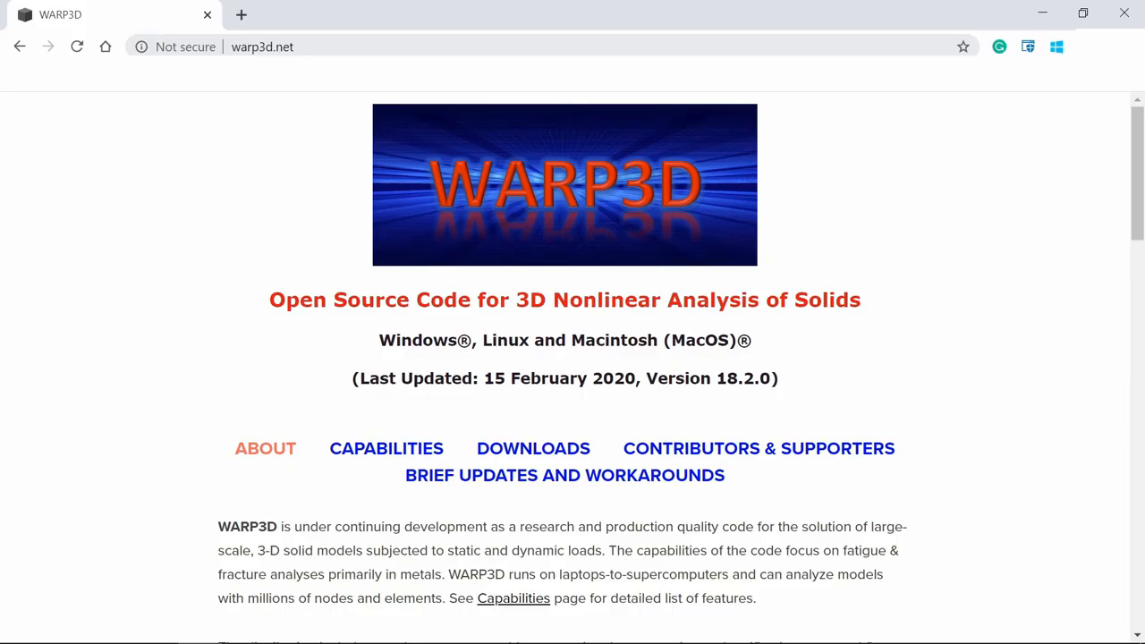
# Step: Open the Capabilities page from the warp3d.net home page
pyautogui.click(262, 47)
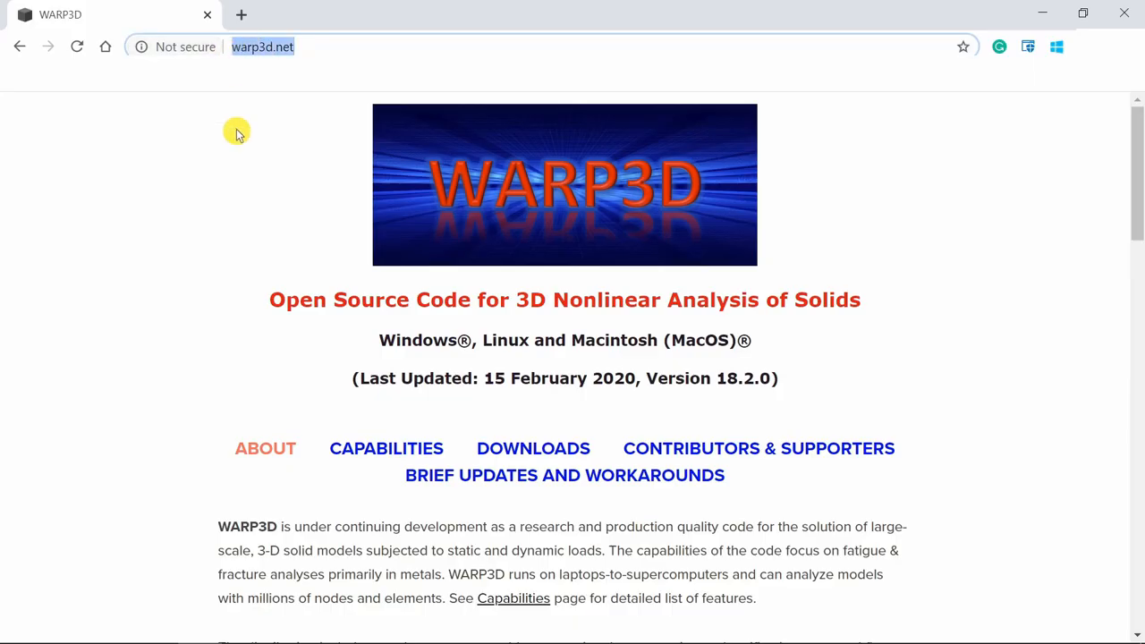
pyautogui.moveTo(393, 358)
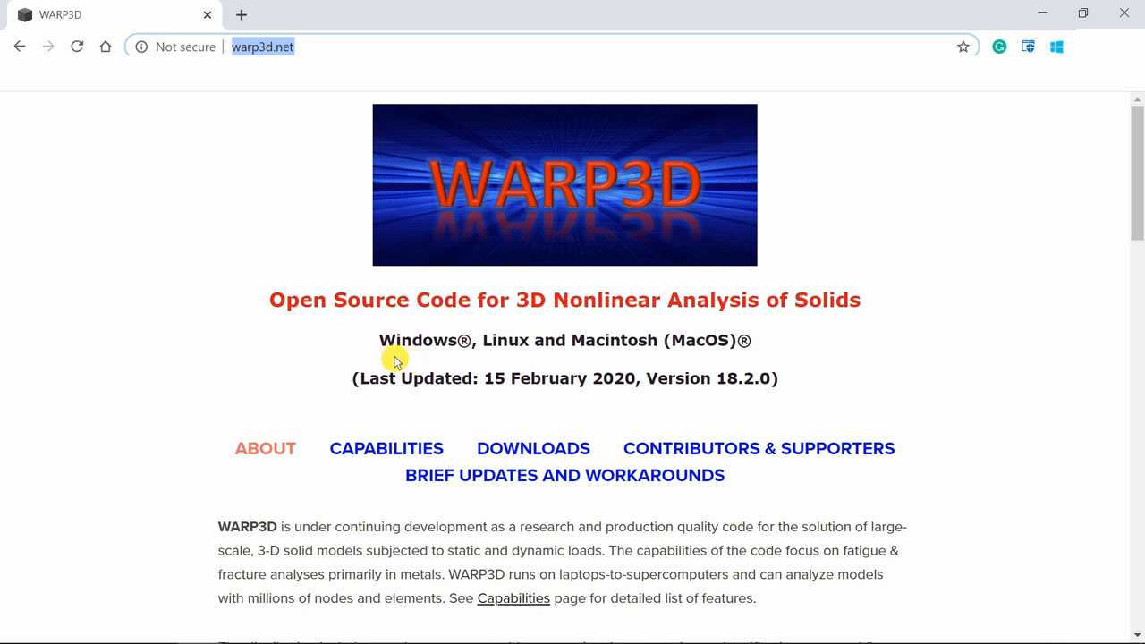
pyautogui.moveTo(676, 362)
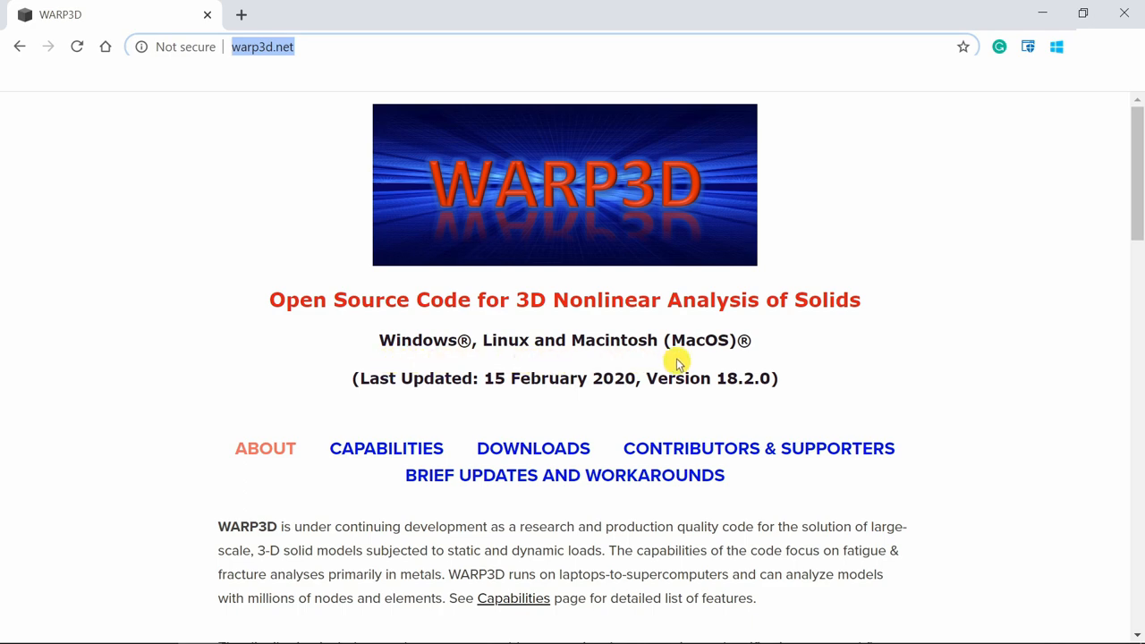
pyautogui.scroll(-3)
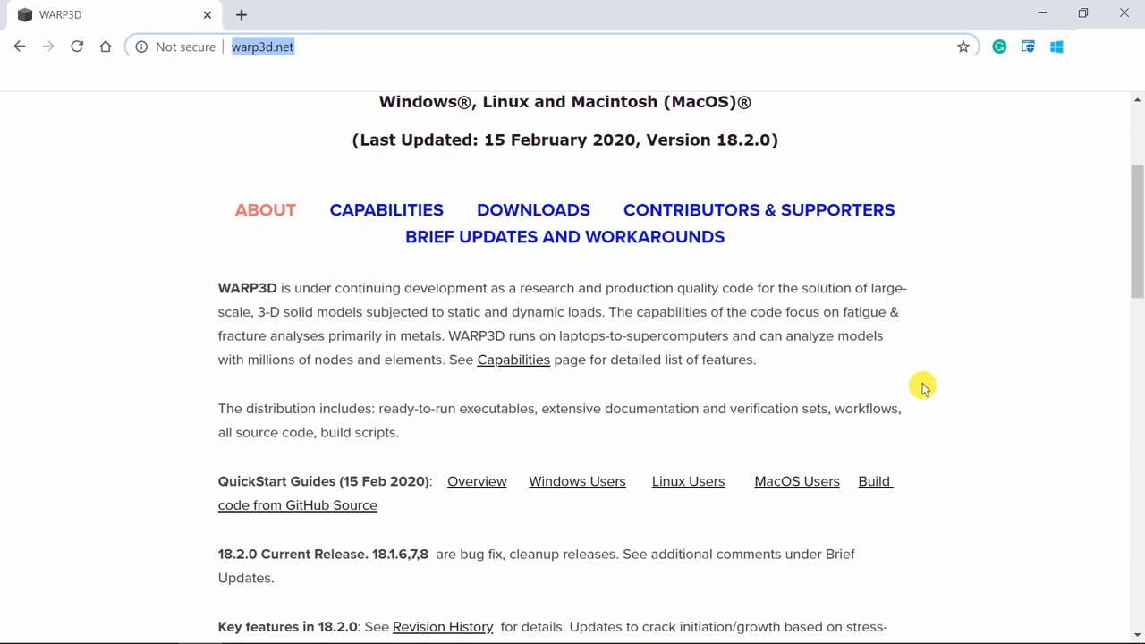
pyautogui.moveTo(386, 215)
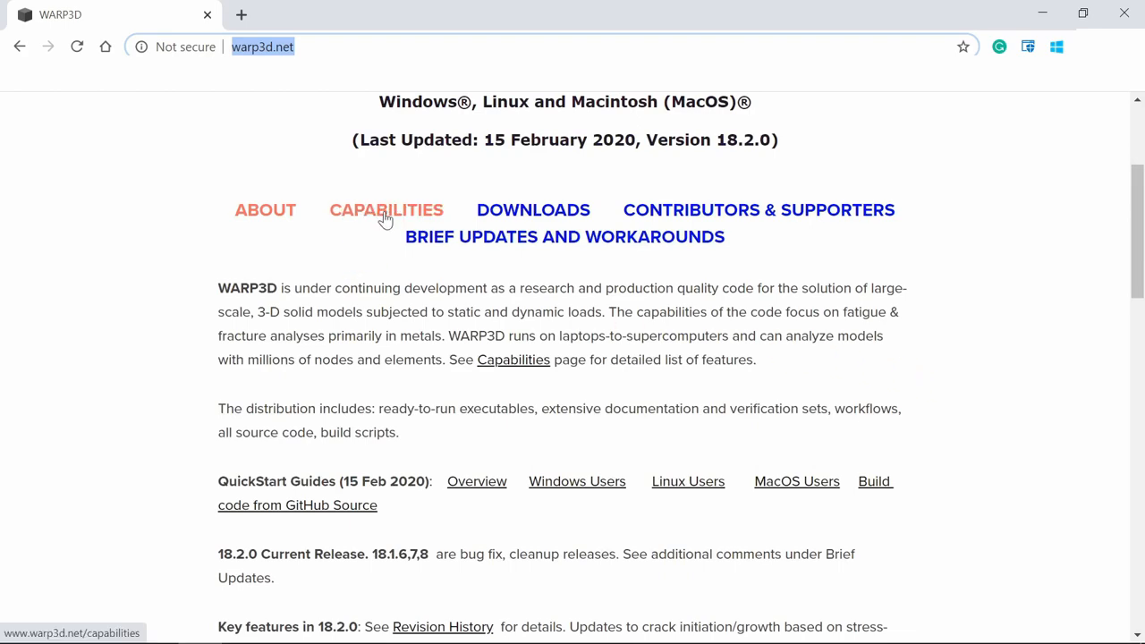
pyautogui.click(386, 210)
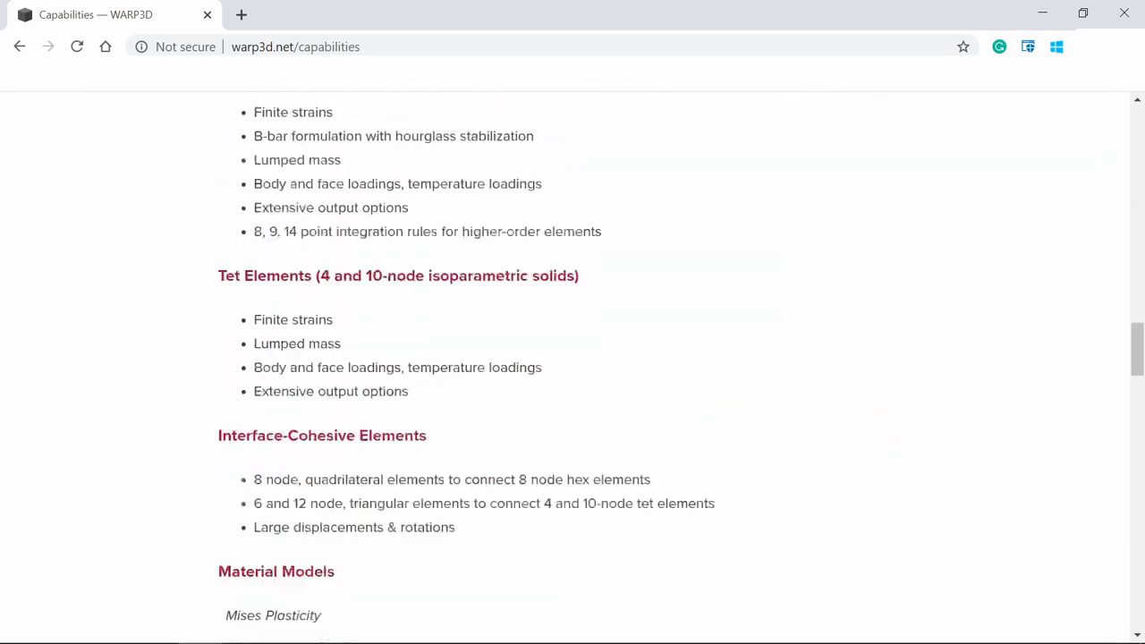
pyautogui.scroll(3)
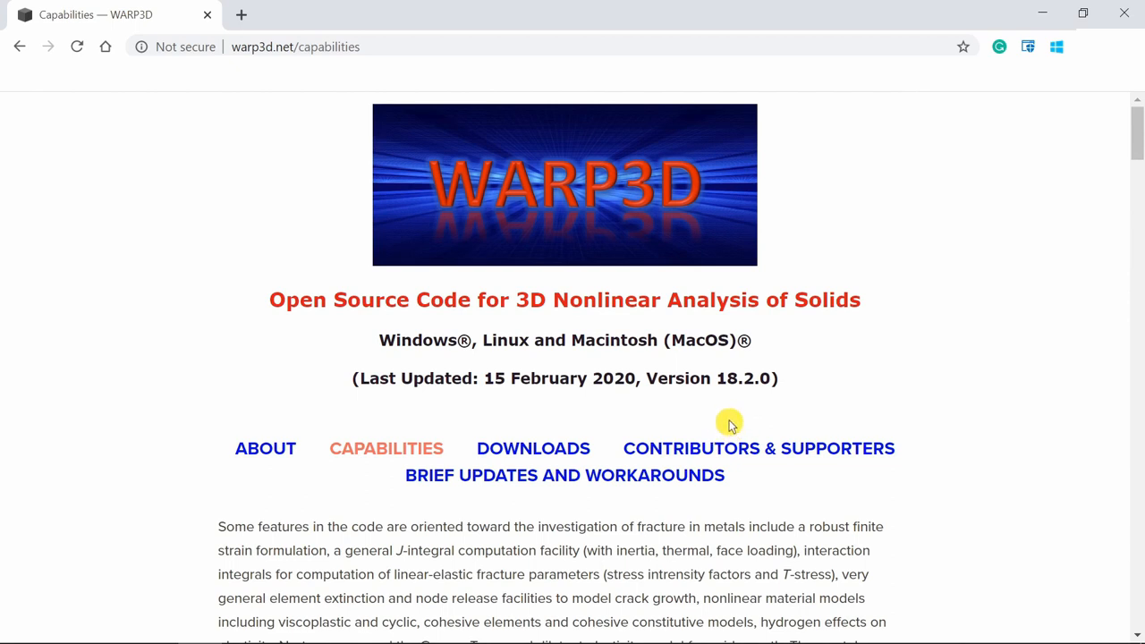
pyautogui.moveTo(911, 372)
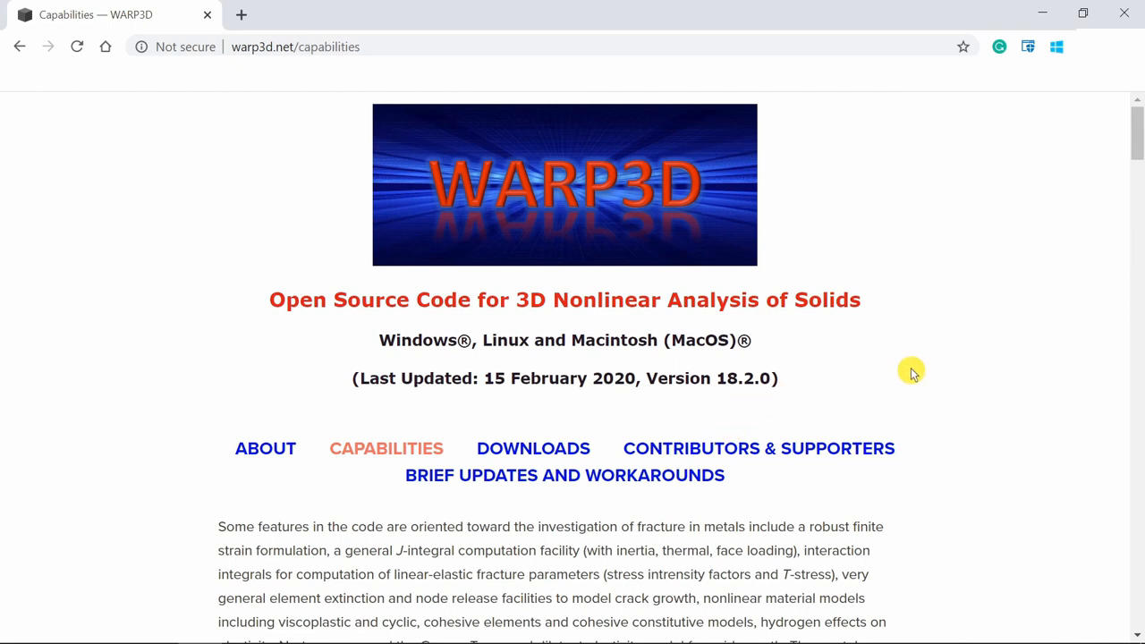
pyautogui.moveTo(906, 371)
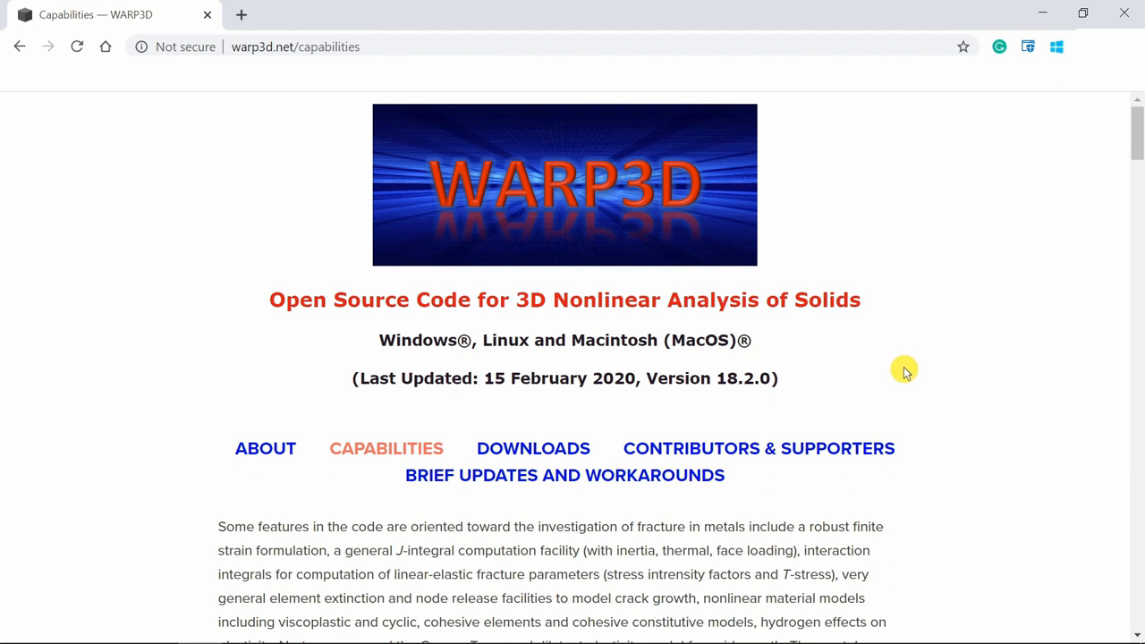
pyautogui.moveTo(546, 441)
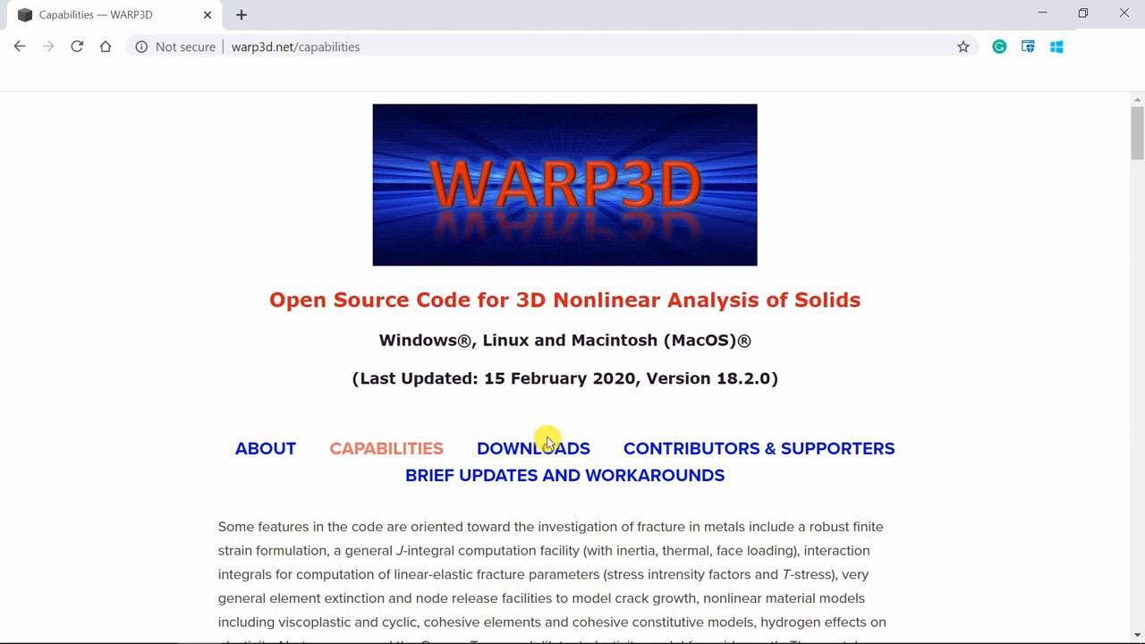
# Step: Download the WARP3D 18.2.0 .zip distribution through Dropbox's Direct download
pyautogui.click(534, 448)
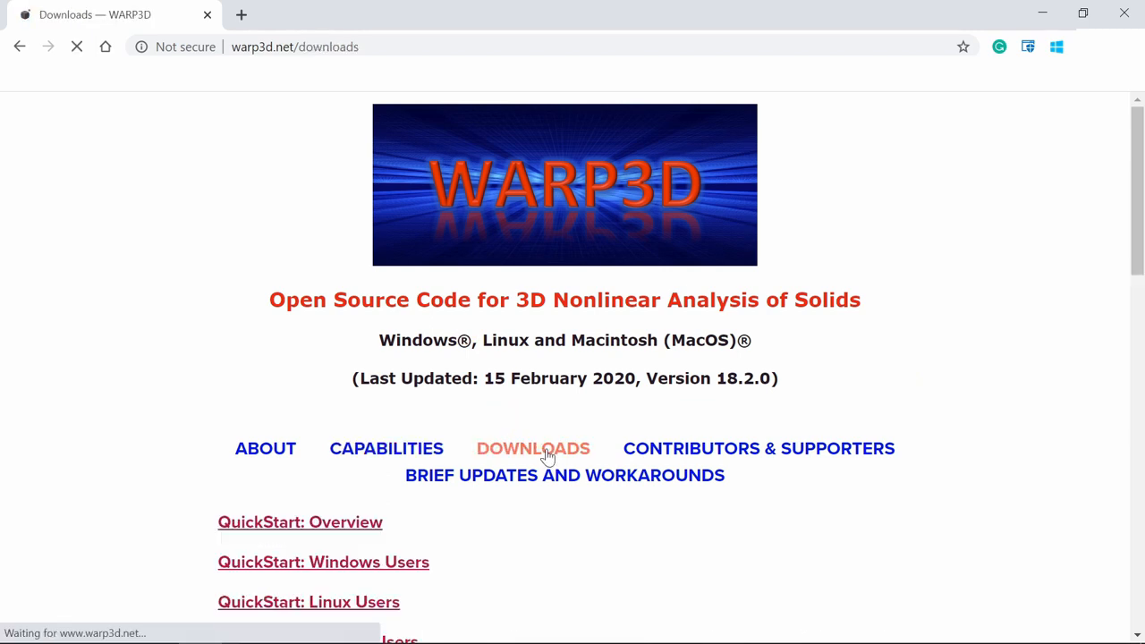
pyautogui.scroll(-3)
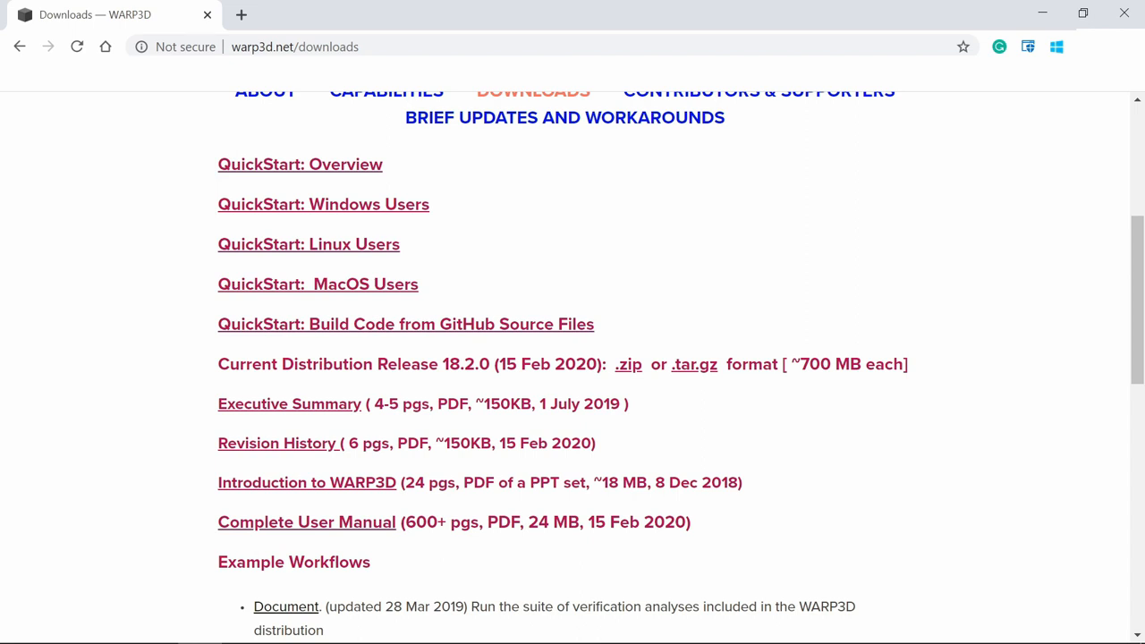
pyautogui.moveTo(628, 364)
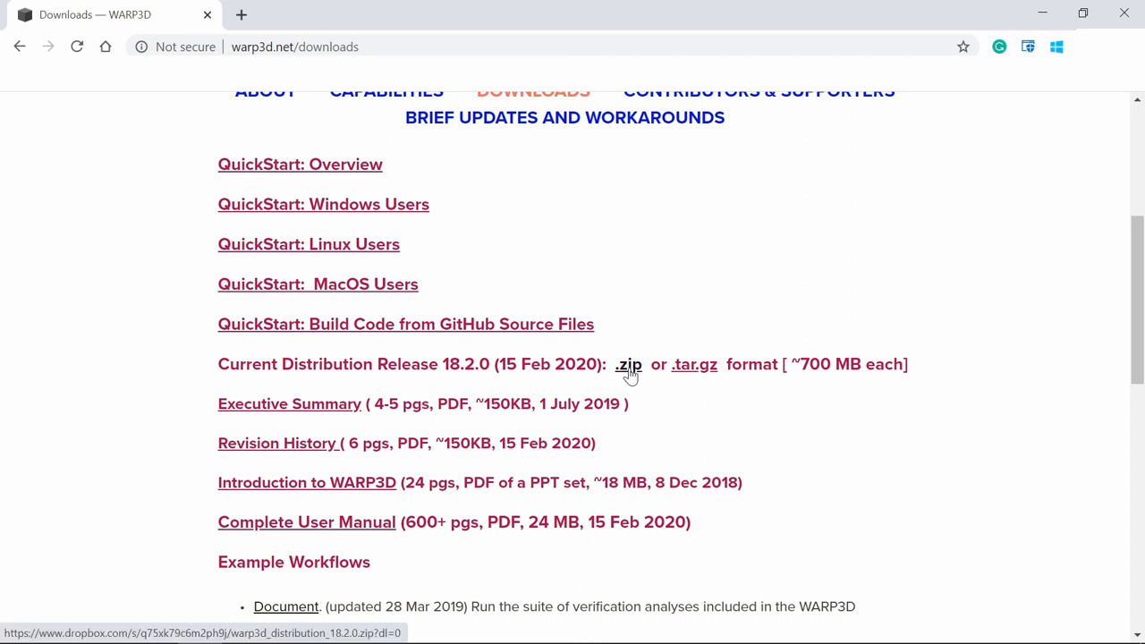
pyautogui.click(627, 365)
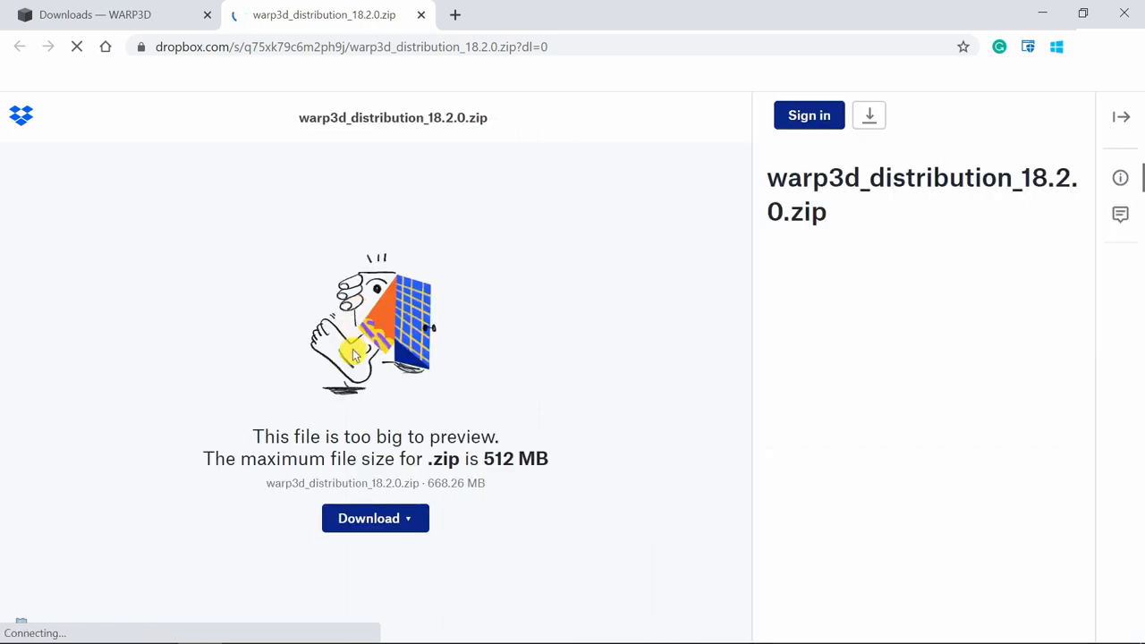
pyautogui.click(375, 518)
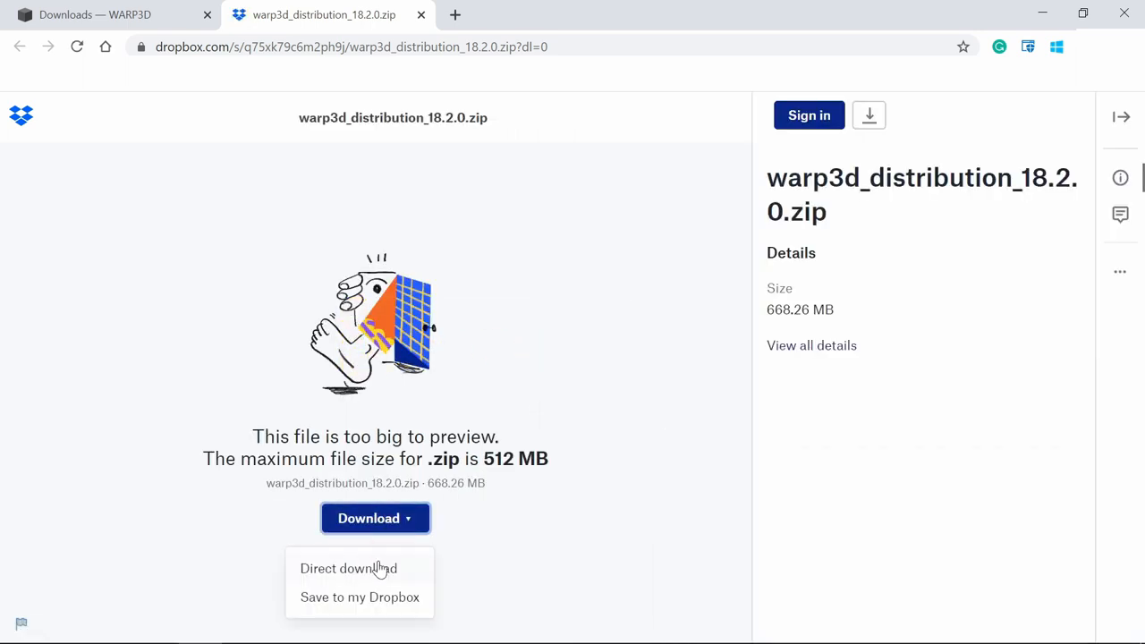
pyautogui.click(348, 568)
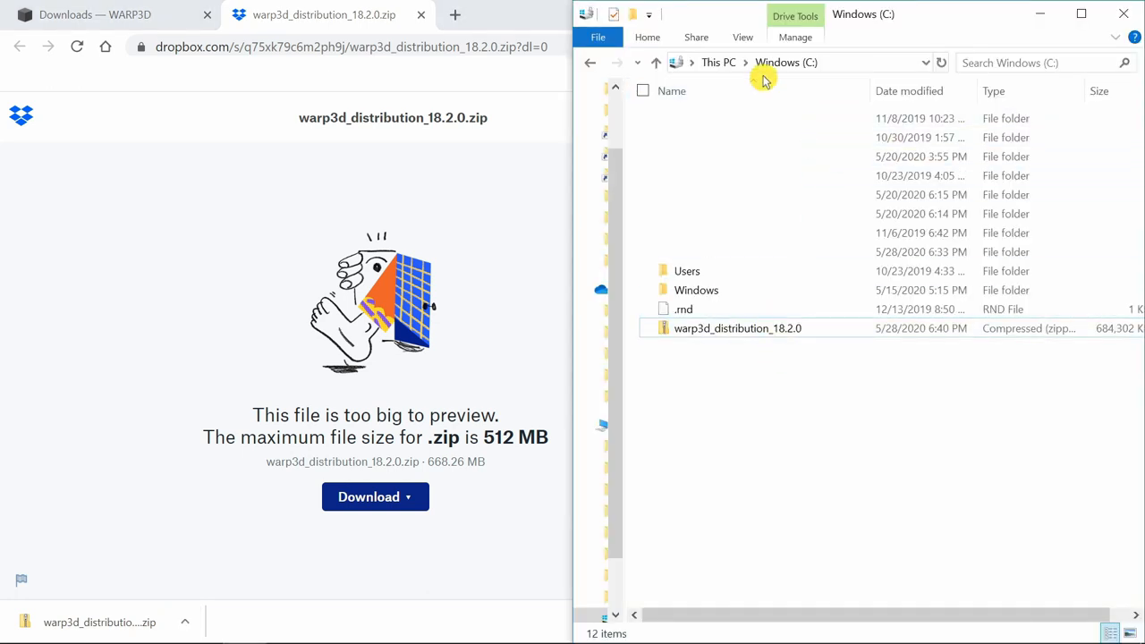
# Step: Extract warp3d_distribution_18.2.0.zip into the C: drive using Extract All
pyautogui.click(737, 328)
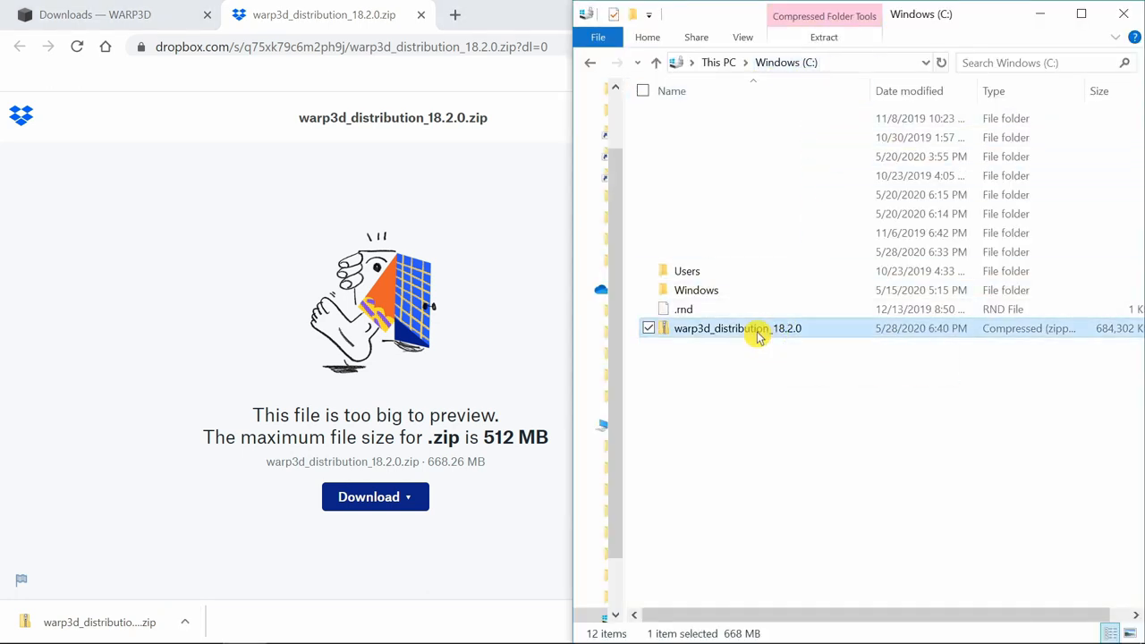
pyautogui.rightClick(736, 328)
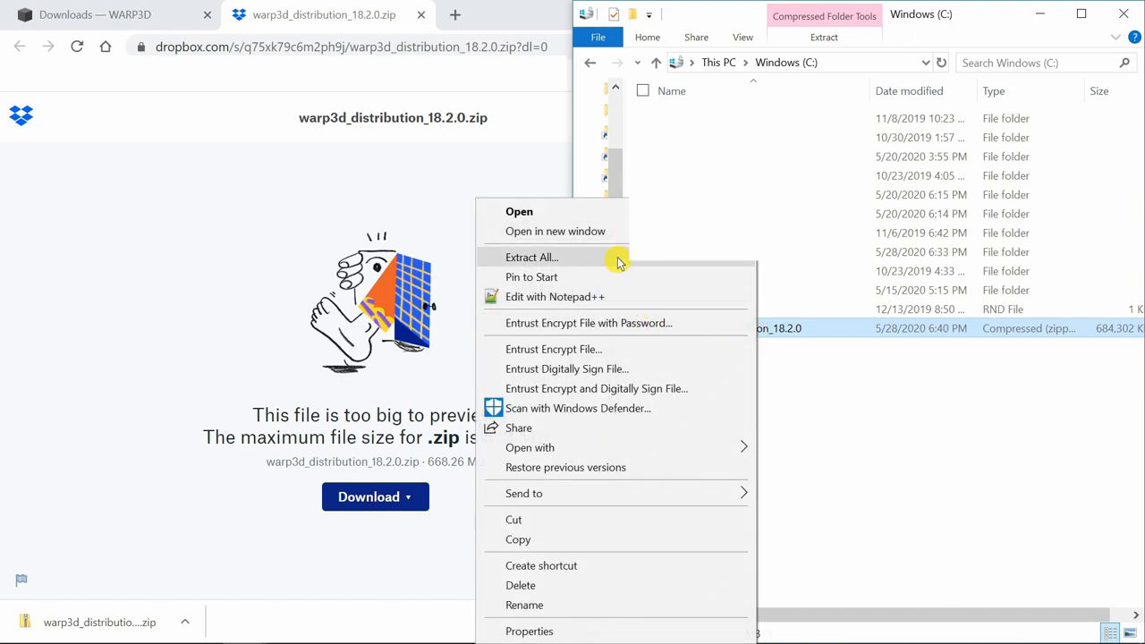
pyautogui.click(531, 257)
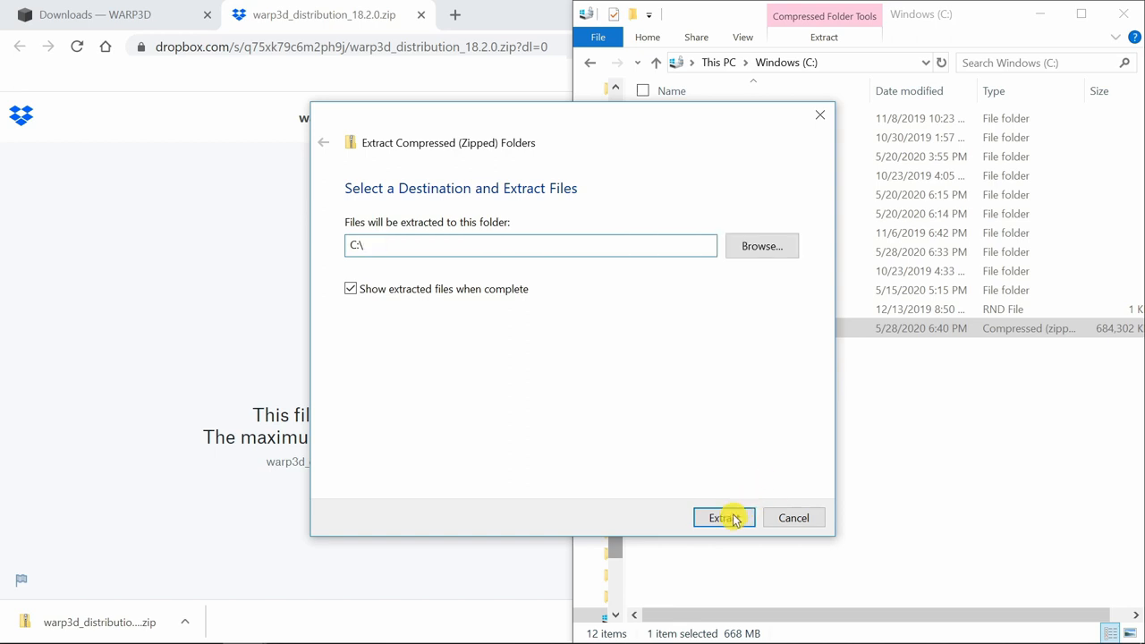
pyautogui.click(723, 517)
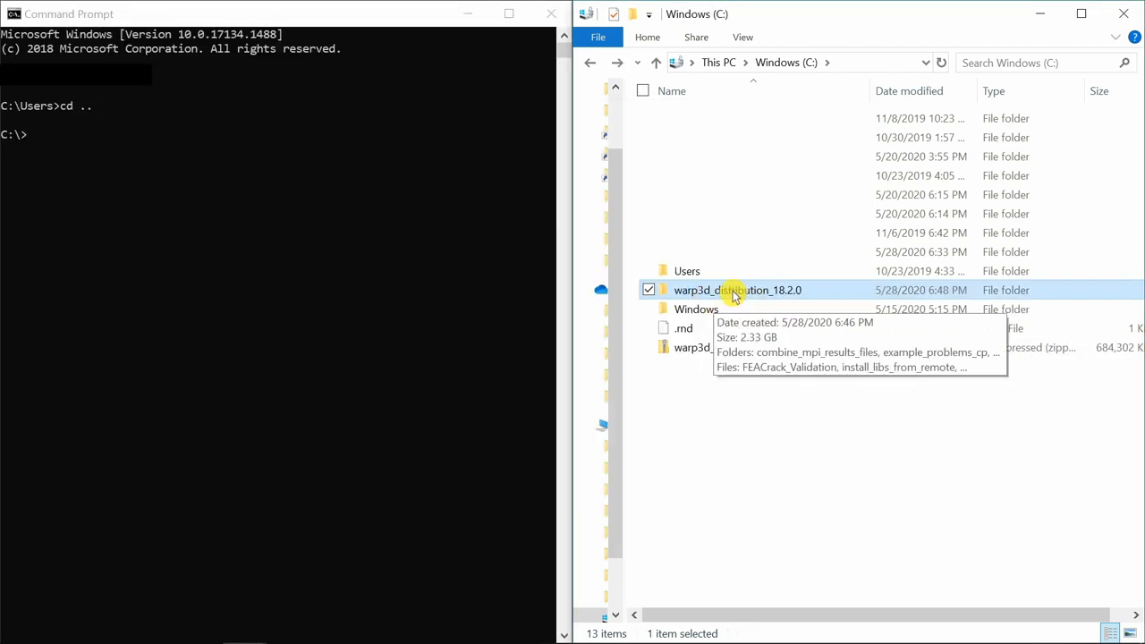
pyautogui.doubleClick(737, 290)
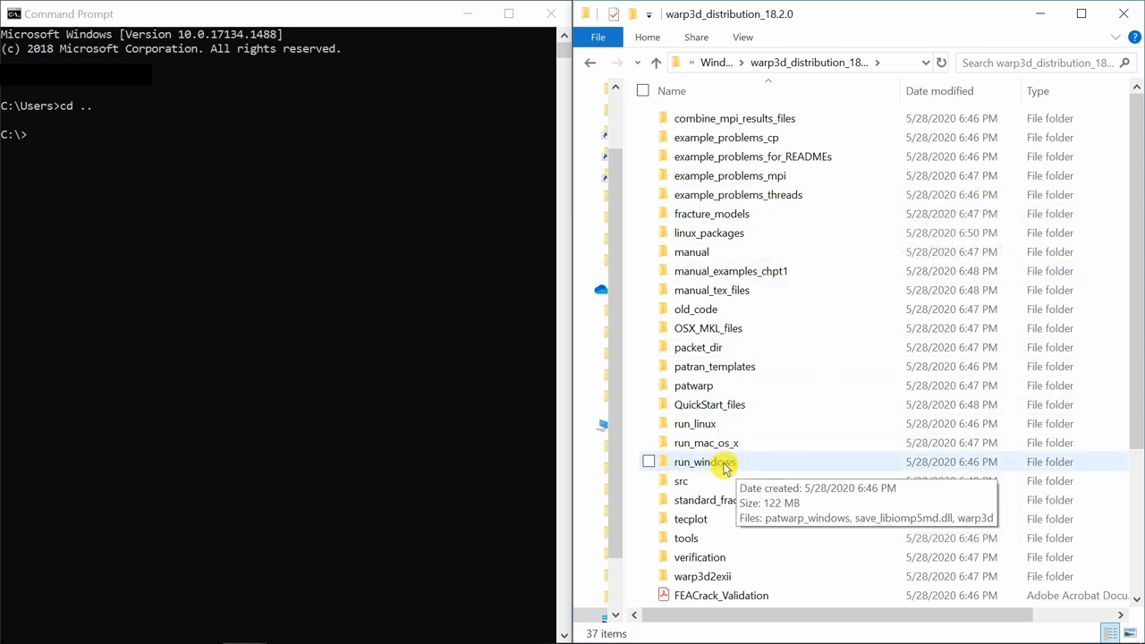
pyautogui.doubleClick(704, 462)
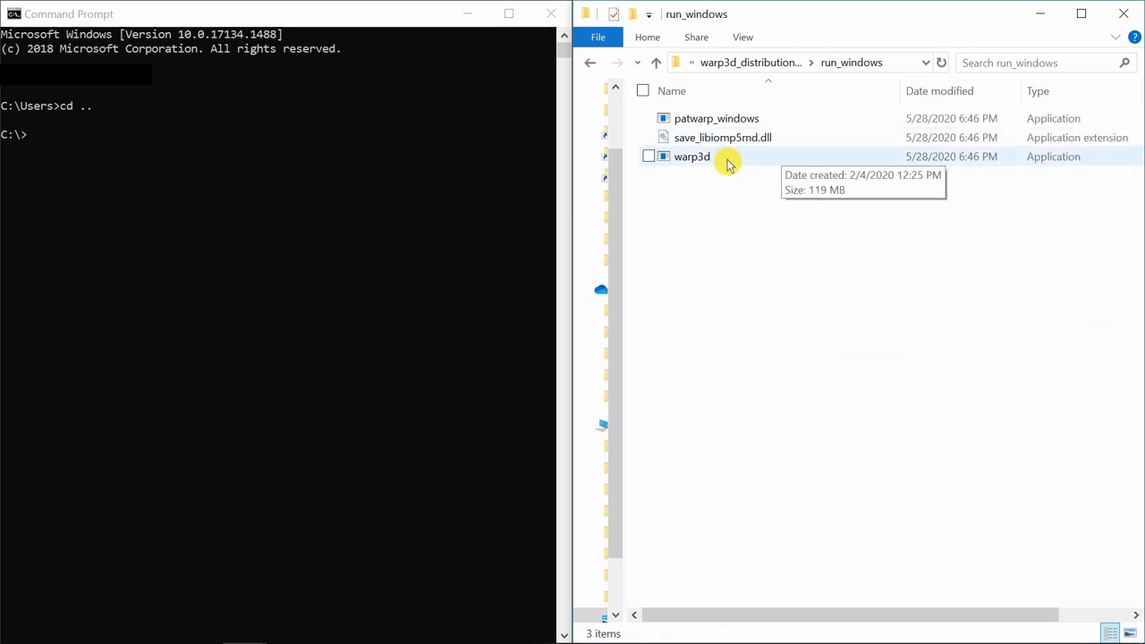
pyautogui.click(692, 157)
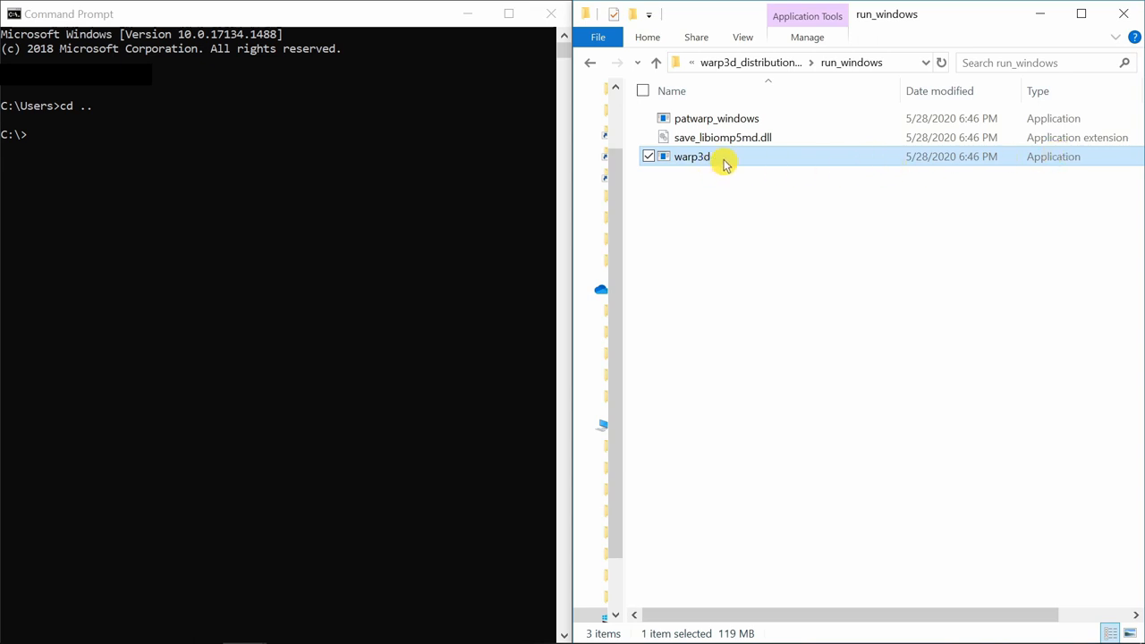
pyautogui.moveTo(732, 164)
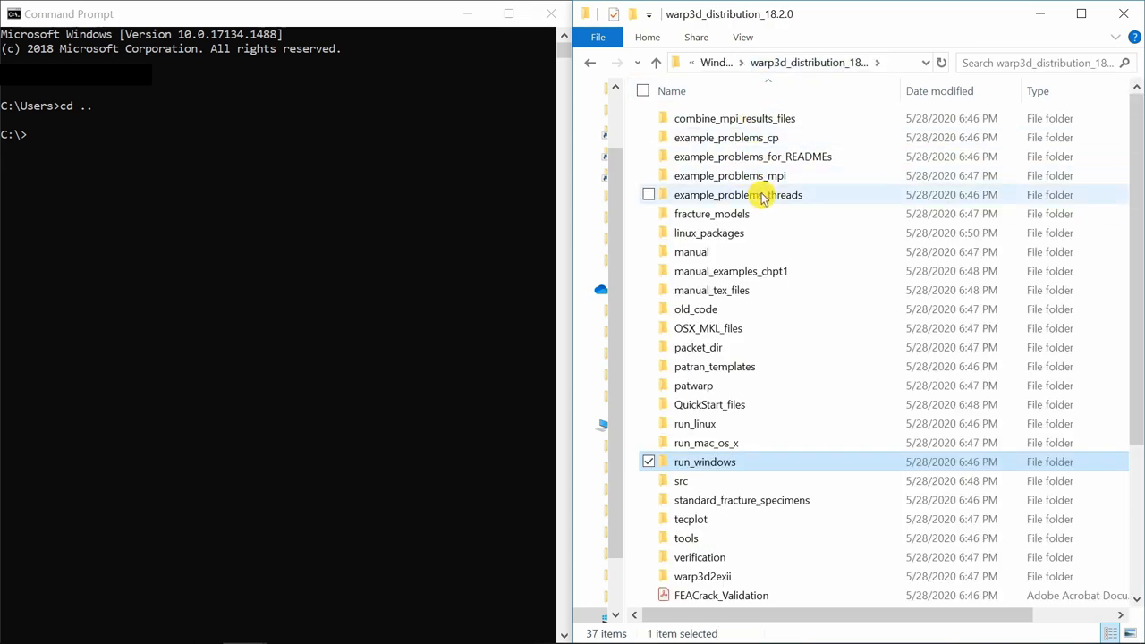
pyautogui.moveTo(765, 176)
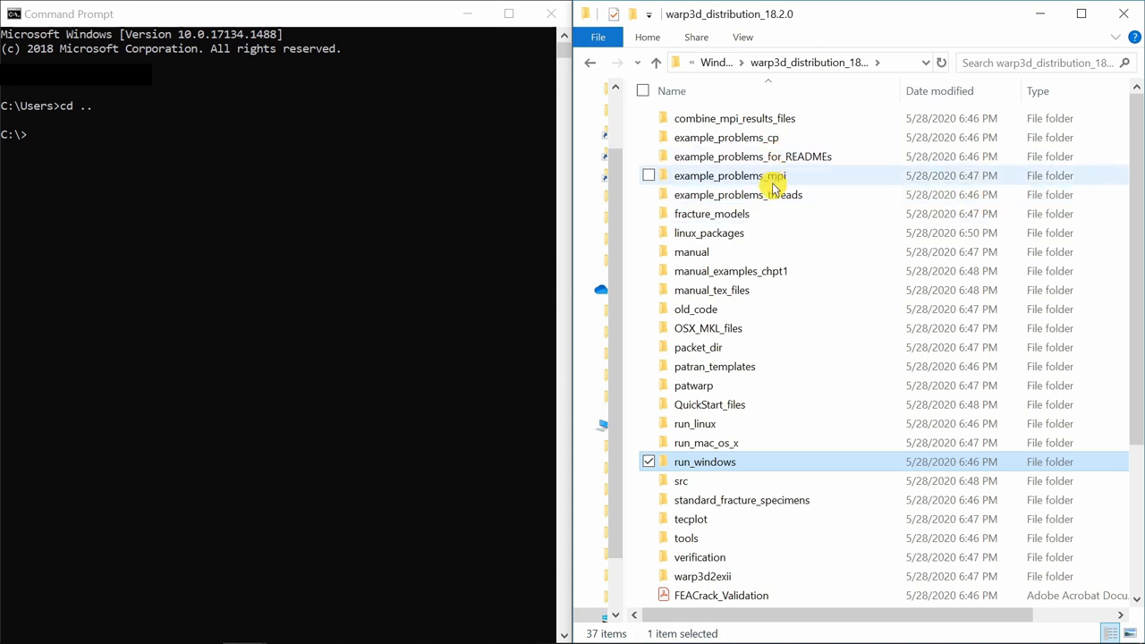
pyautogui.moveTo(774, 176)
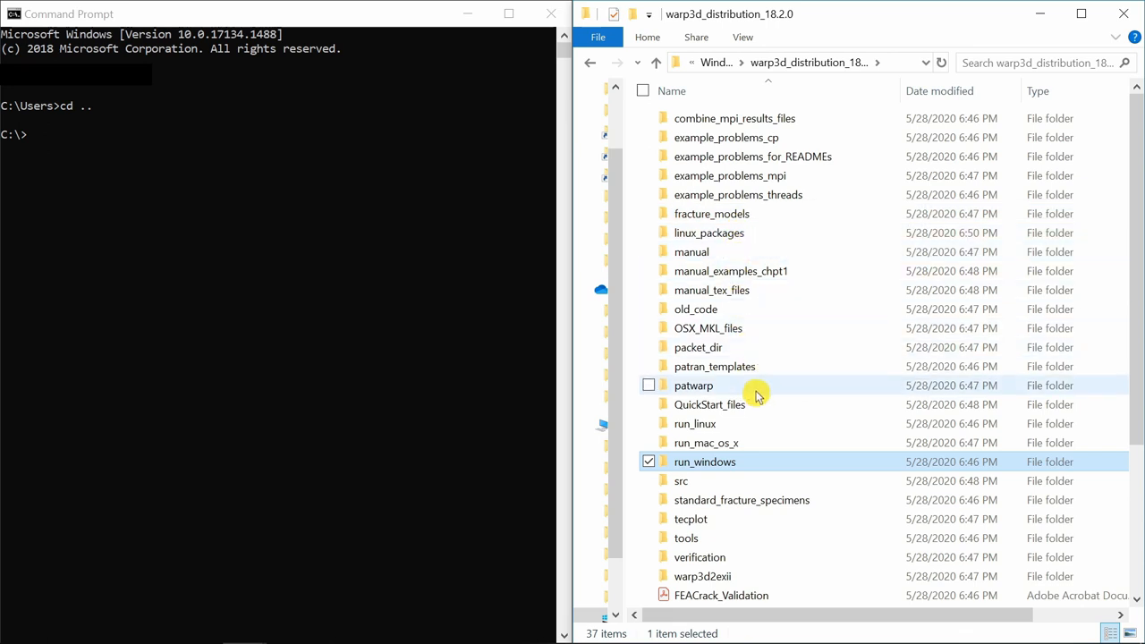
pyautogui.click(656, 62)
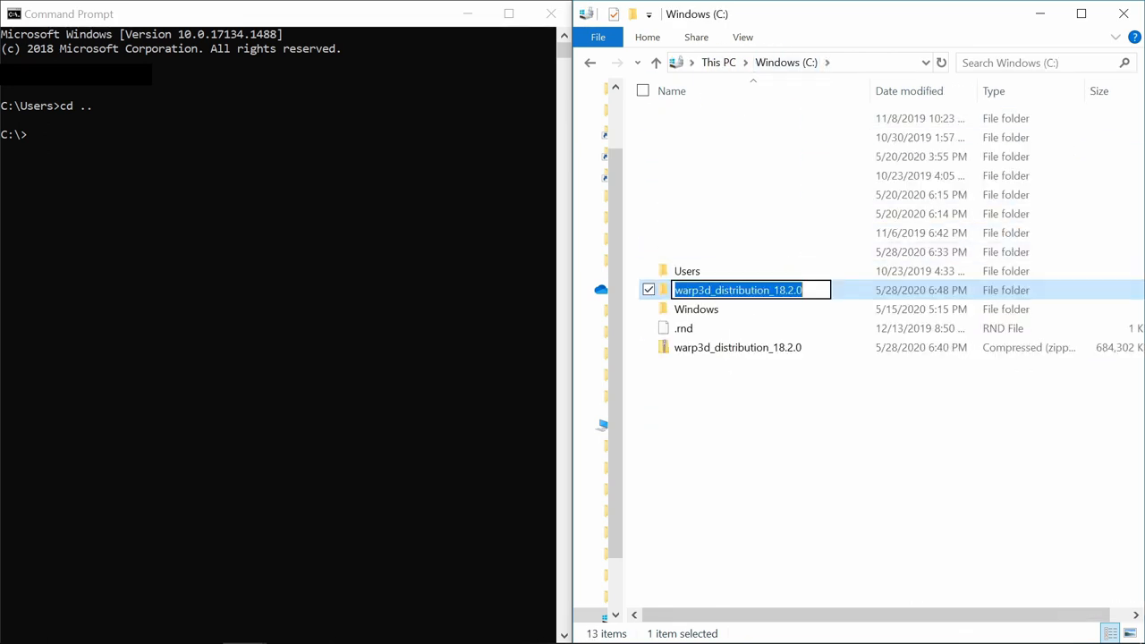
# Step: Confirm the warp3d folder name and create a new C:\ folder named Example
pyautogui.doubleClick(740, 289)
pyautogui.write('warp3d')
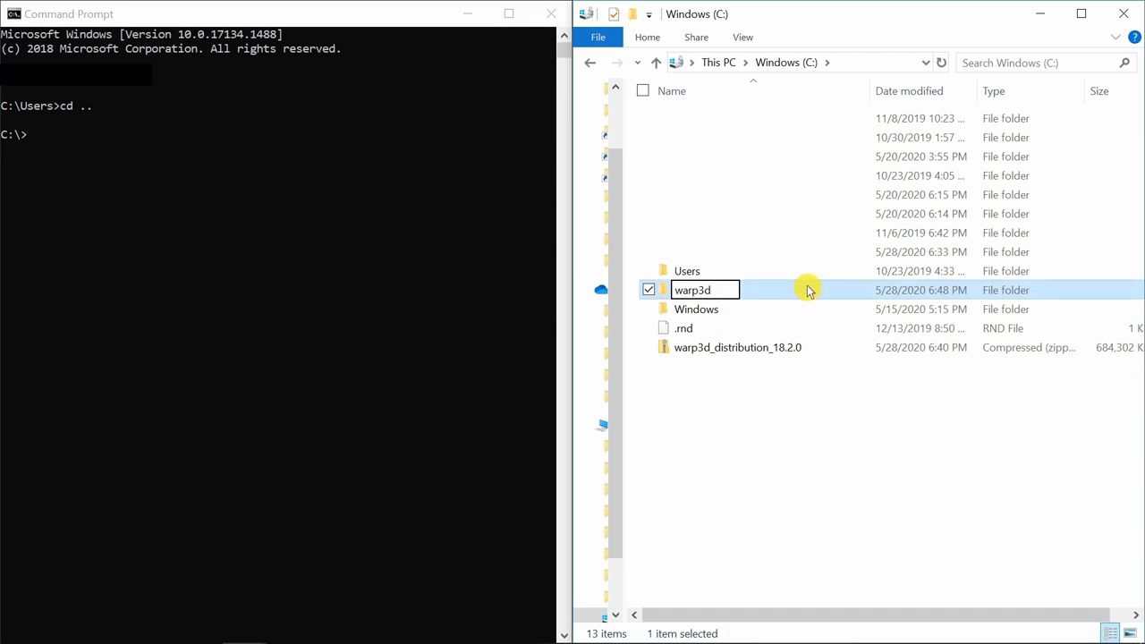
pyautogui.click(727, 428)
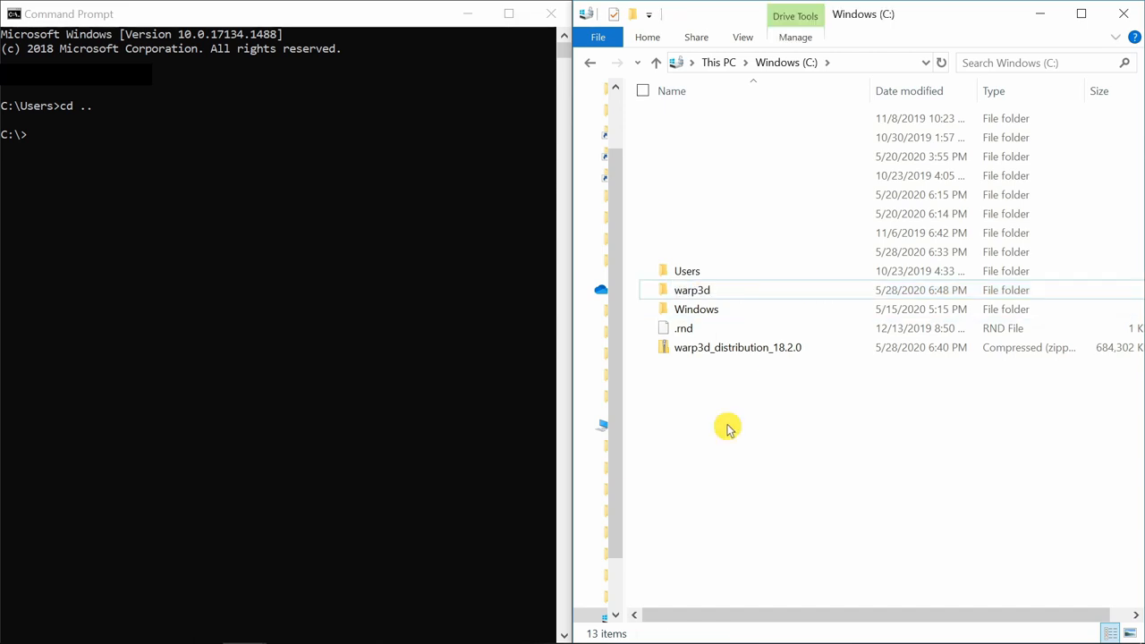
pyautogui.rightClick(727, 427)
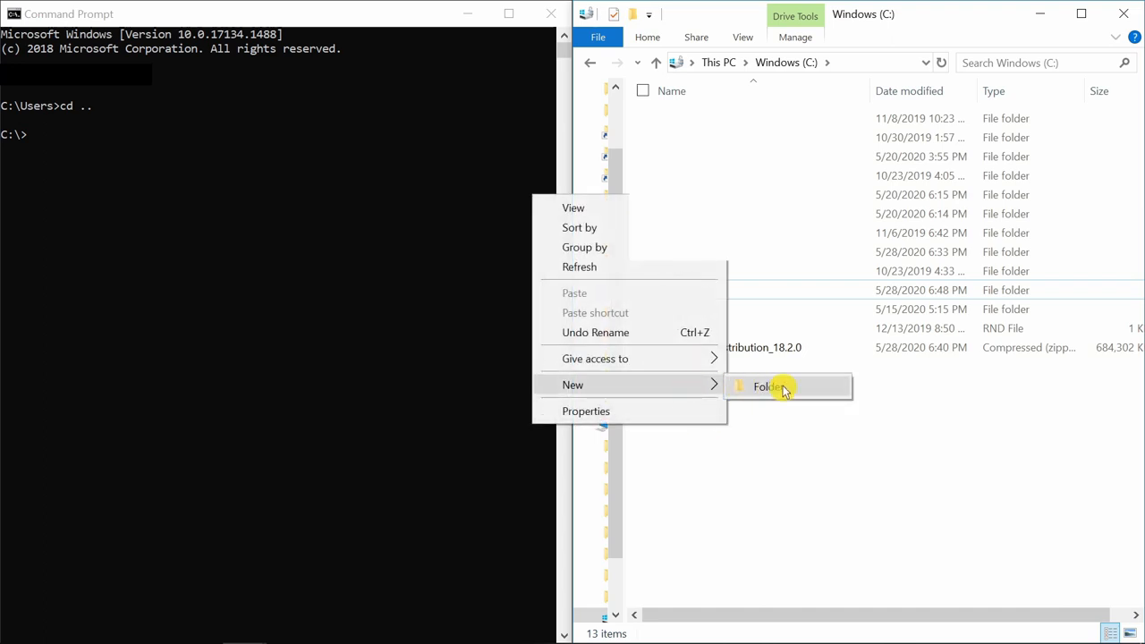
pyautogui.click(767, 386)
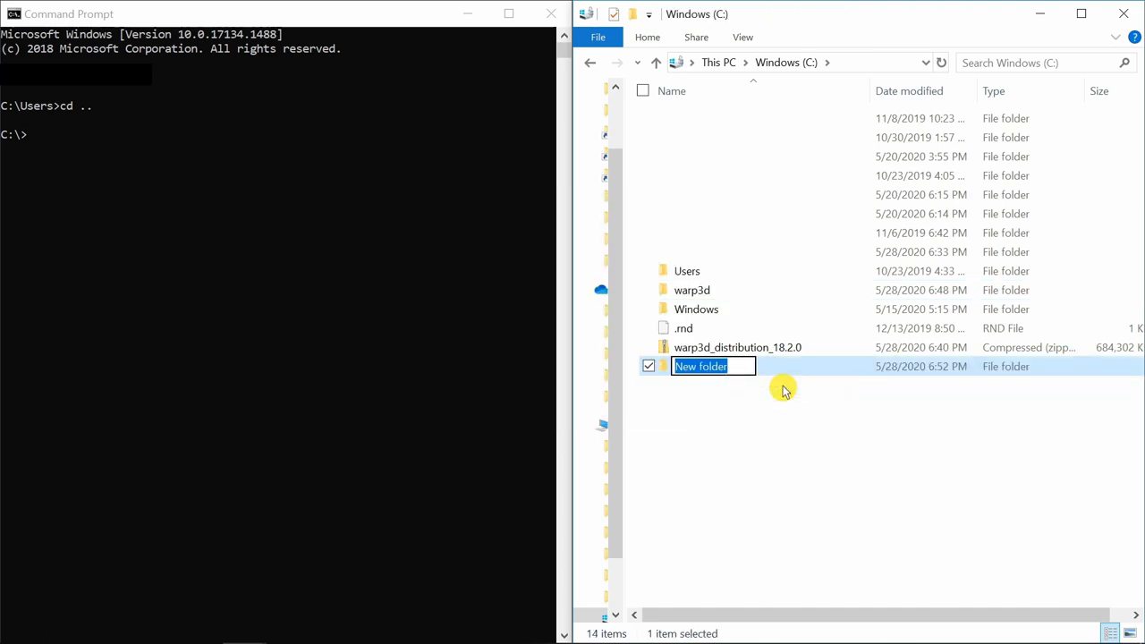
pyautogui.write('Ex')
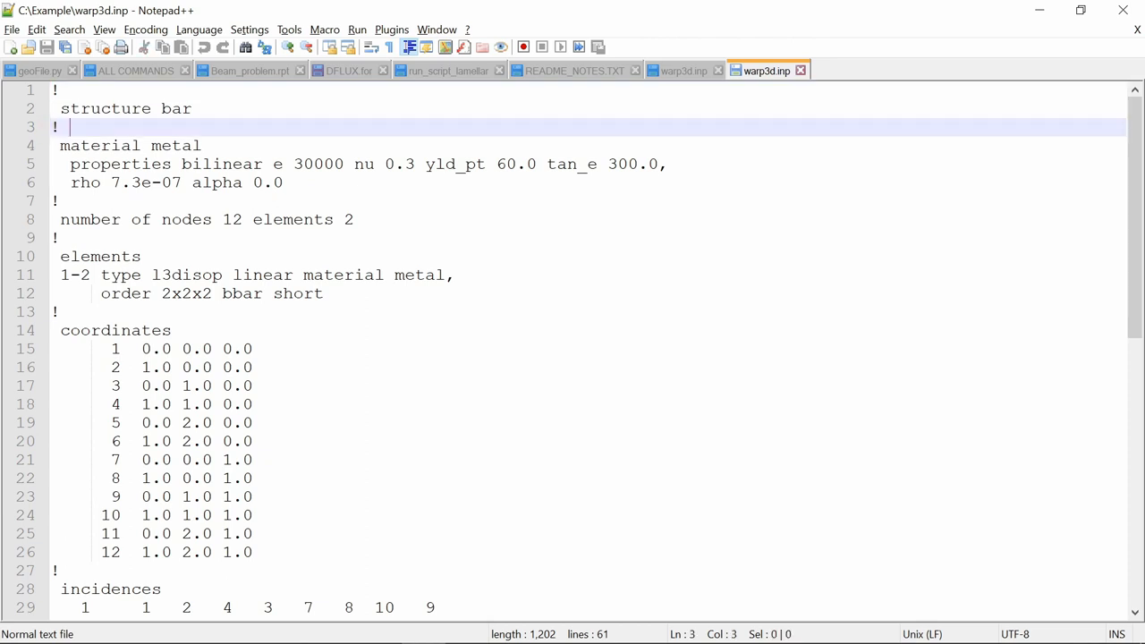
pyautogui.doubleClick(105, 108)
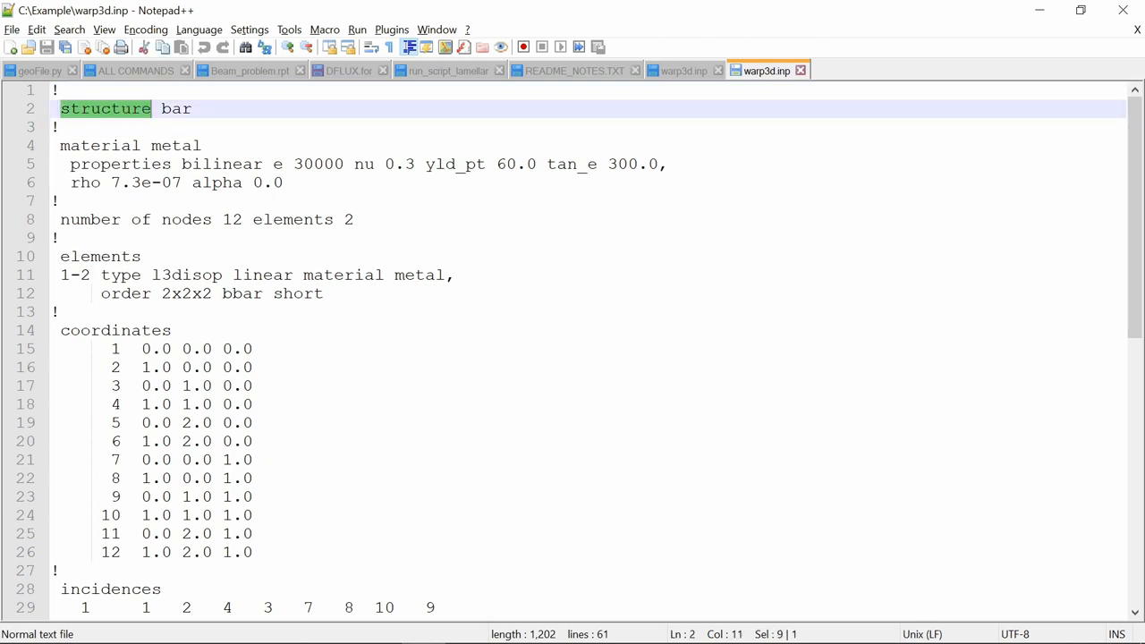
pyautogui.doubleClick(176, 108)
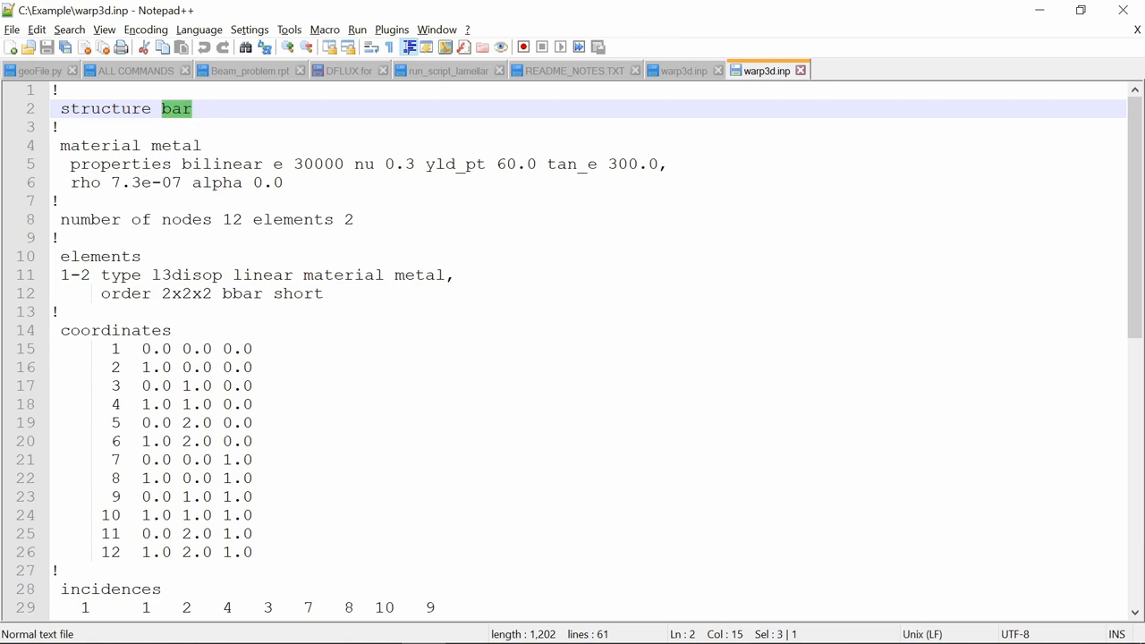
pyautogui.doubleClick(176, 145)
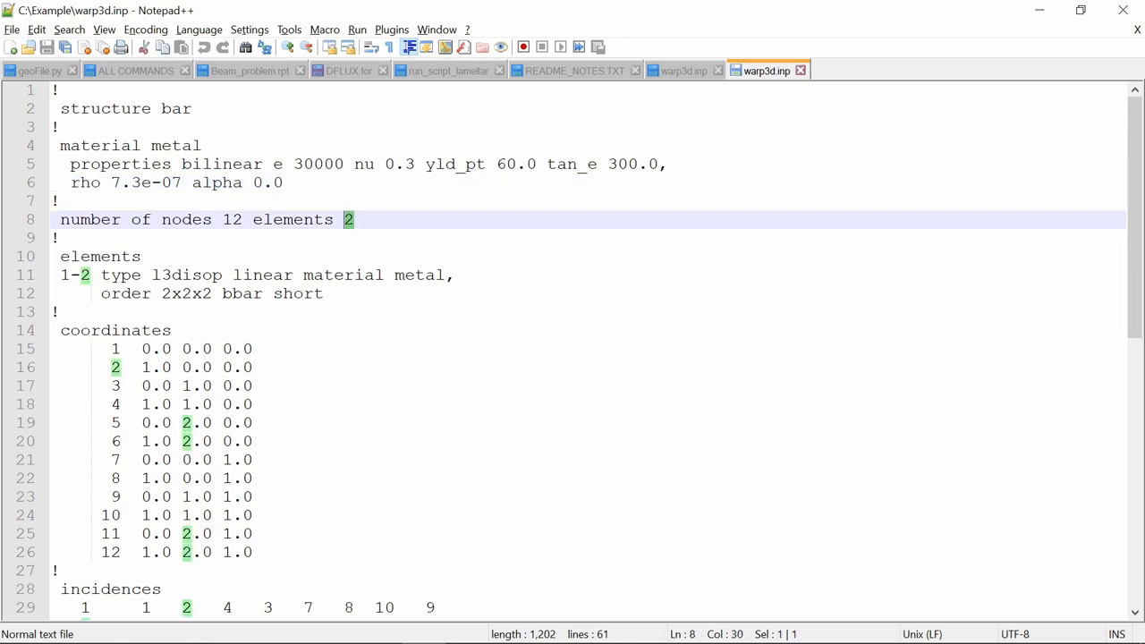
pyautogui.doubleClick(101, 257)
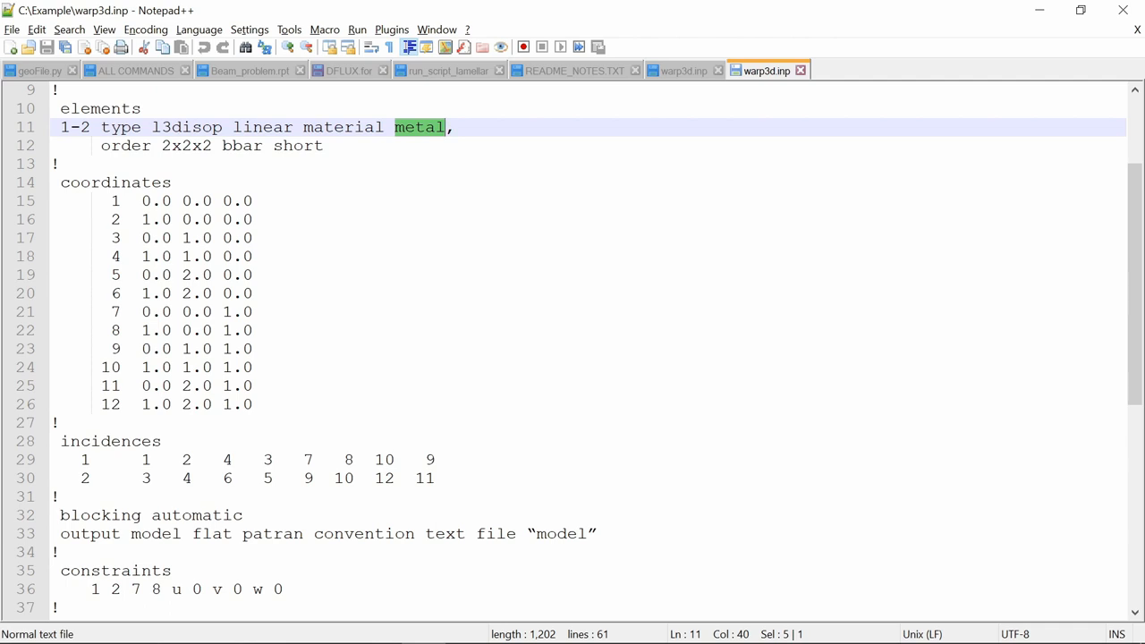
pyautogui.scroll(-3)
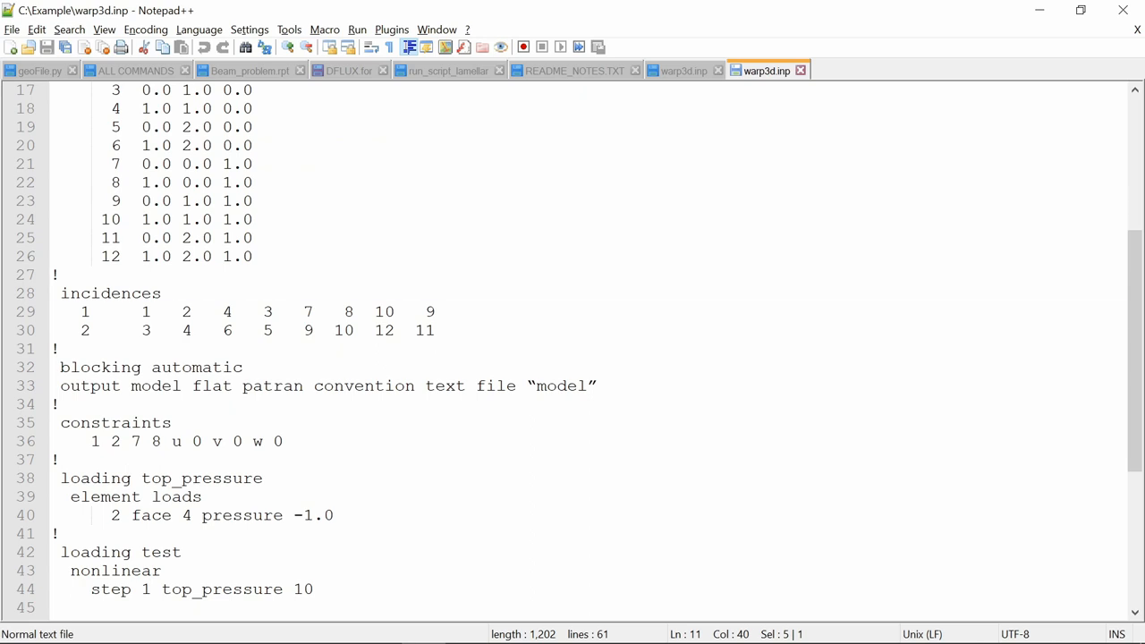
pyautogui.click(84, 312)
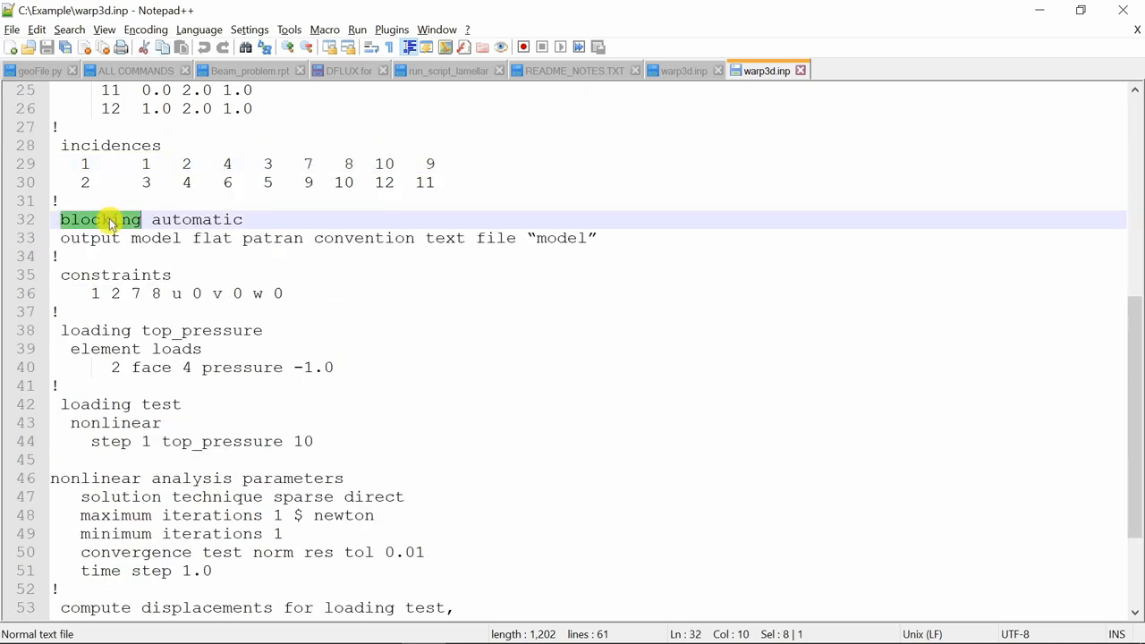
pyautogui.doubleClick(197, 219)
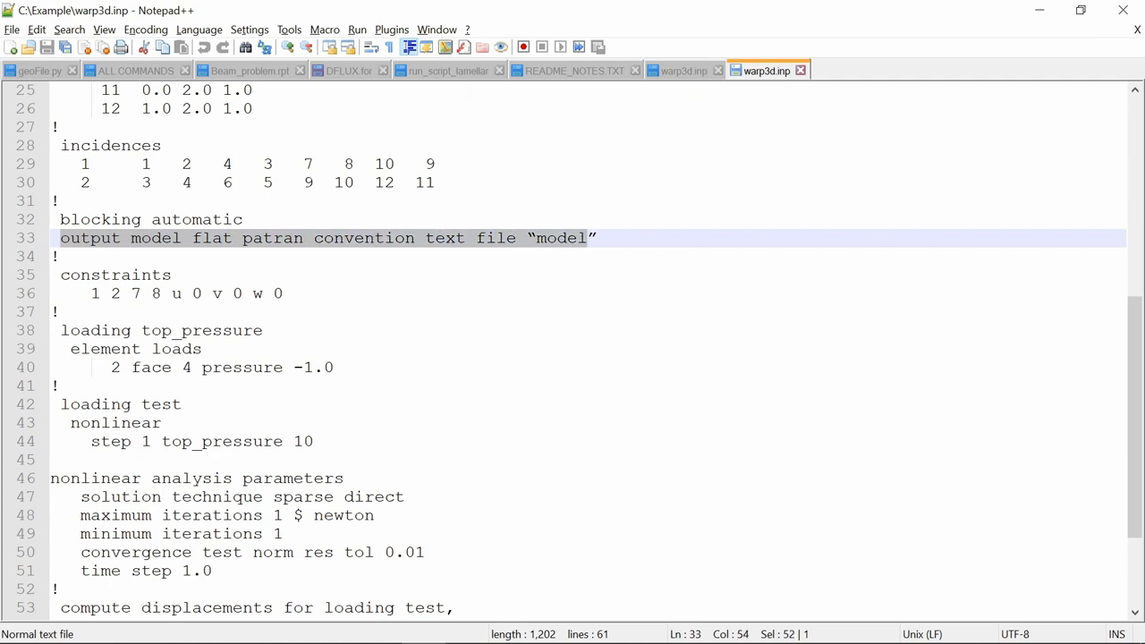
pyautogui.doubleClick(116, 274)
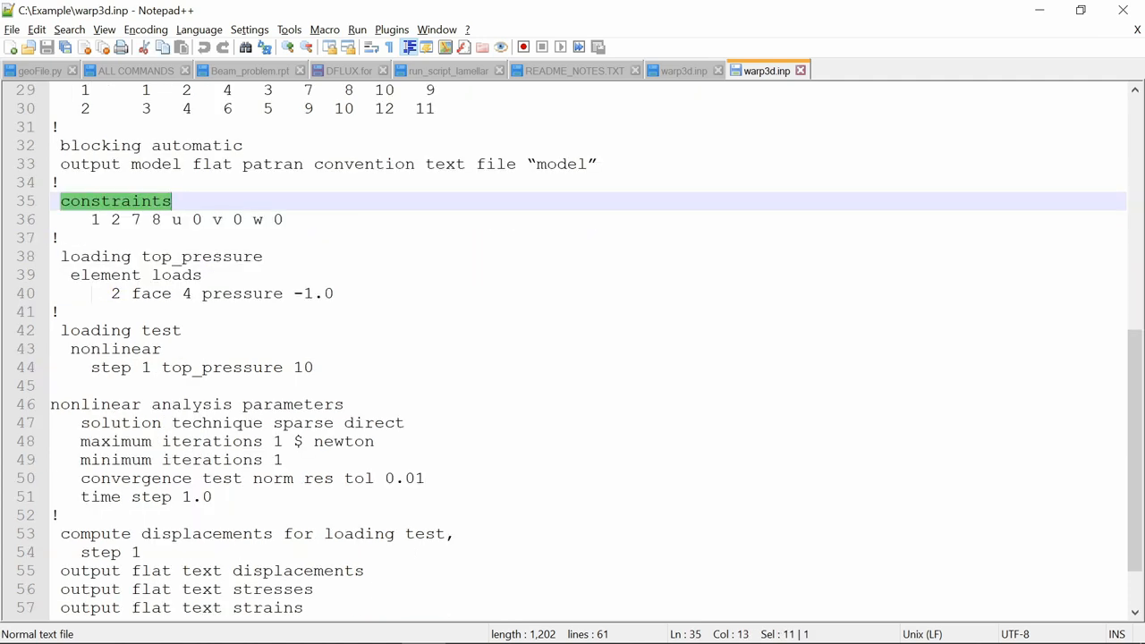
pyautogui.click(187, 257)
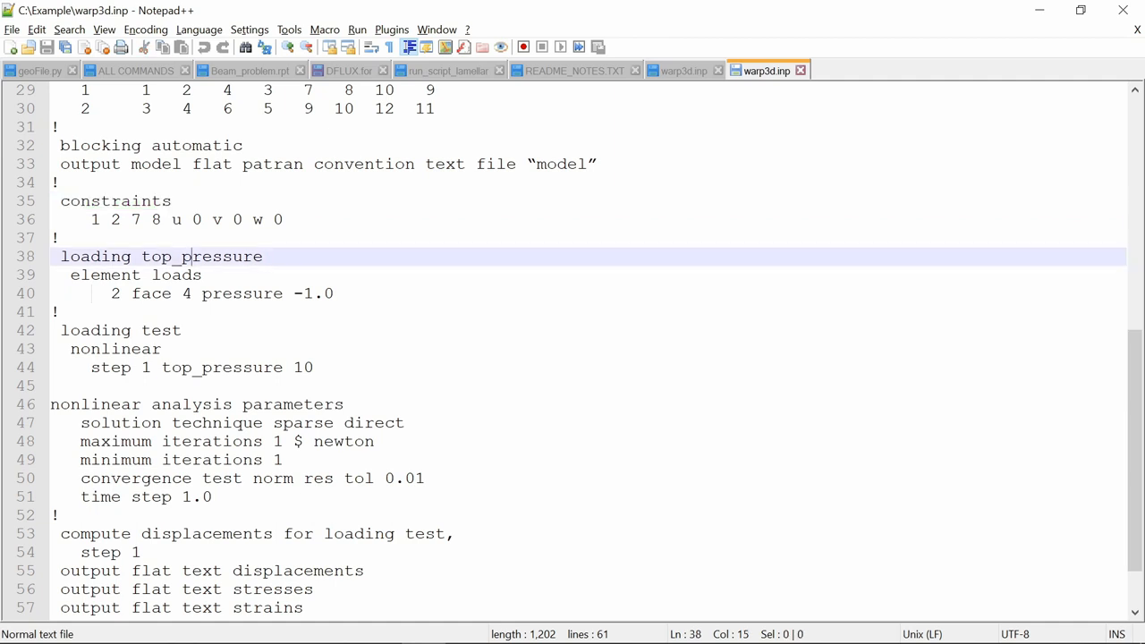
pyautogui.doubleClick(201, 257)
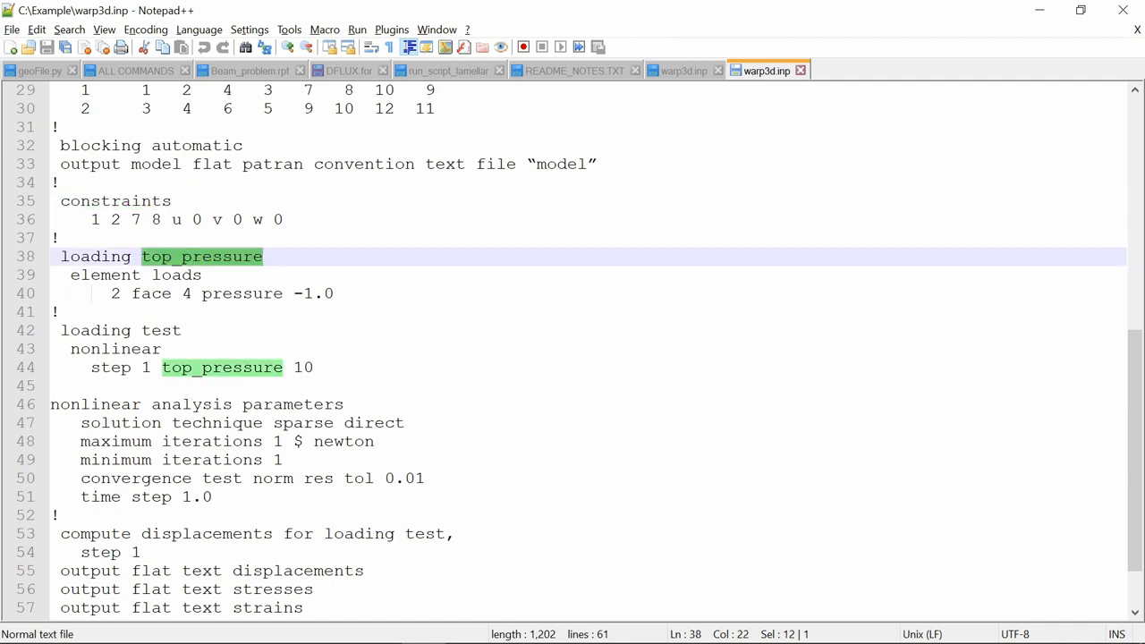
pyautogui.scroll(-3)
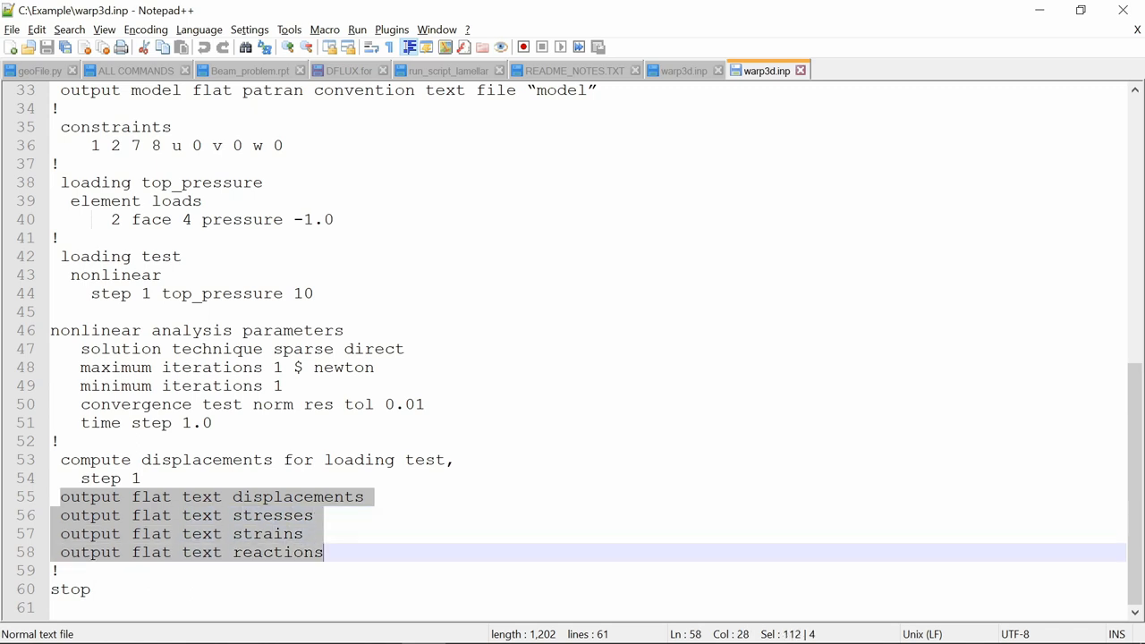
pyautogui.click(312, 497)
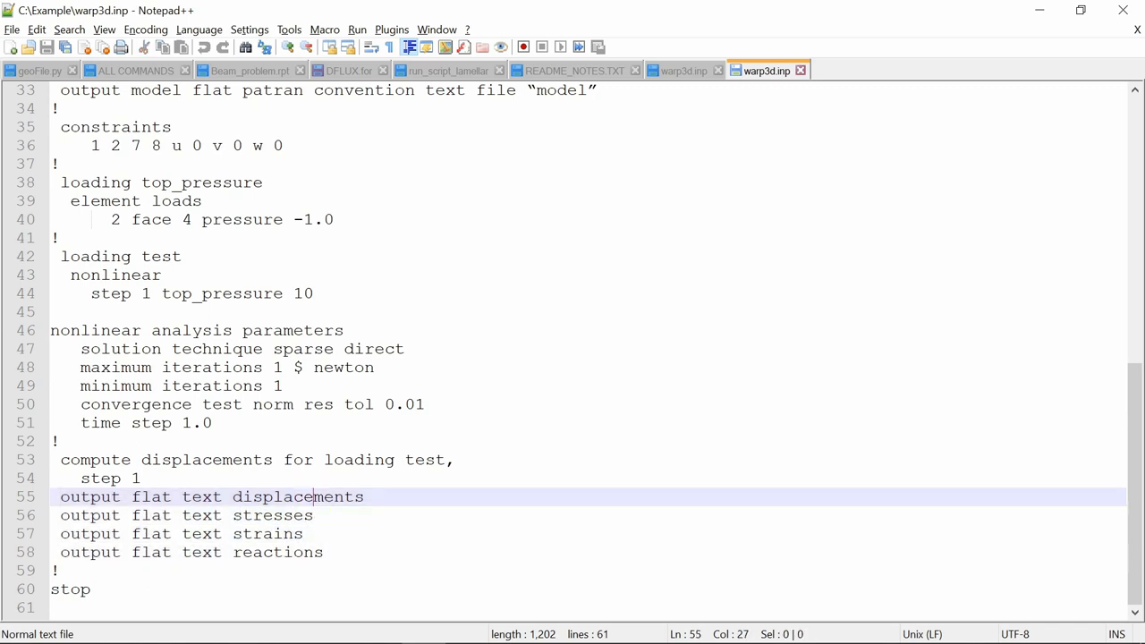
pyautogui.click(251, 552)
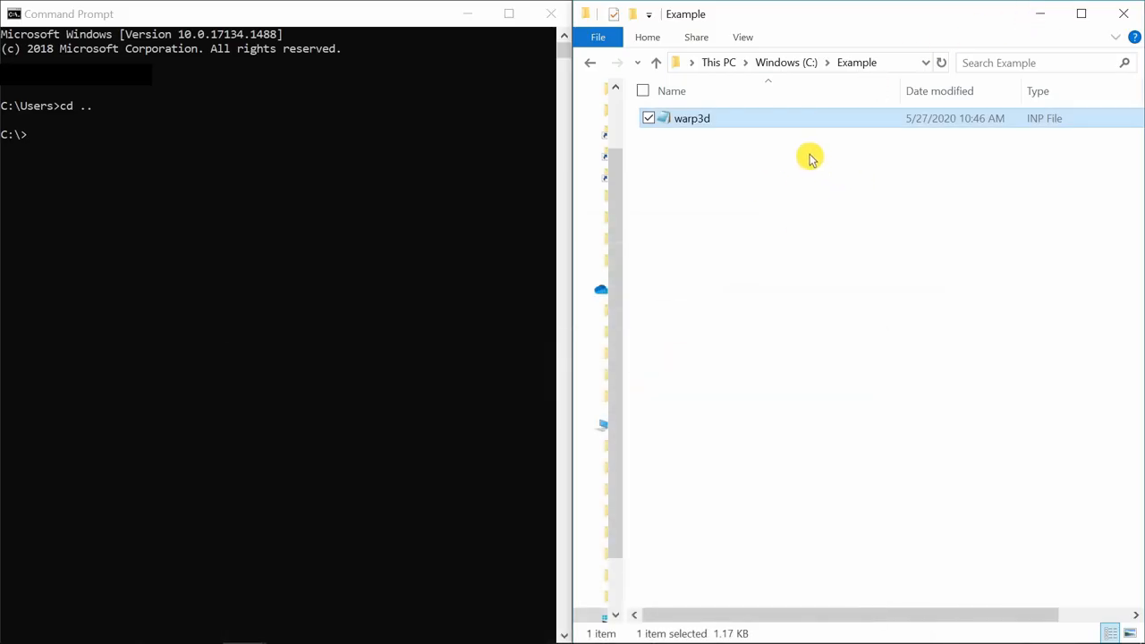
# Step: Change the Command Prompt working directory to C:\Example with cd Example
pyautogui.click(759, 190)
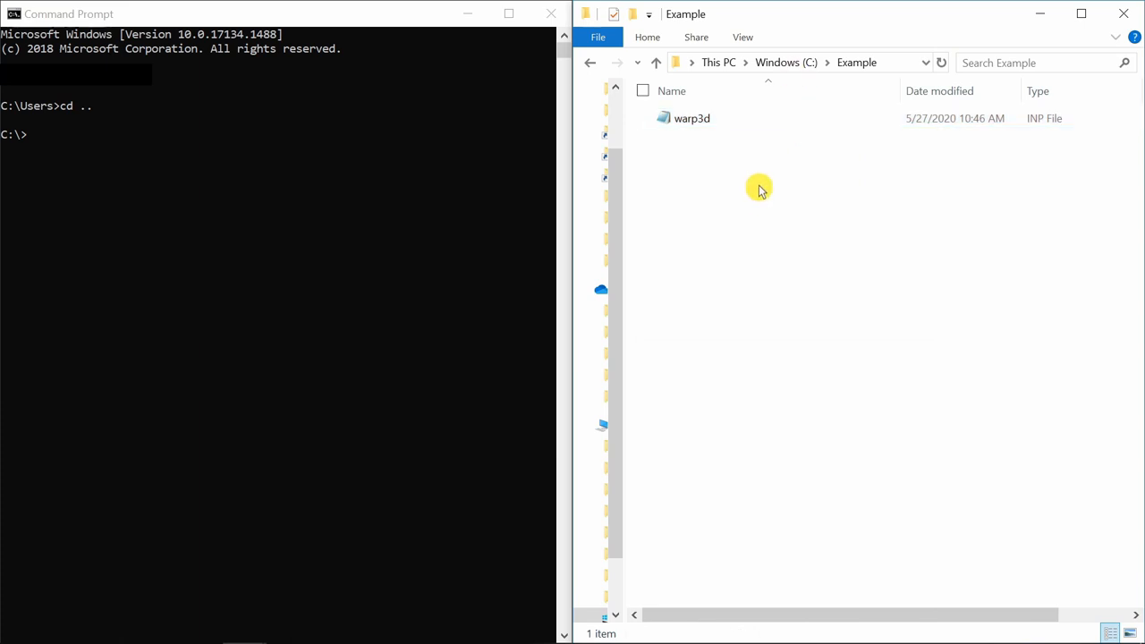
pyautogui.moveTo(738, 196)
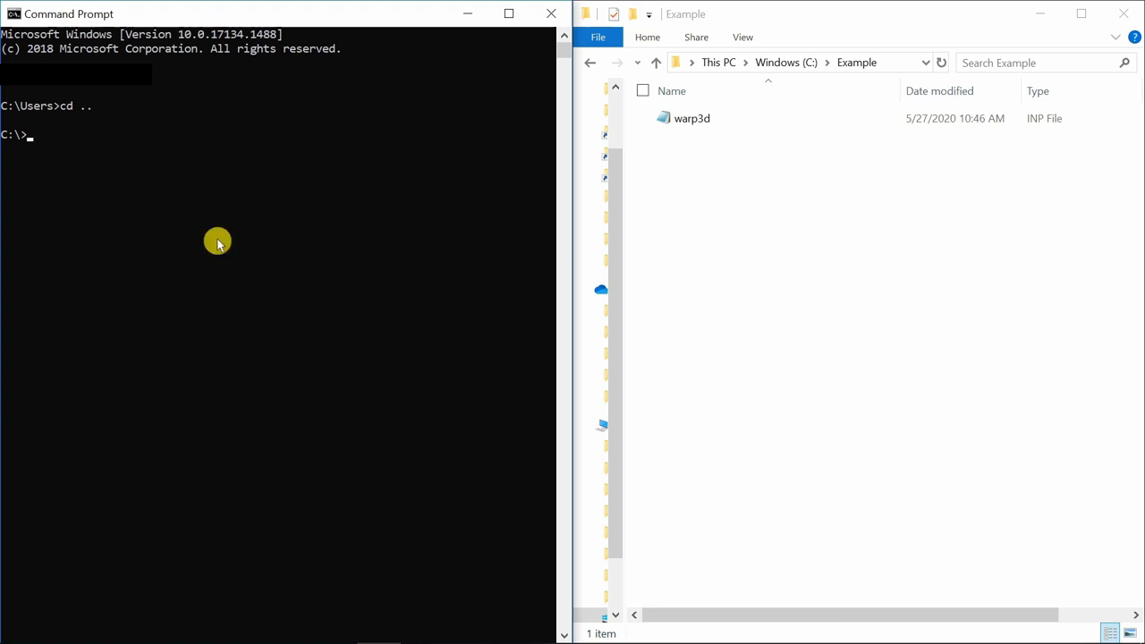
pyautogui.write('cd E')
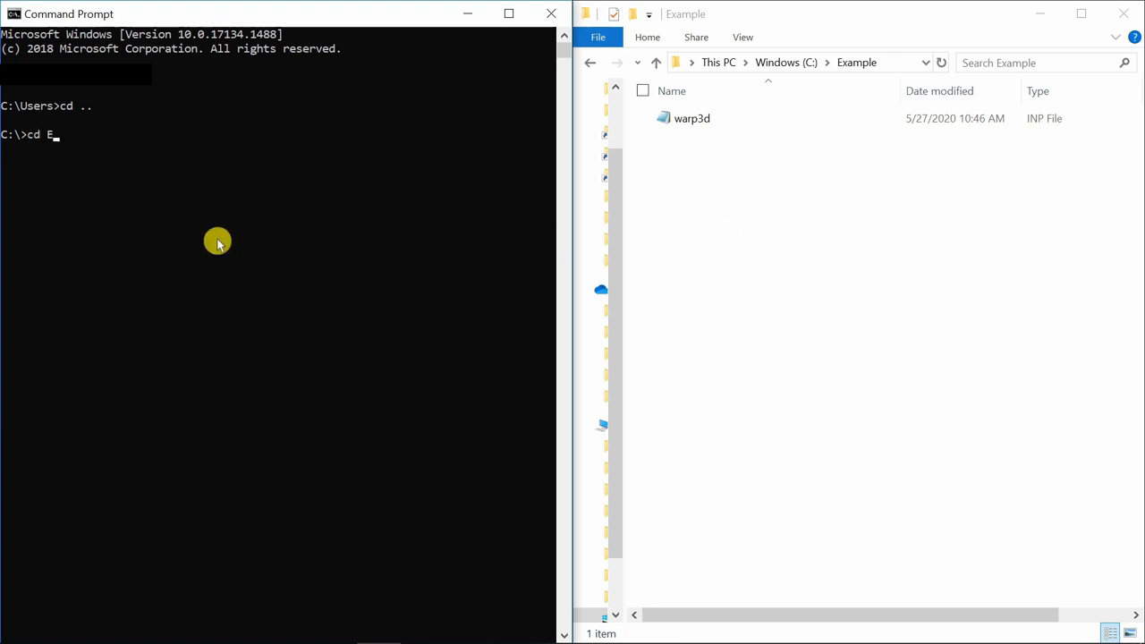
pyautogui.write('xample')
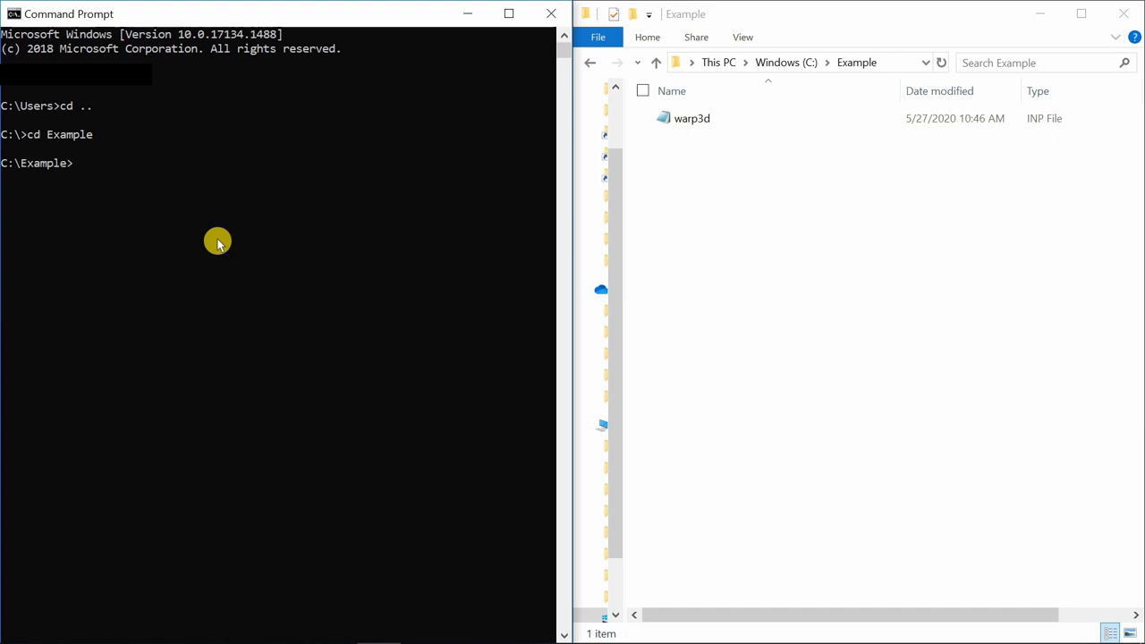
pyautogui.click(692, 118)
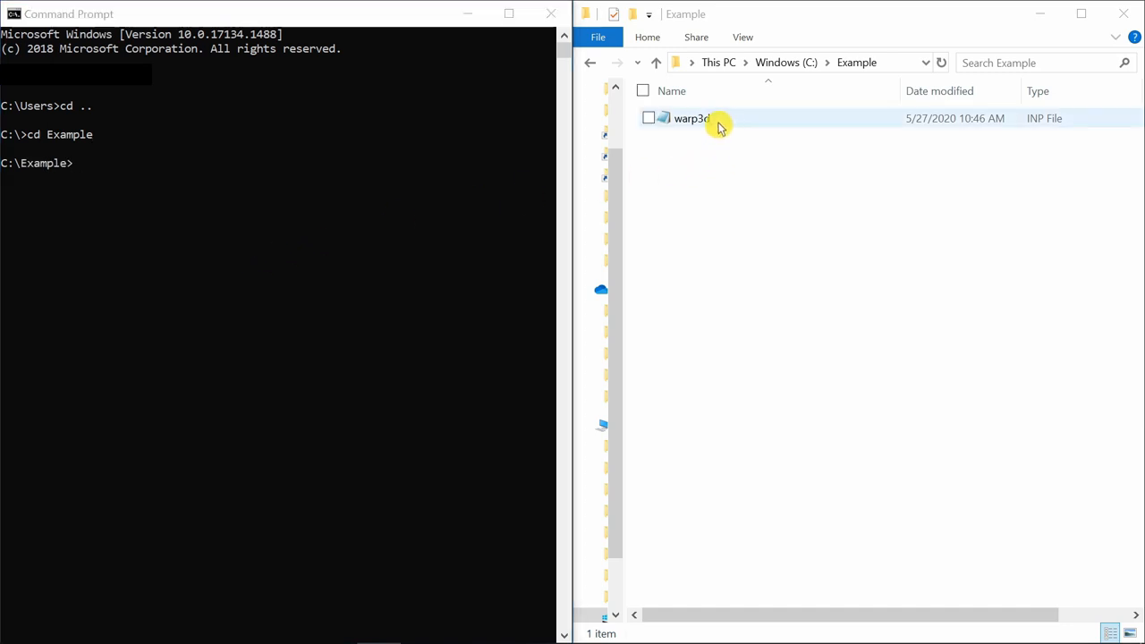
pyautogui.click(692, 118)
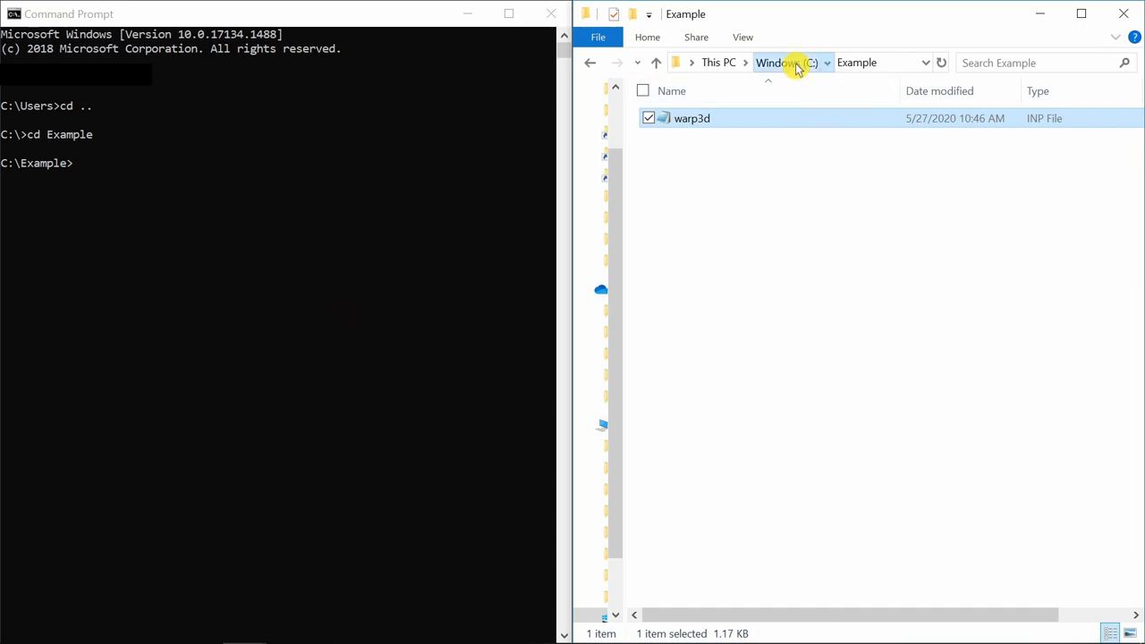
pyautogui.doubleClick(692, 118)
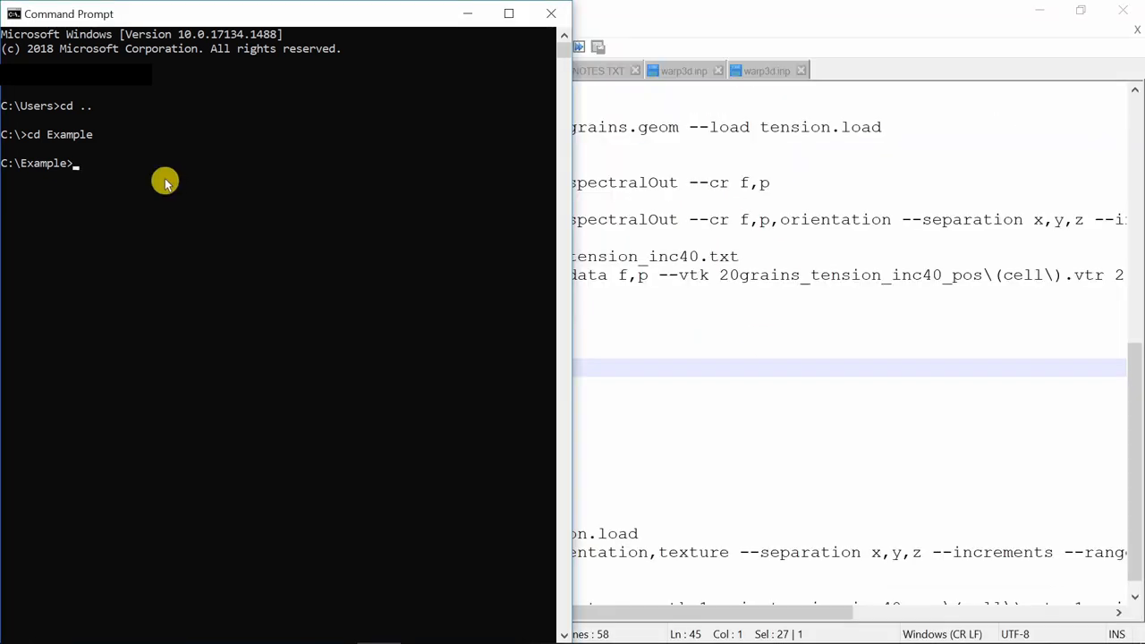
# Step: Set WARP3D_HOME=c:\warp3d and warp to run_windows\warp3d.exe, then run %warp%
pyautogui.write('set WARP3D_HOME="c:\\warp3d"')
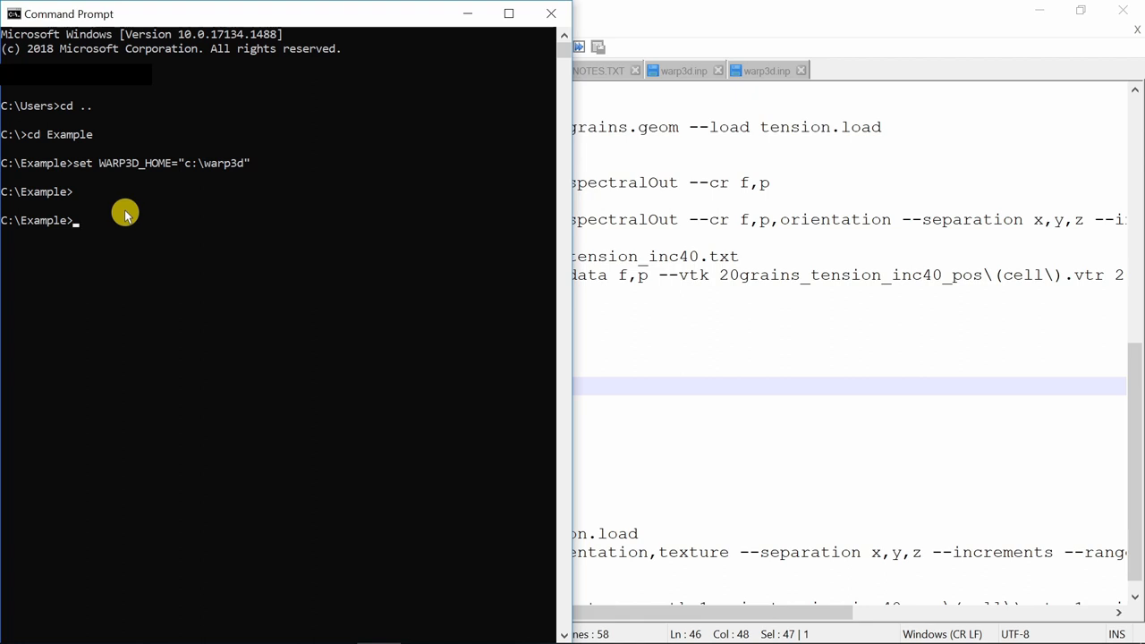
pyautogui.write('set warp="%WARP3D_HOME%\\run_windows\\warp3d.exe"')
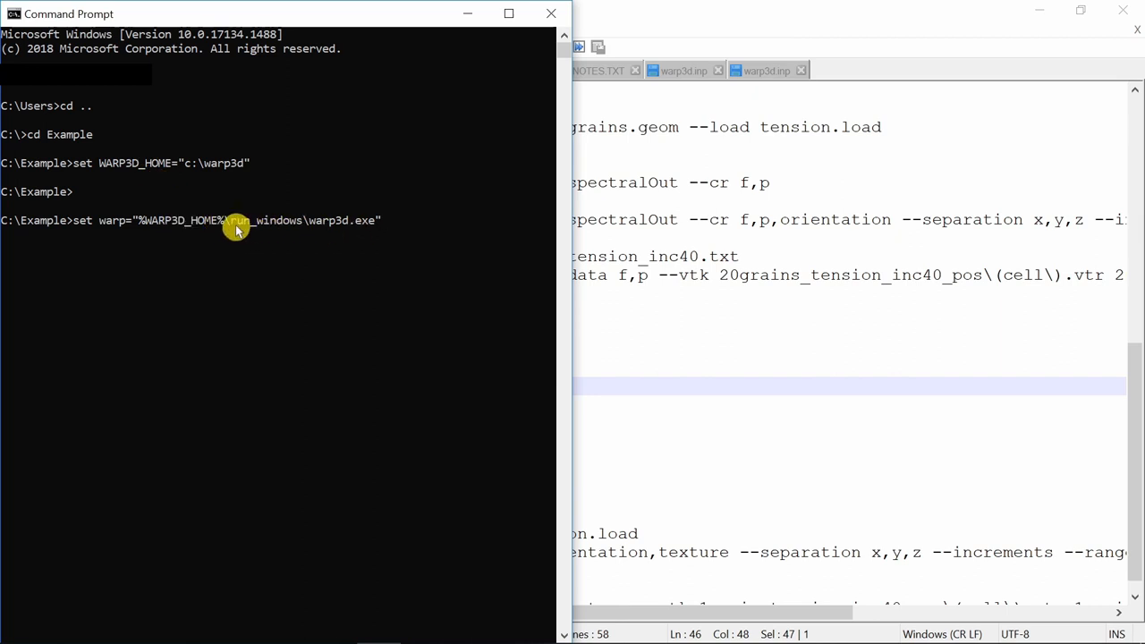
pyautogui.moveTo(414, 233)
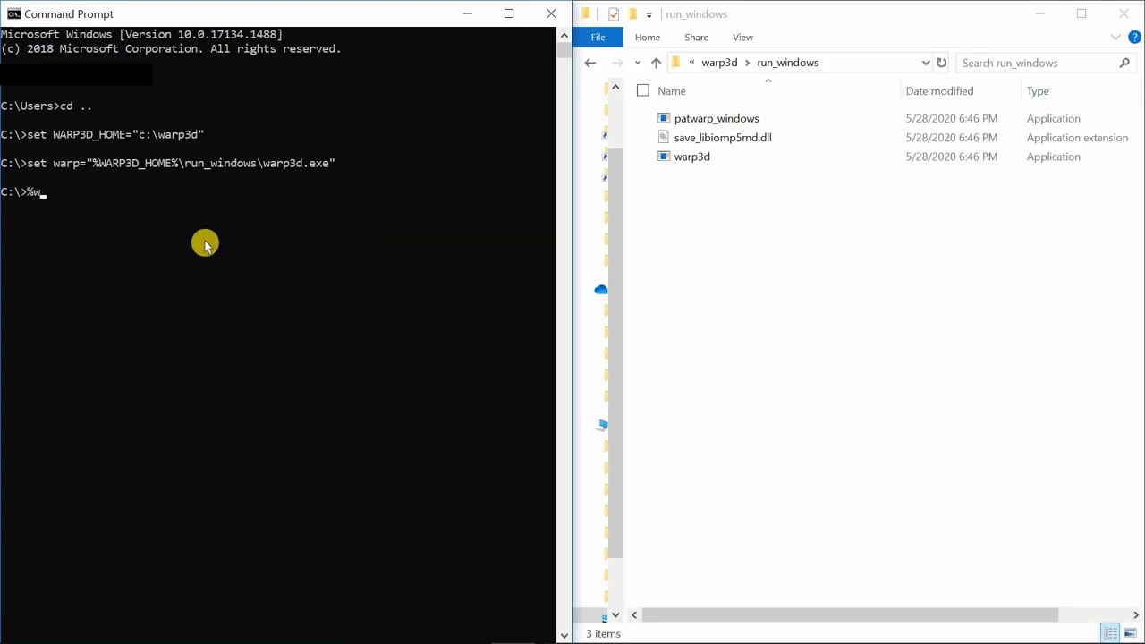
pyautogui.write('arp%')
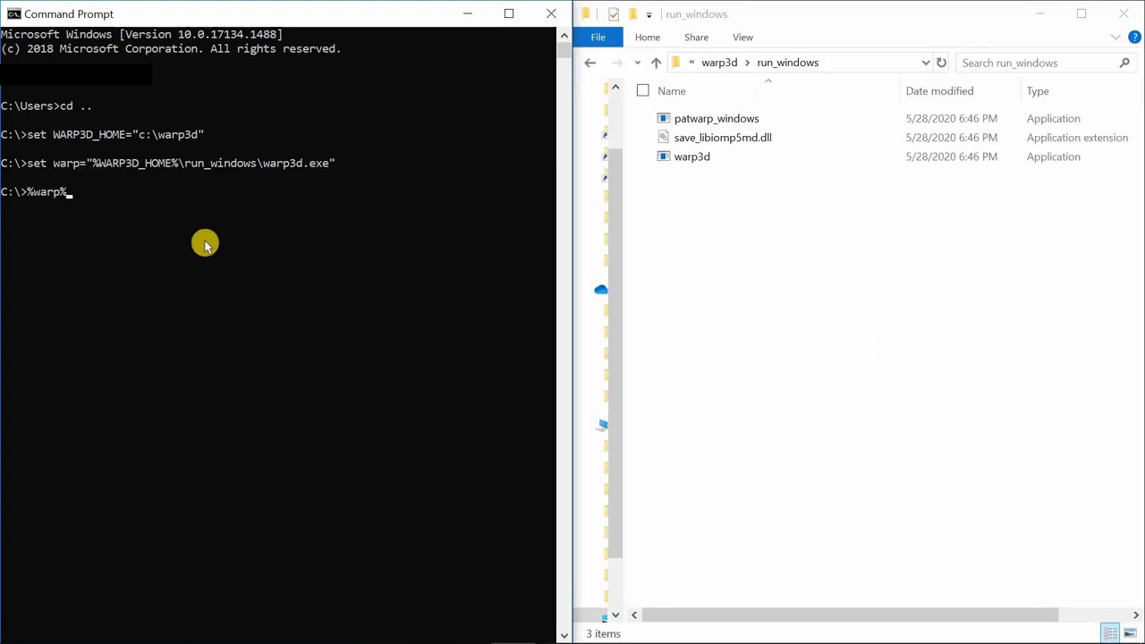
pyautogui.press('enter')
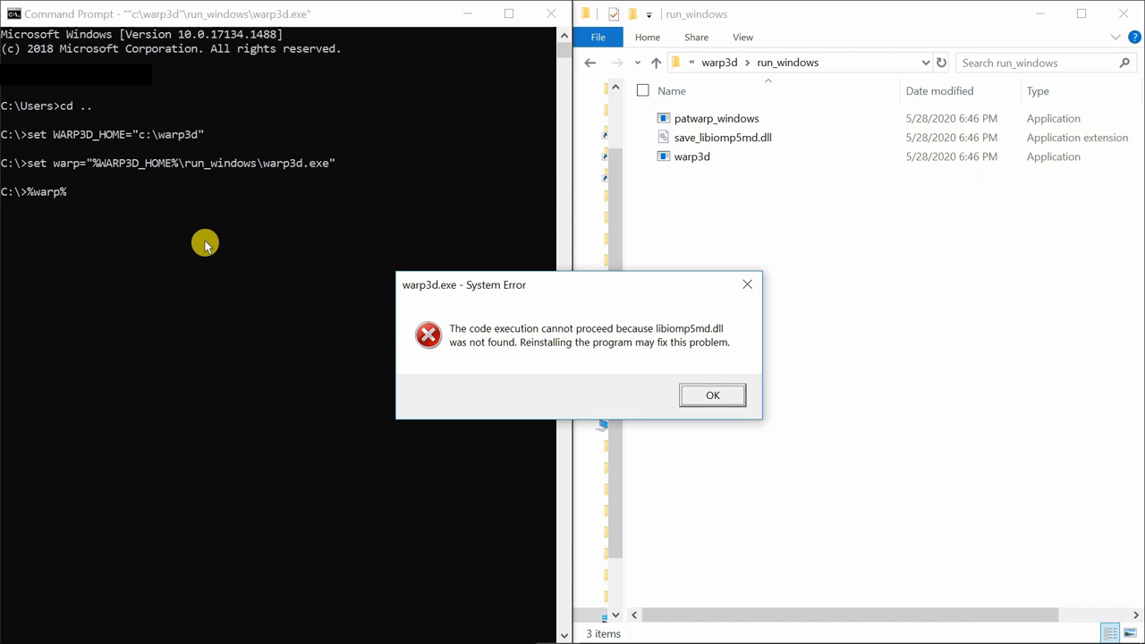
pyautogui.moveTo(656, 385)
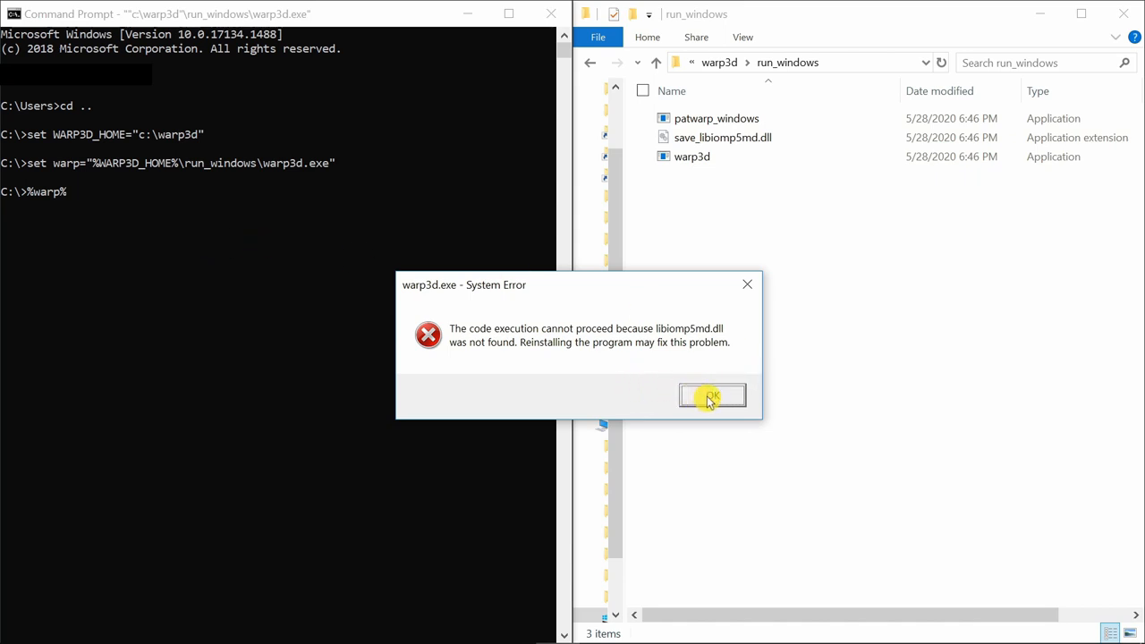
# Step: Dismiss the libiomp5md.dll error and rename save_libiomp5md.dll to libiomp5md.dll
pyautogui.click(712, 396)
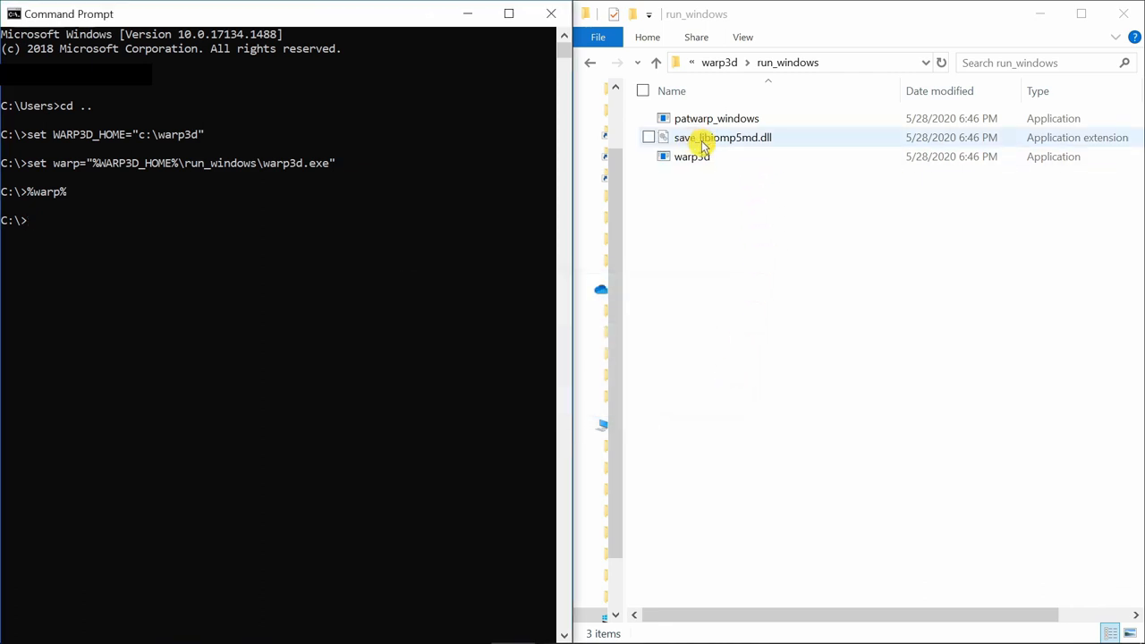
pyautogui.click(722, 137)
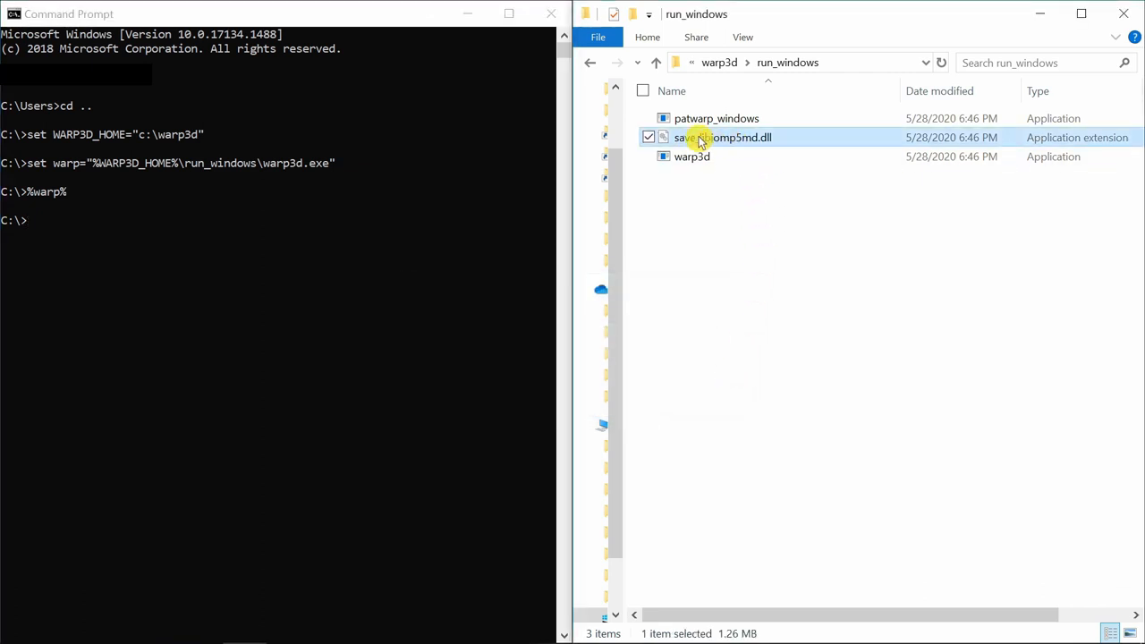
pyautogui.doubleClick(723, 137)
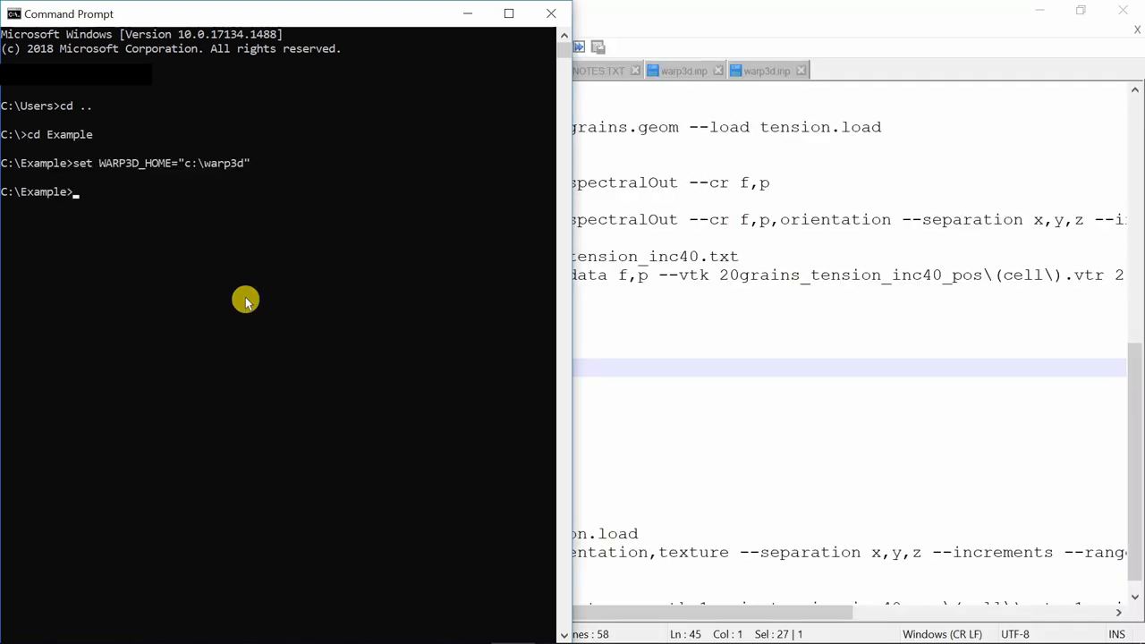
# Step: Redefine warp as run_windows\warp3d.exe and launch %warp% to reach the 18.2.0 banner
pyautogui.write('set warp="%WARP3D_HOME%\\run_windows\\warp3d.exe"')
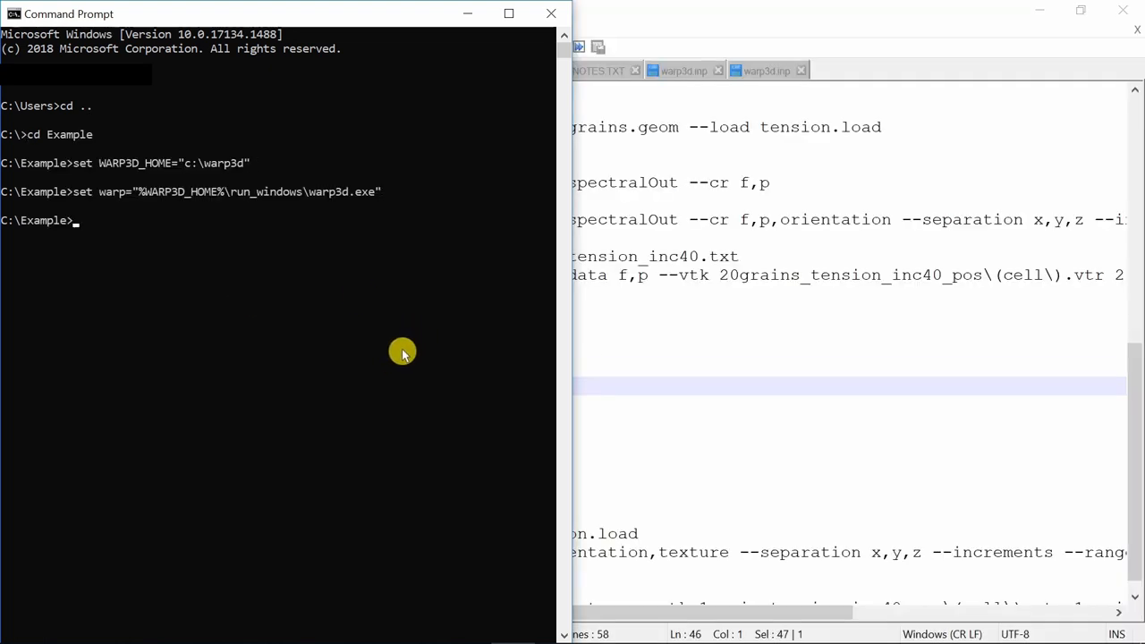
pyautogui.write('%warp%')
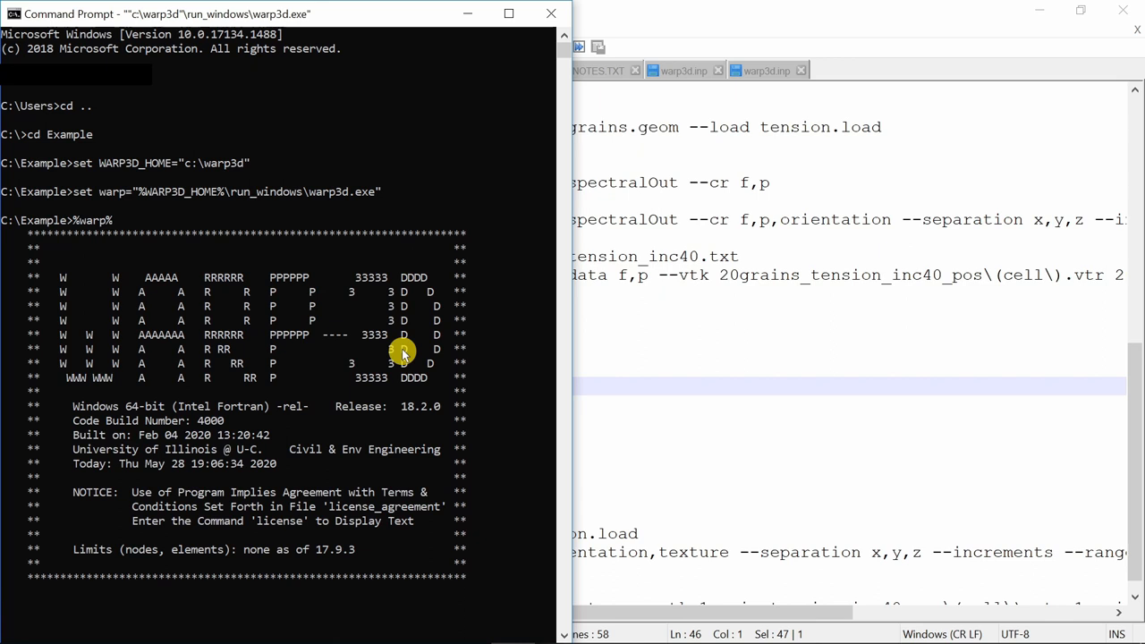
pyautogui.moveTo(439, 484)
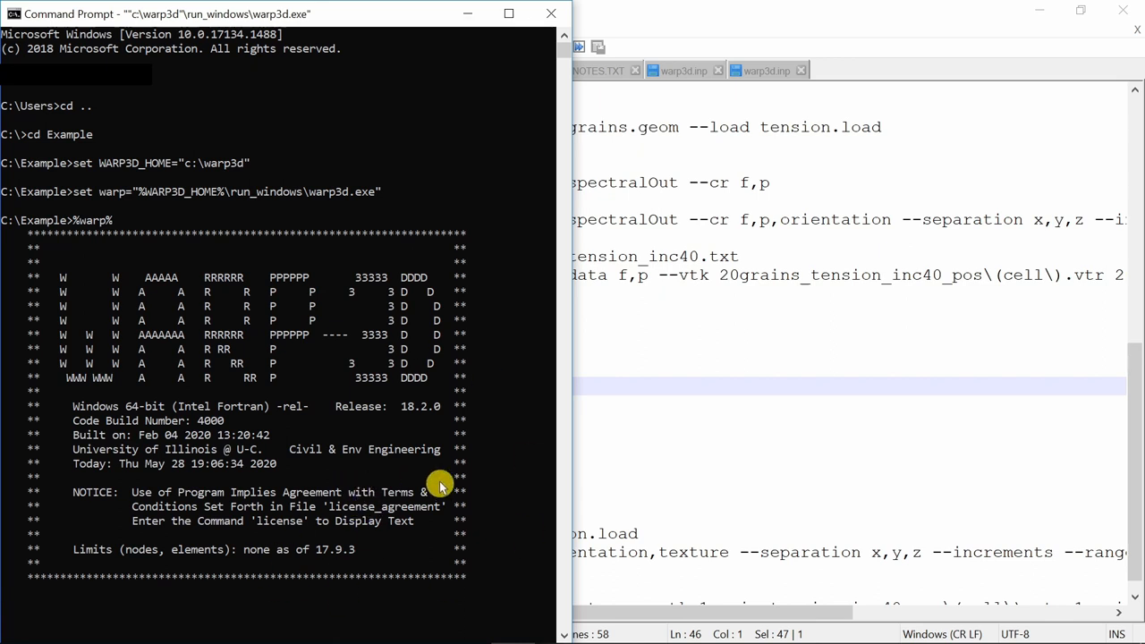
pyautogui.moveTo(440, 483)
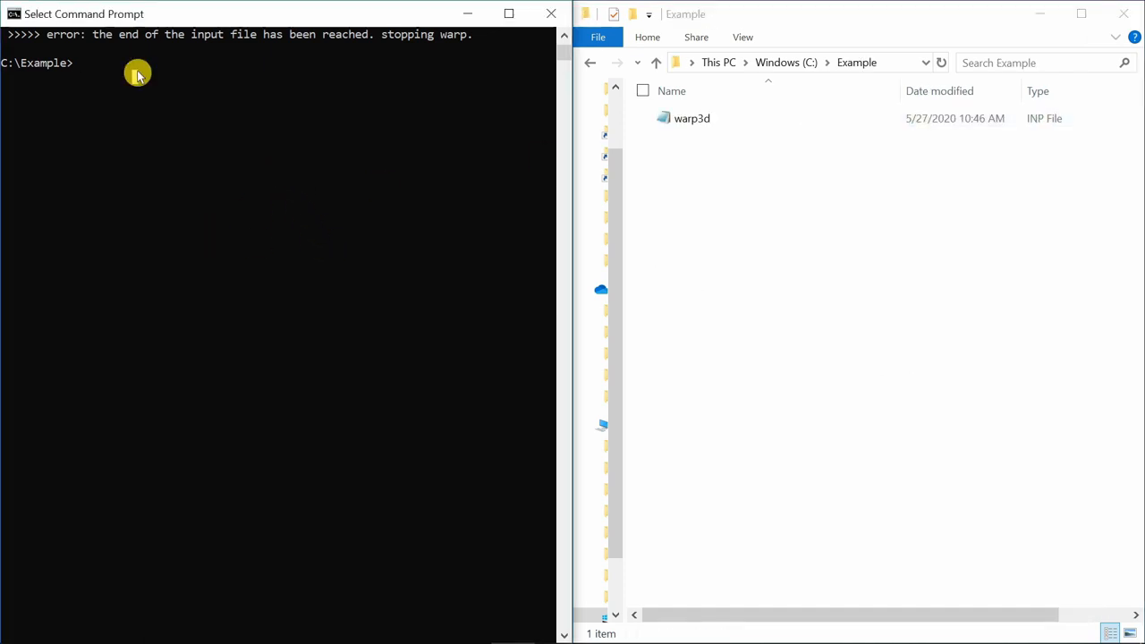
# Step: Run %warp% <warp3d.inp> out to solve the model and write the log to out
pyautogui.write('%w')
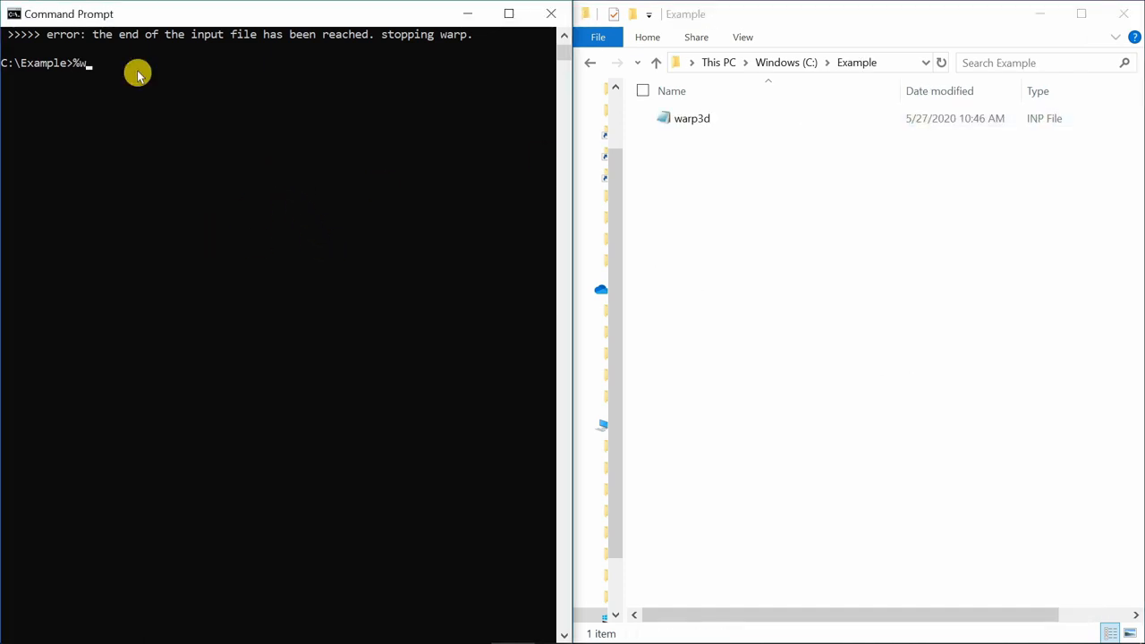
pyautogui.write('arp%')
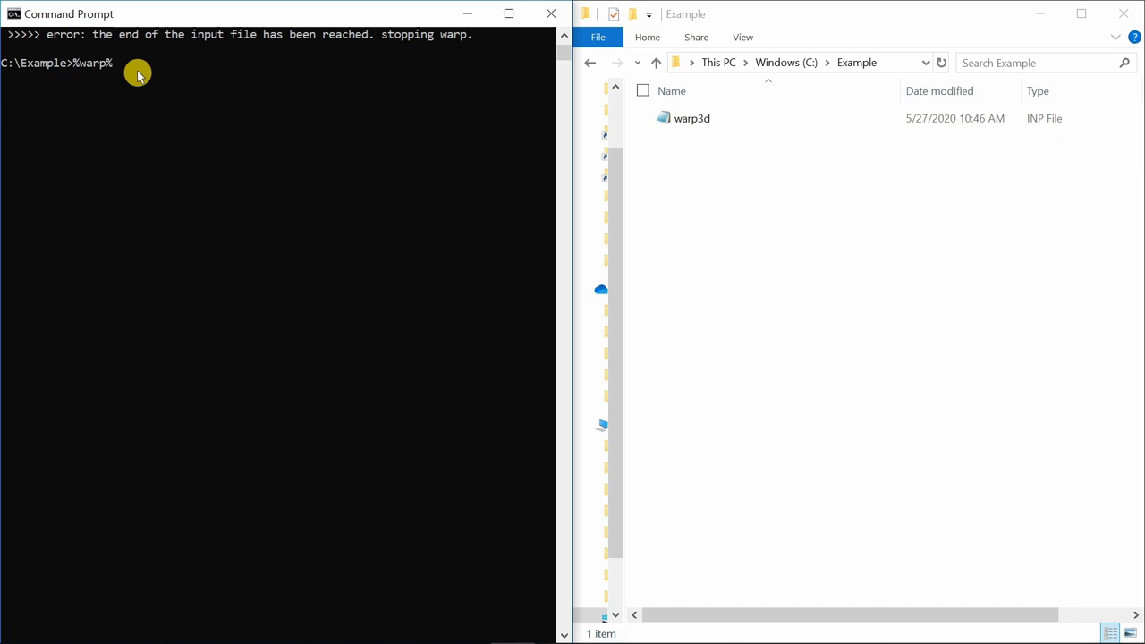
pyautogui.write('<>')
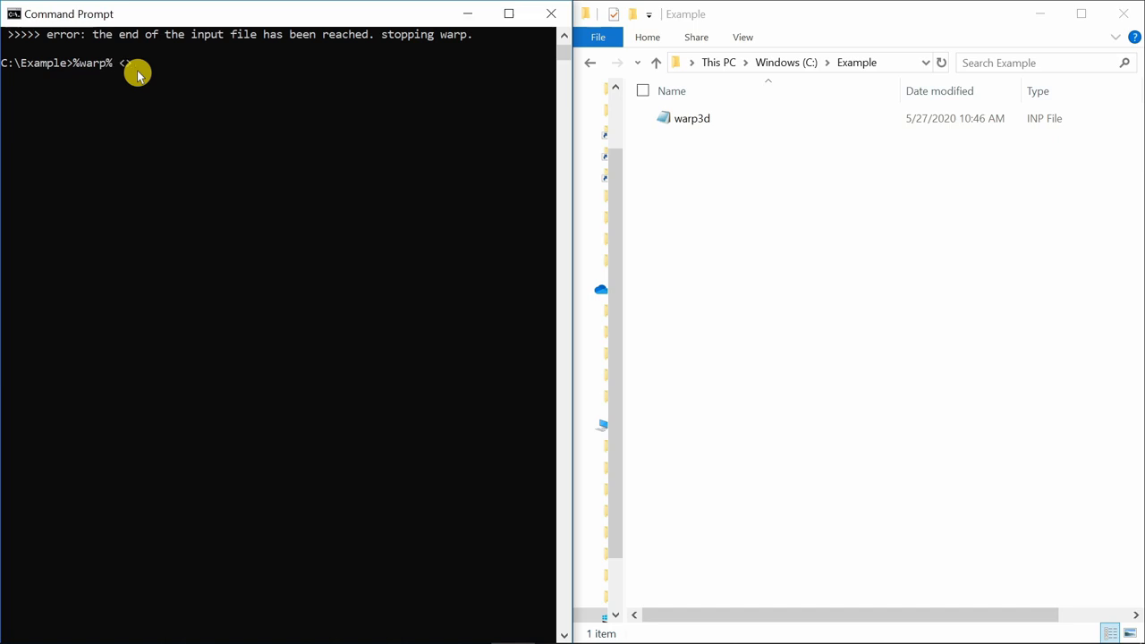
pyautogui.write('warp')
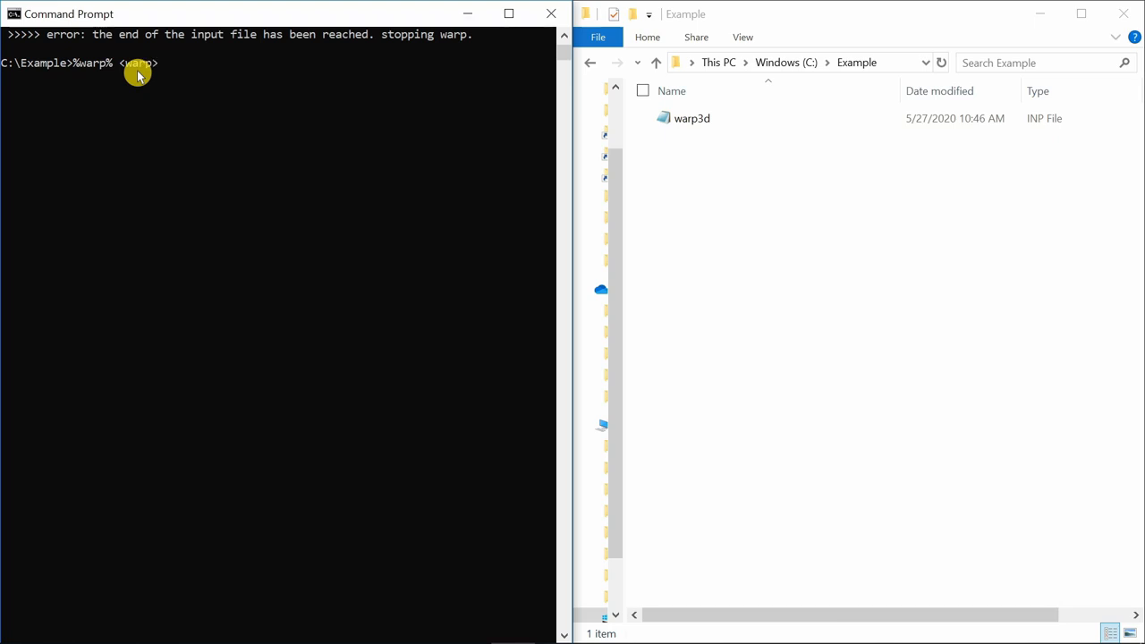
pyautogui.moveTo(137, 166)
pyautogui.write('3d.inp')
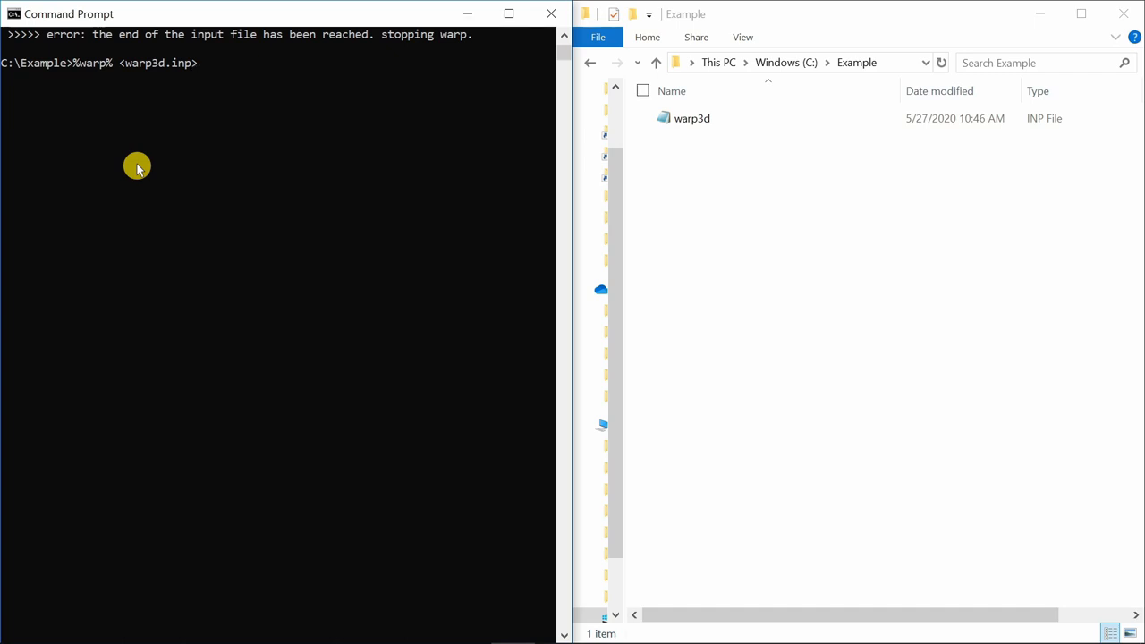
pyautogui.write('out')
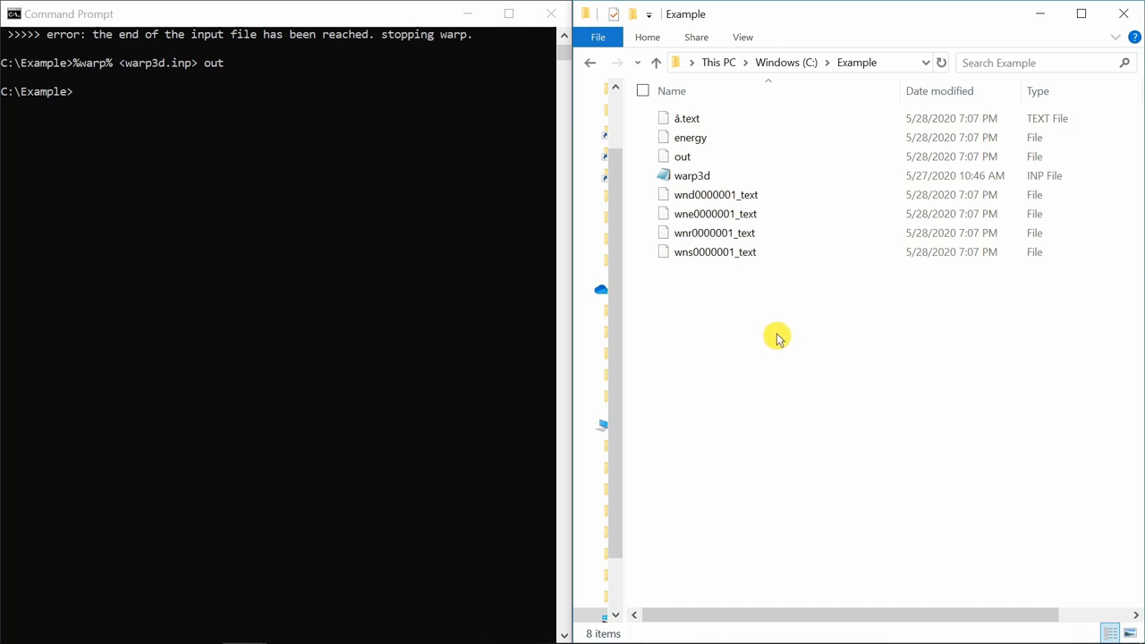
pyautogui.click(715, 213)
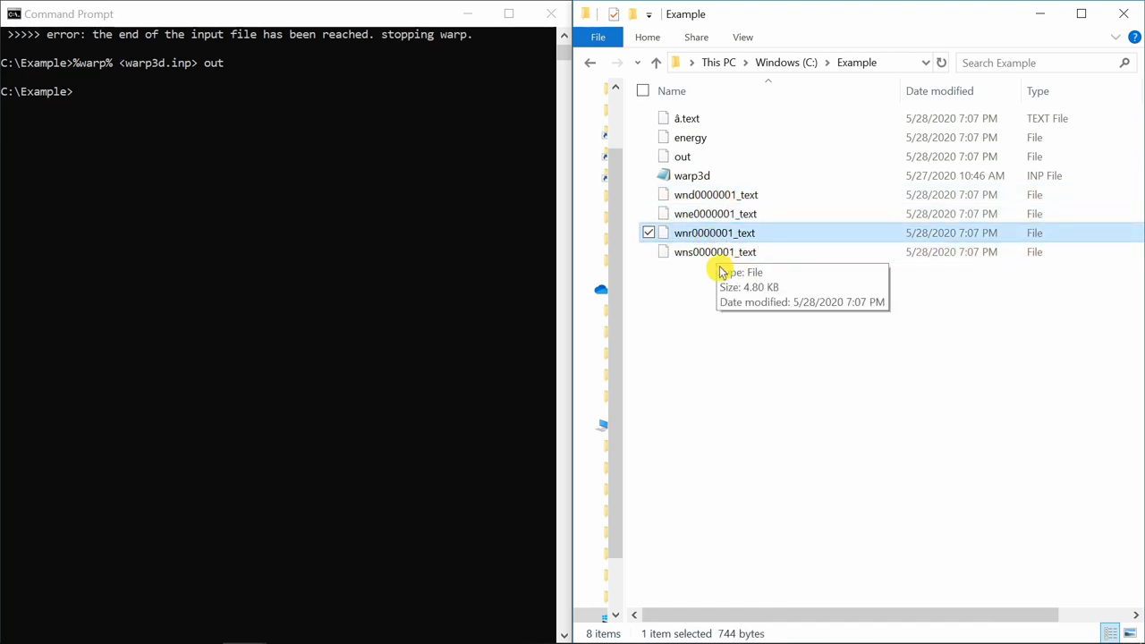
pyautogui.click(715, 252)
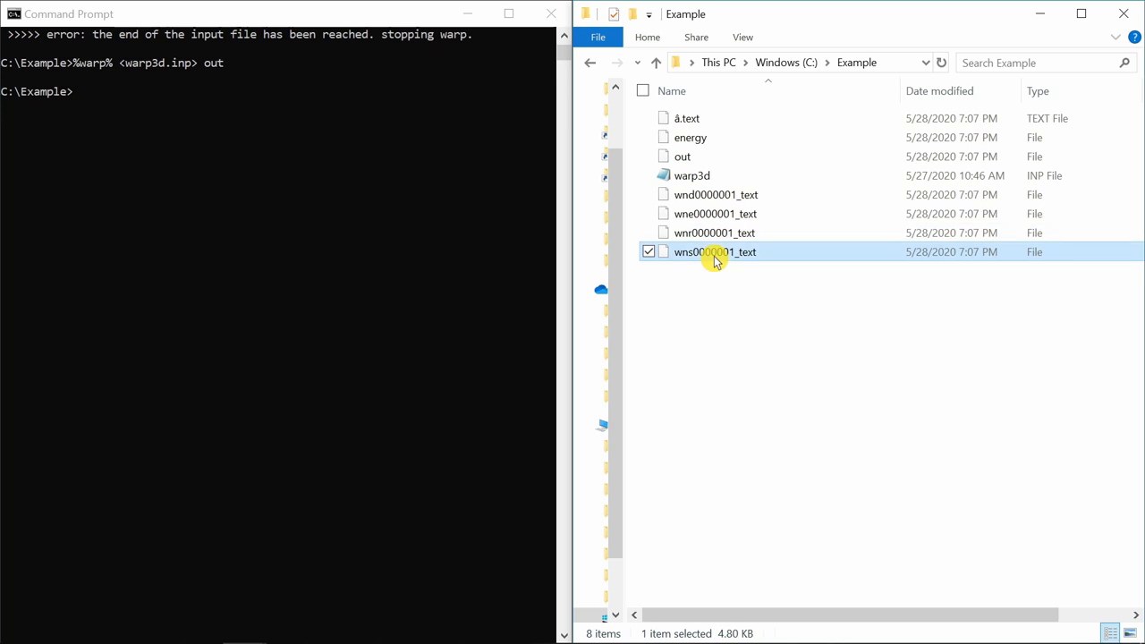
# Step: Open the out log in Notepad++ and scroll to the converged step 1 solution
pyautogui.rightClick(683, 157)
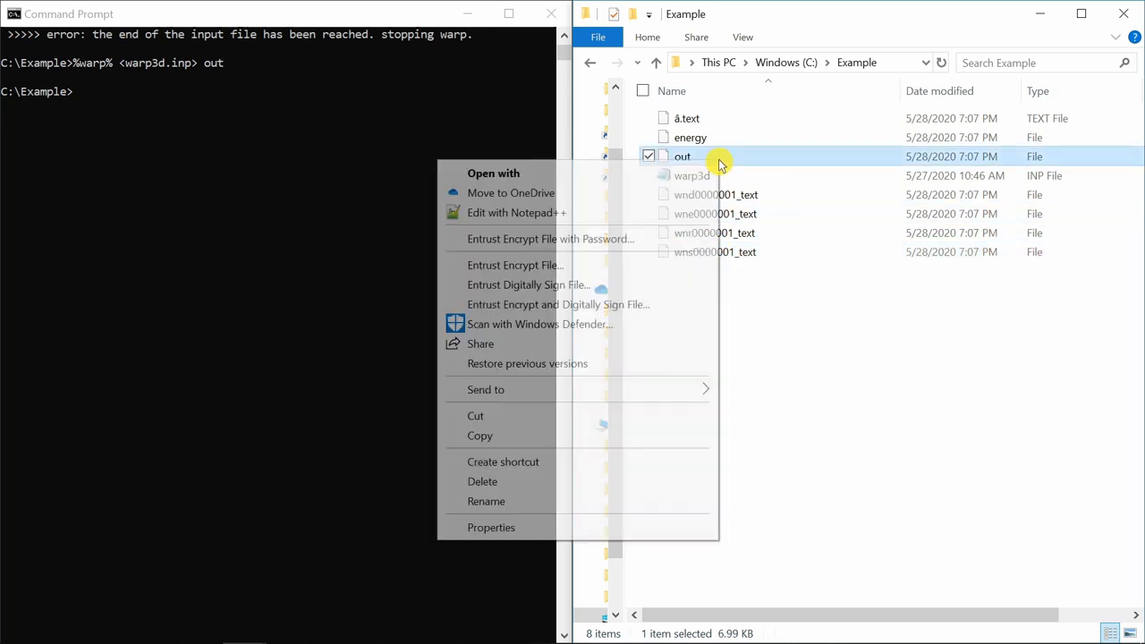
pyautogui.click(516, 213)
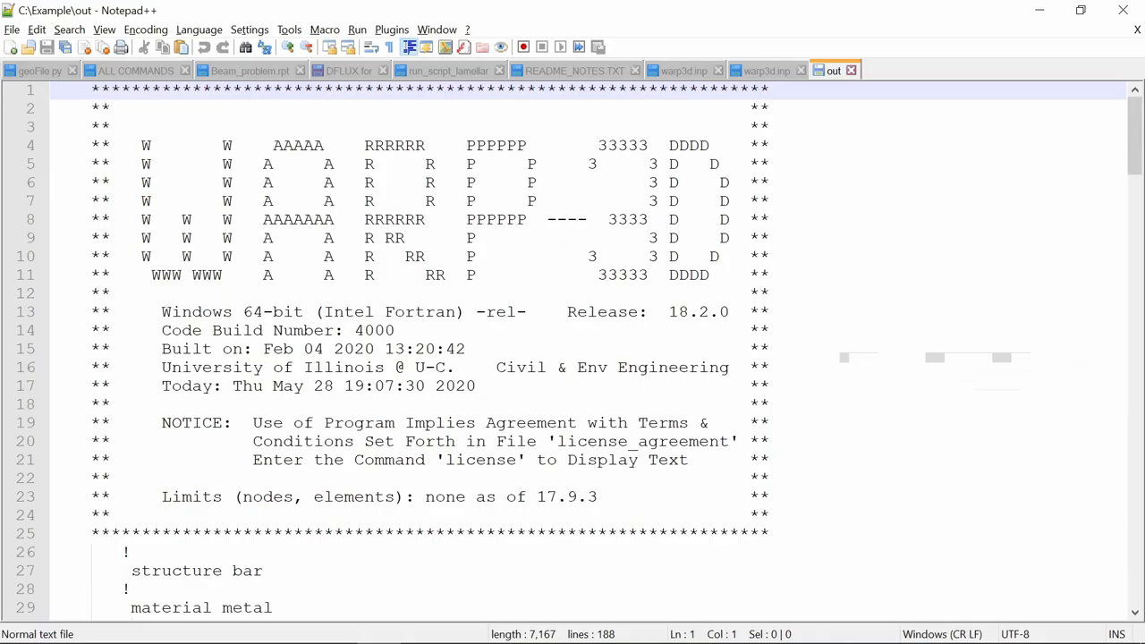
pyautogui.scroll(-3)
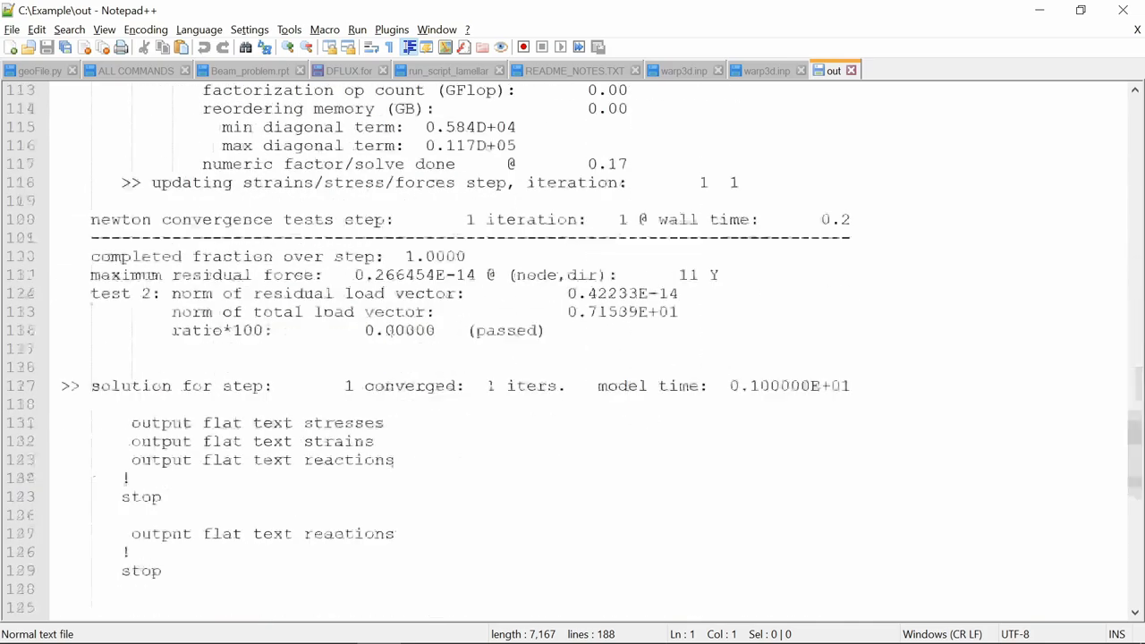
pyautogui.scroll(-3)
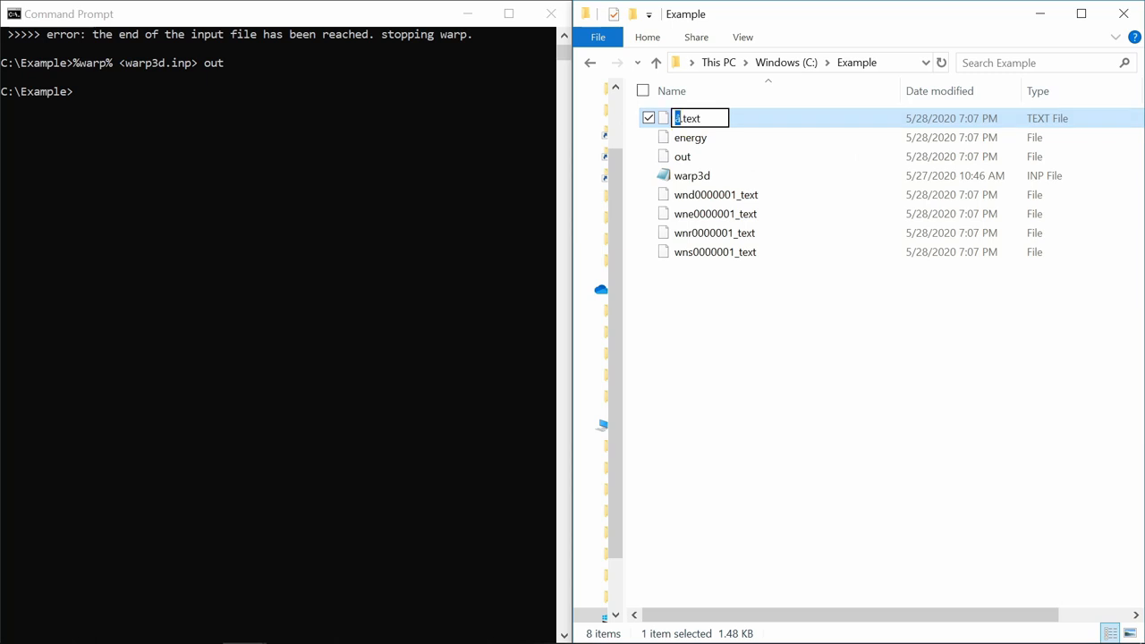
# Step: Rename the garbled â.text file in C:\Example to results.text
pyautogui.write('results')
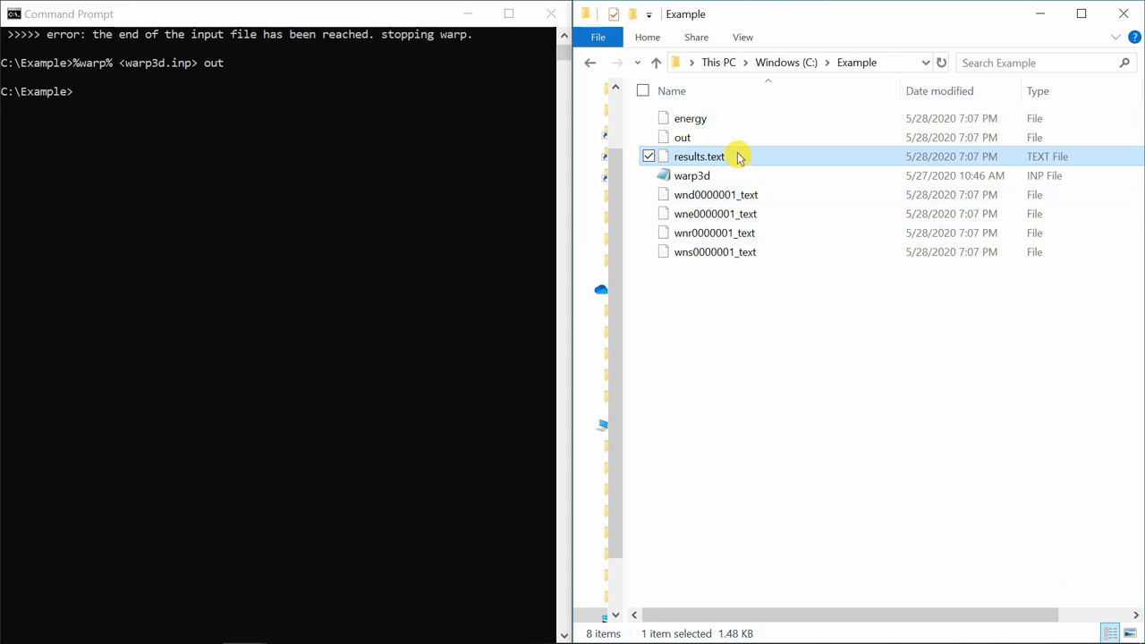
pyautogui.moveTo(736, 195)
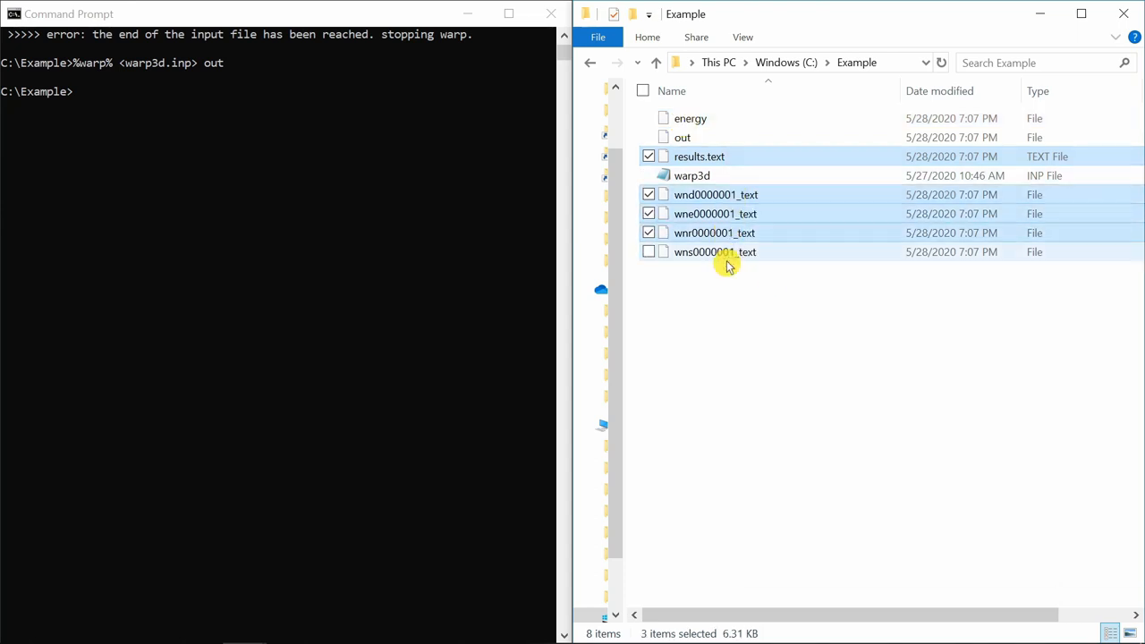
# Step: Copy results.text and the wnd, wne, wnr, wns files into C:\warp3d\warp3d2exii
pyautogui.rightClick(714, 251)
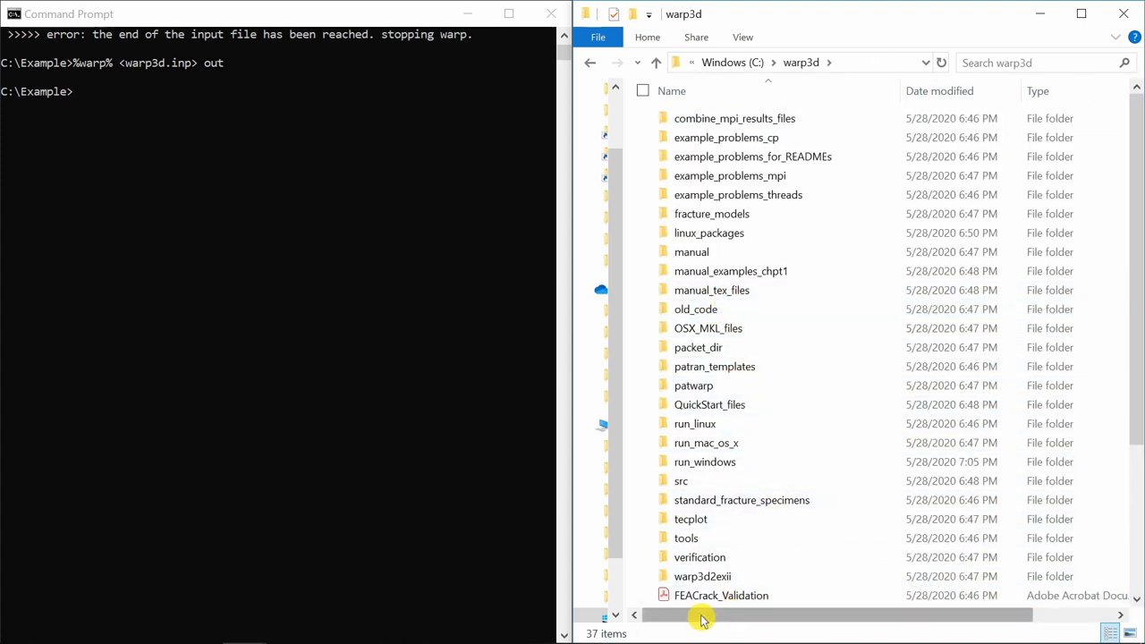
pyautogui.moveTo(703, 576)
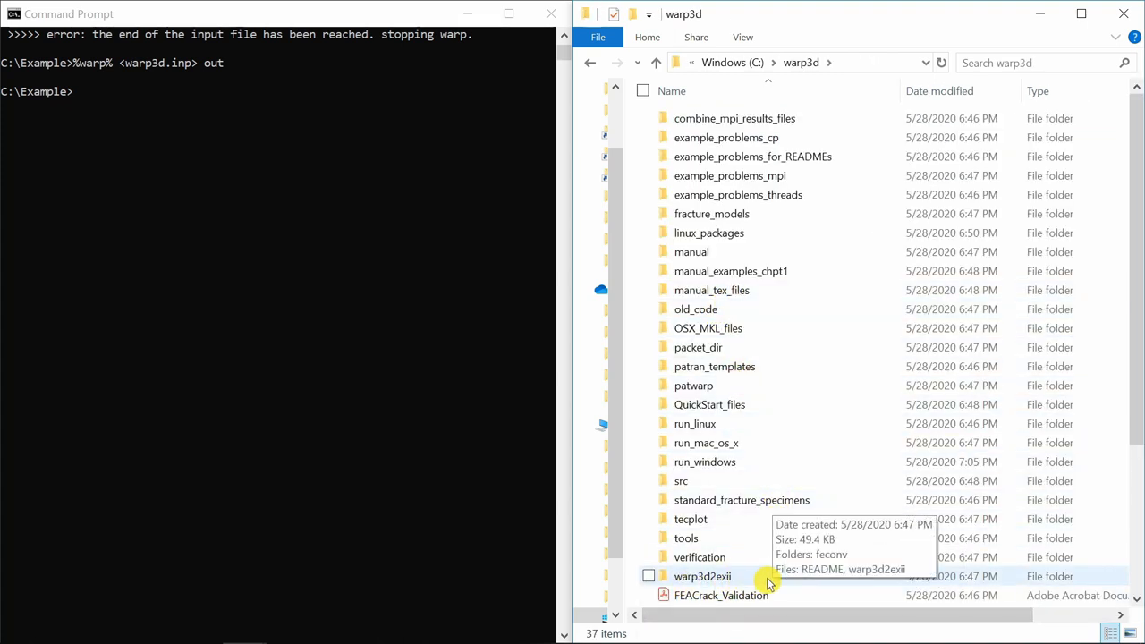
pyautogui.doubleClick(702, 576)
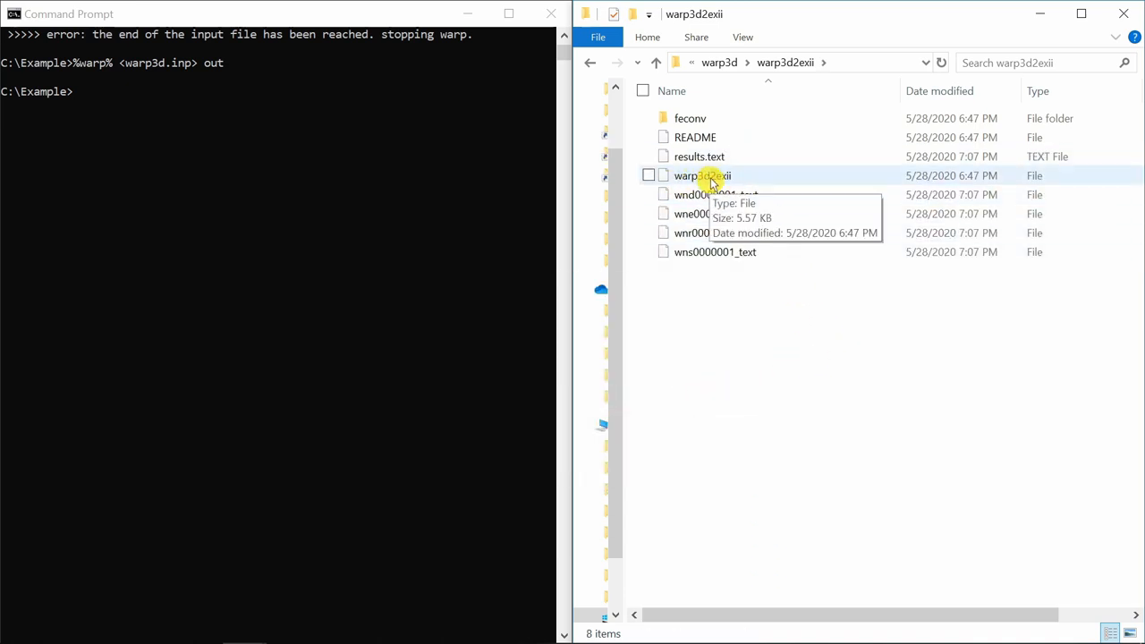
pyautogui.click(703, 175)
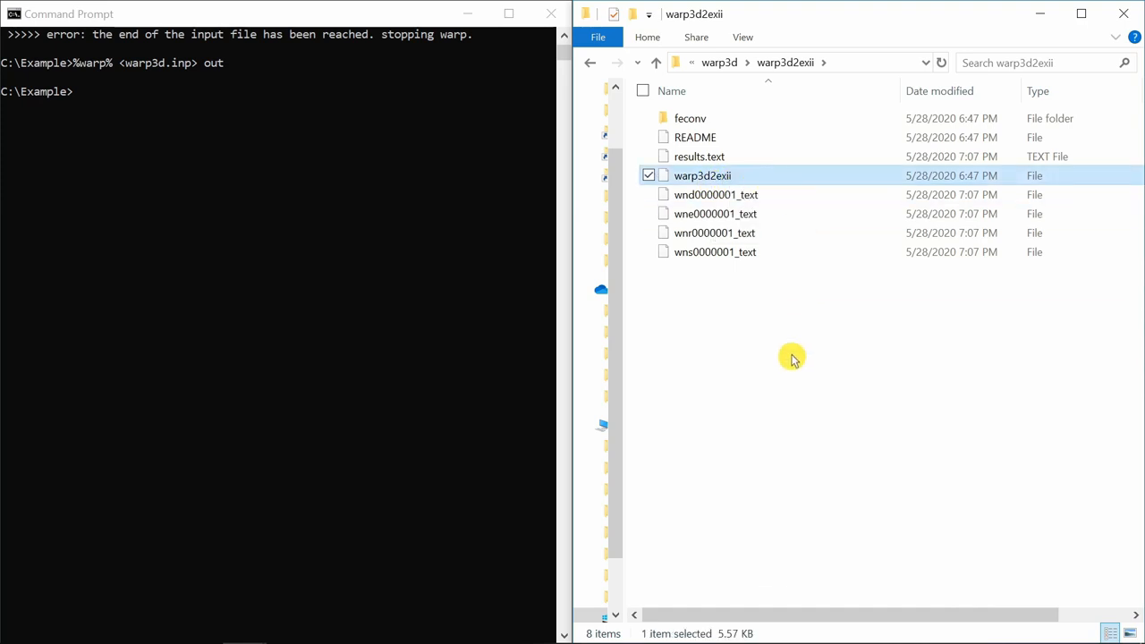
pyautogui.moveTo(759, 175)
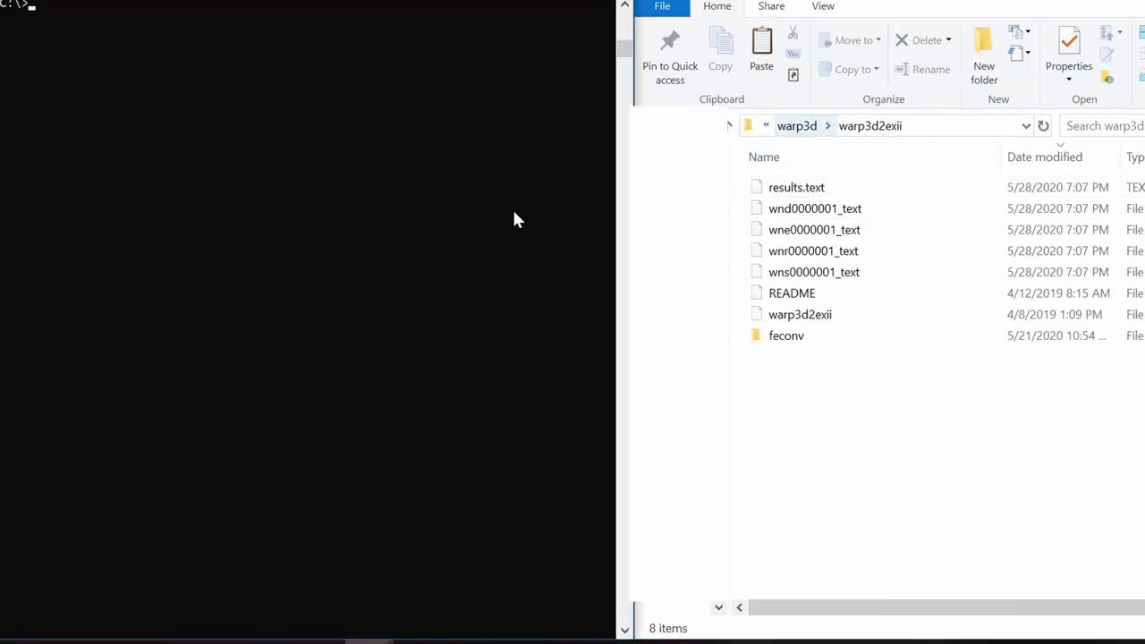
# Step: Run python warp3d2exii and give test as the output name
pyautogui.write('python warp3d2exii')
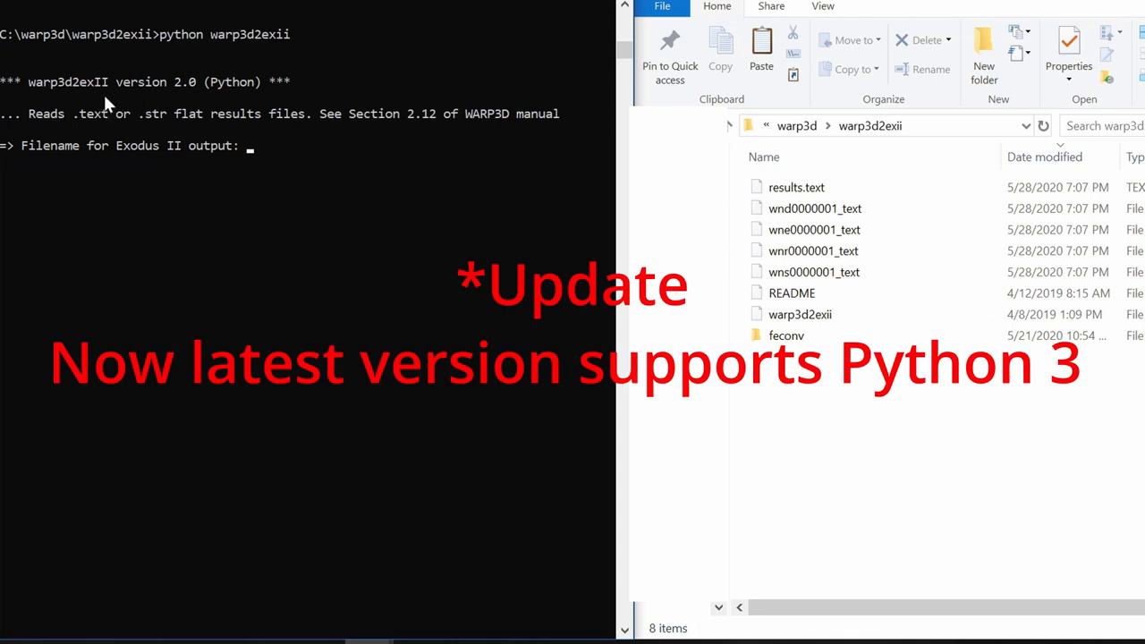
pyautogui.moveTo(153, 98)
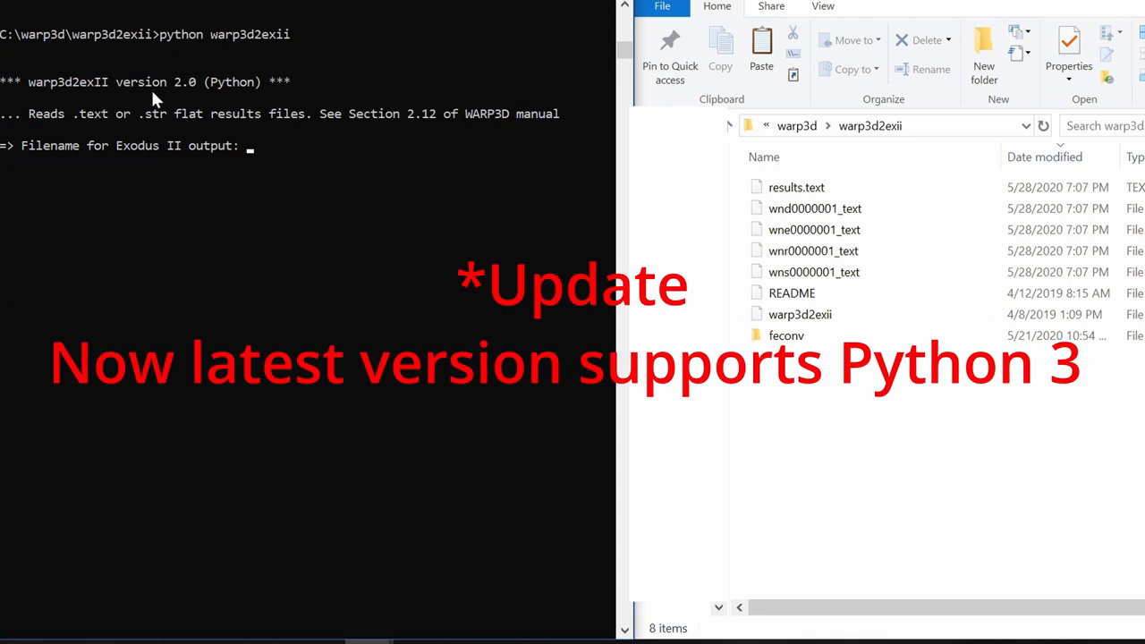
pyautogui.moveTo(88, 163)
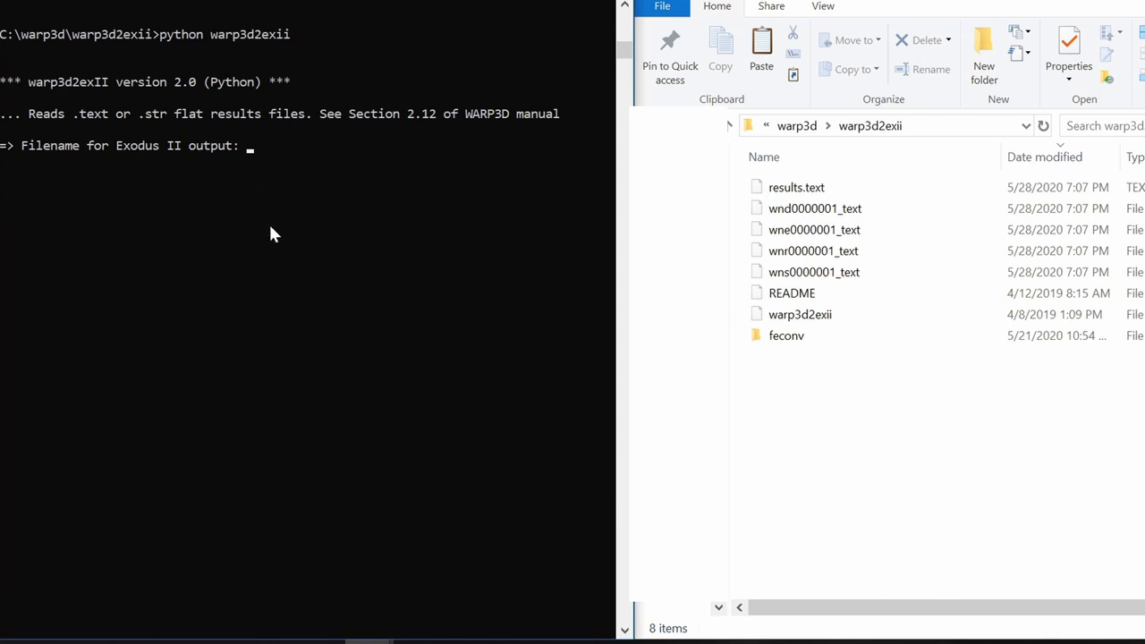
pyautogui.write('test')
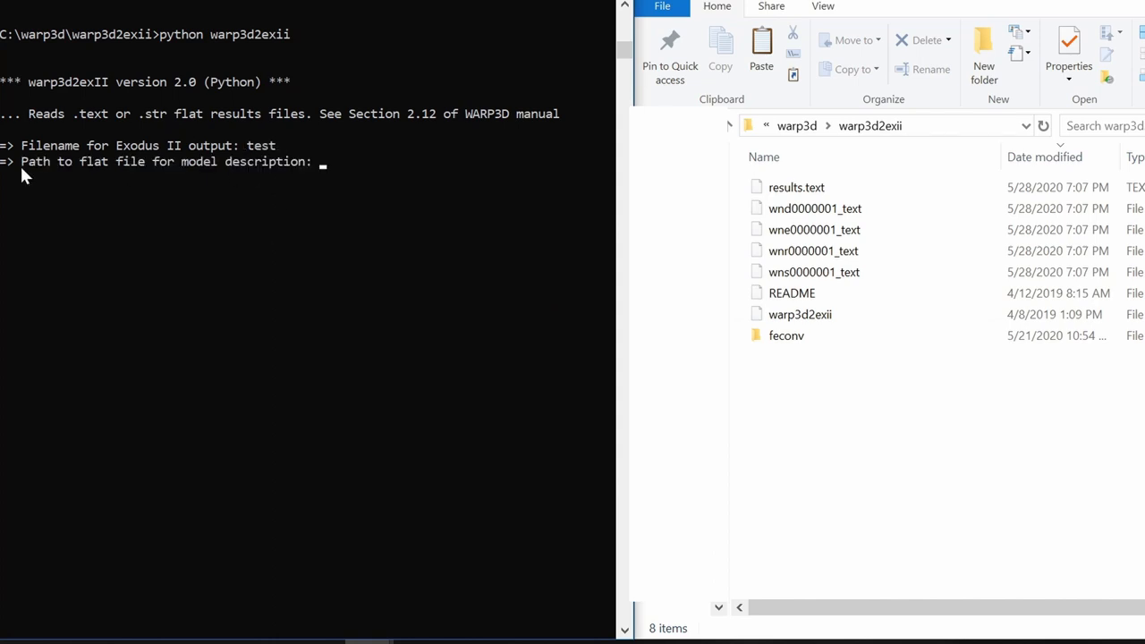
pyautogui.click(796, 187)
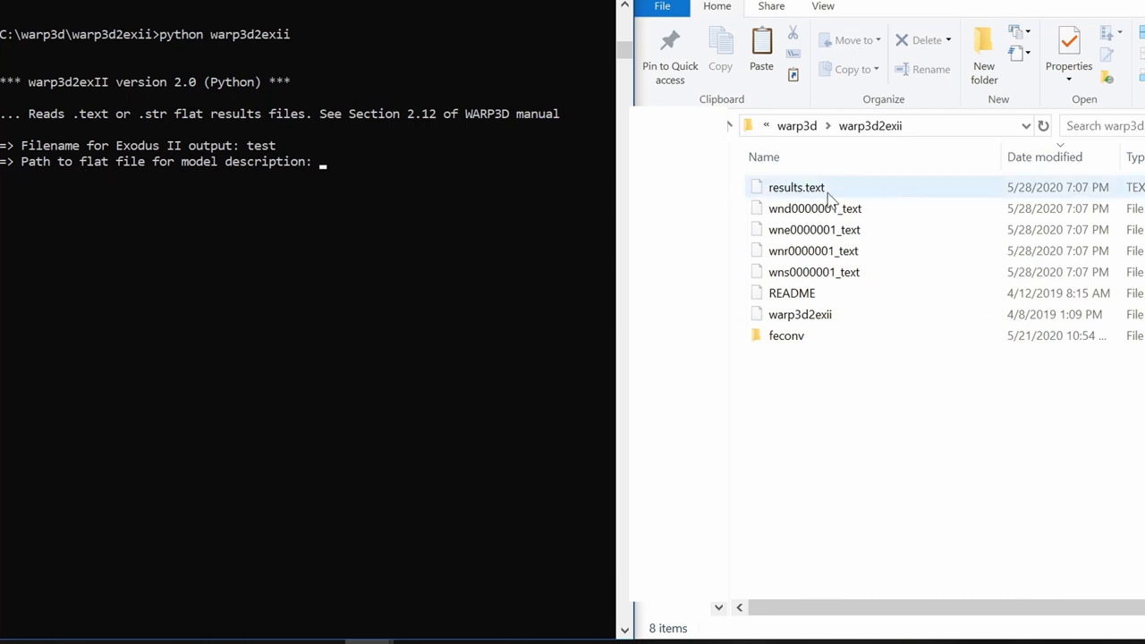
# Step: Enter results.text as model file, ./ as results directory, and n for time file
pyautogui.write('resu')
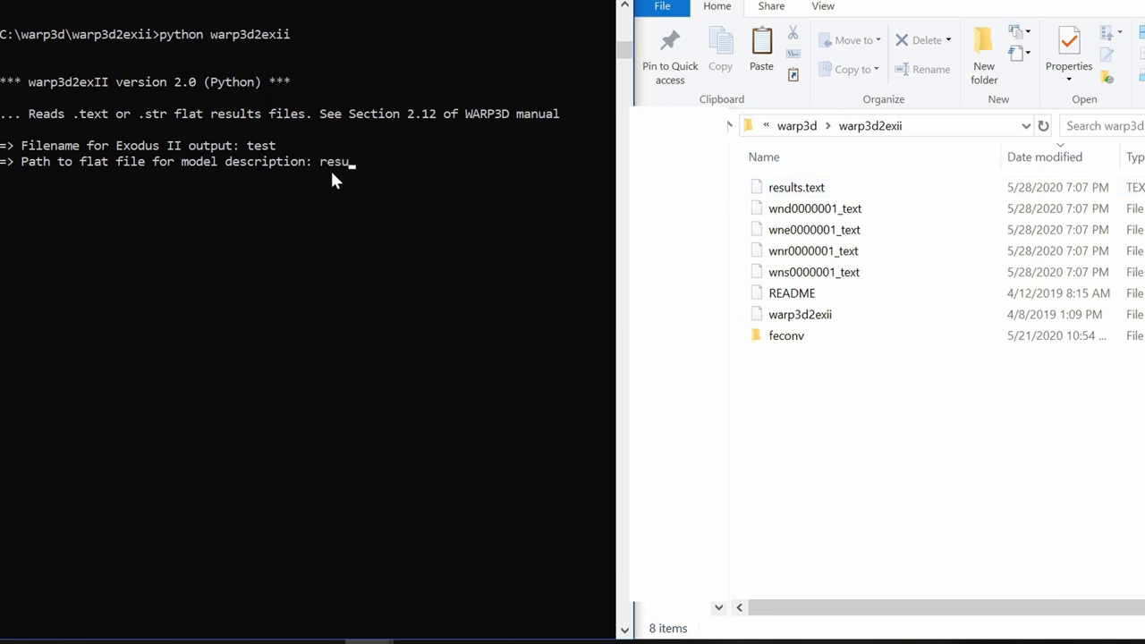
pyautogui.write('lts.text')
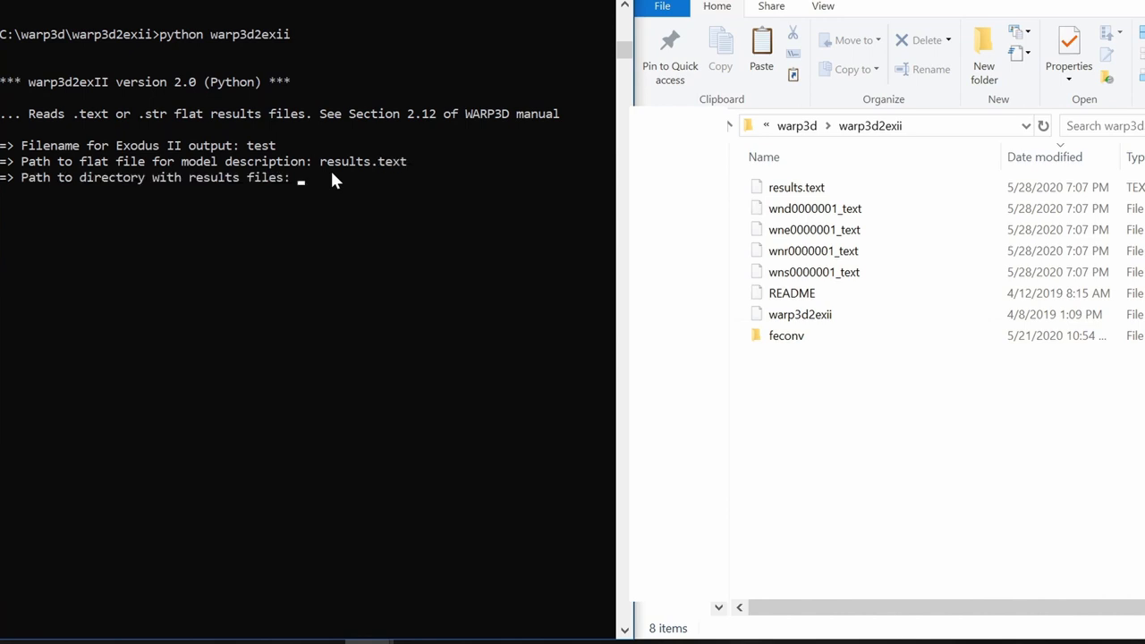
pyautogui.write('./')
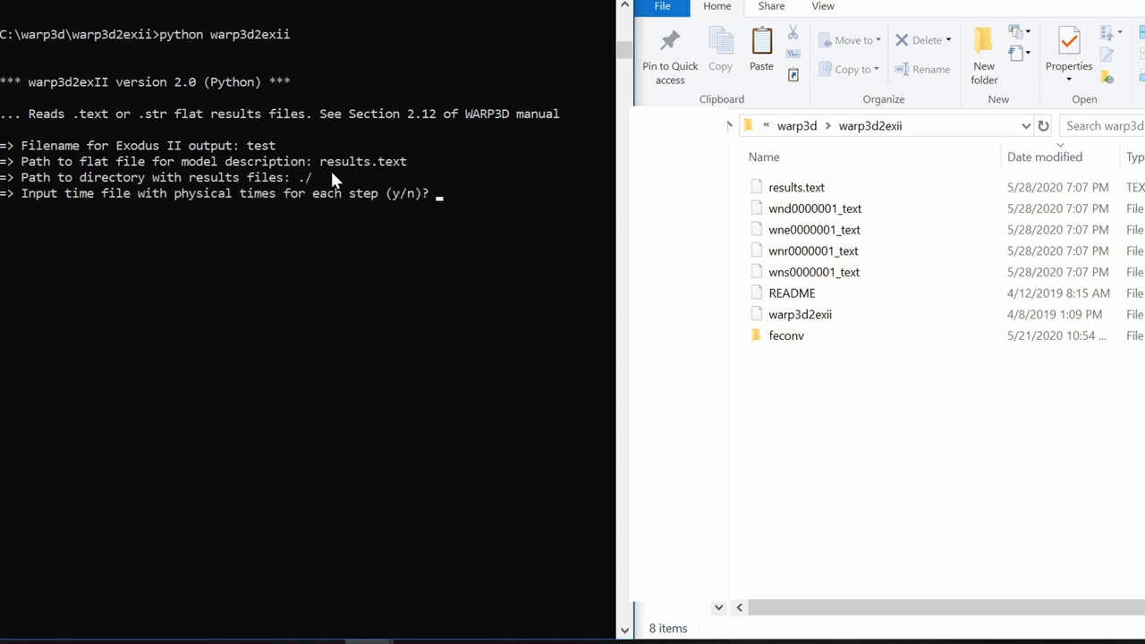
pyautogui.write('n')
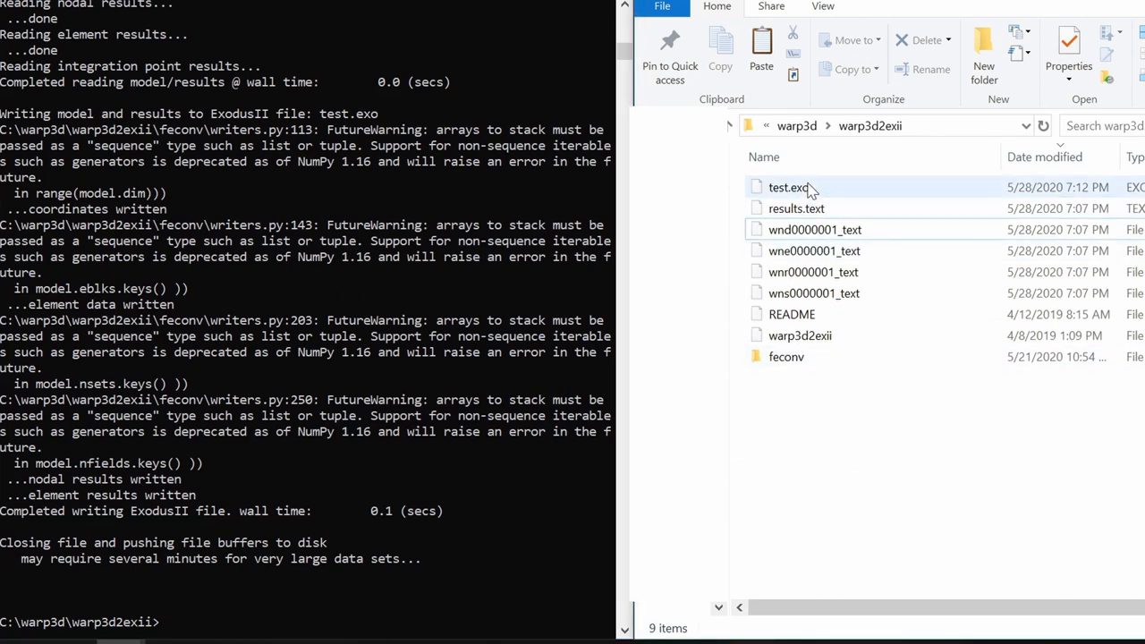
# Step: Select test.exo in warp3d2exii to confirm it is an 8.66 KB EXO file
pyautogui.click(787, 187)
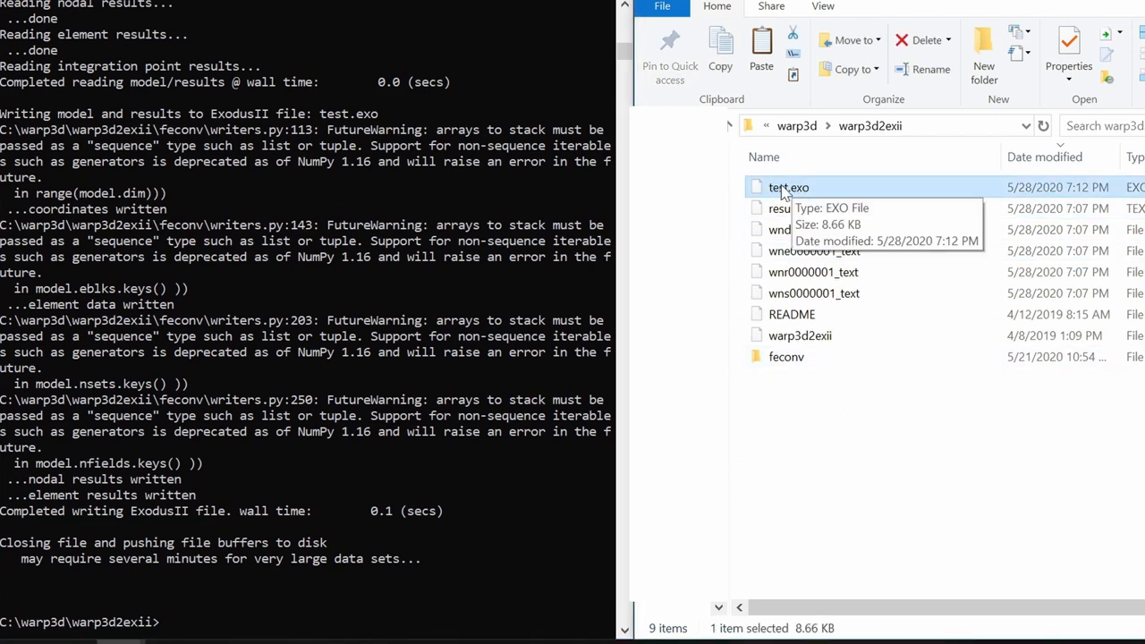
pyautogui.moveTo(795, 192)
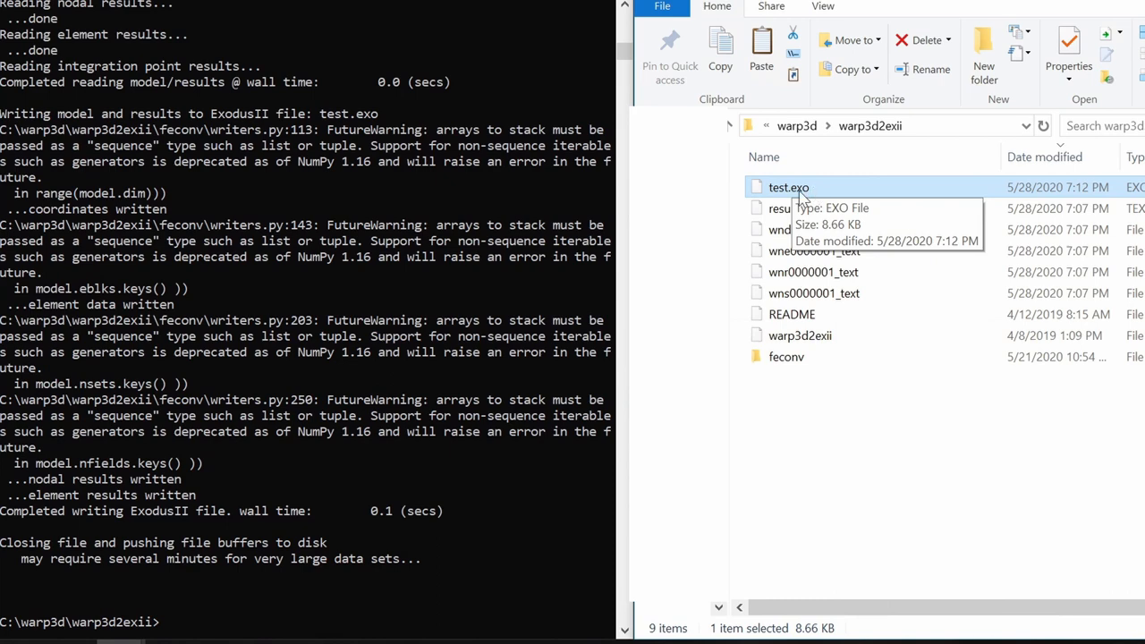
pyautogui.moveTo(831, 484)
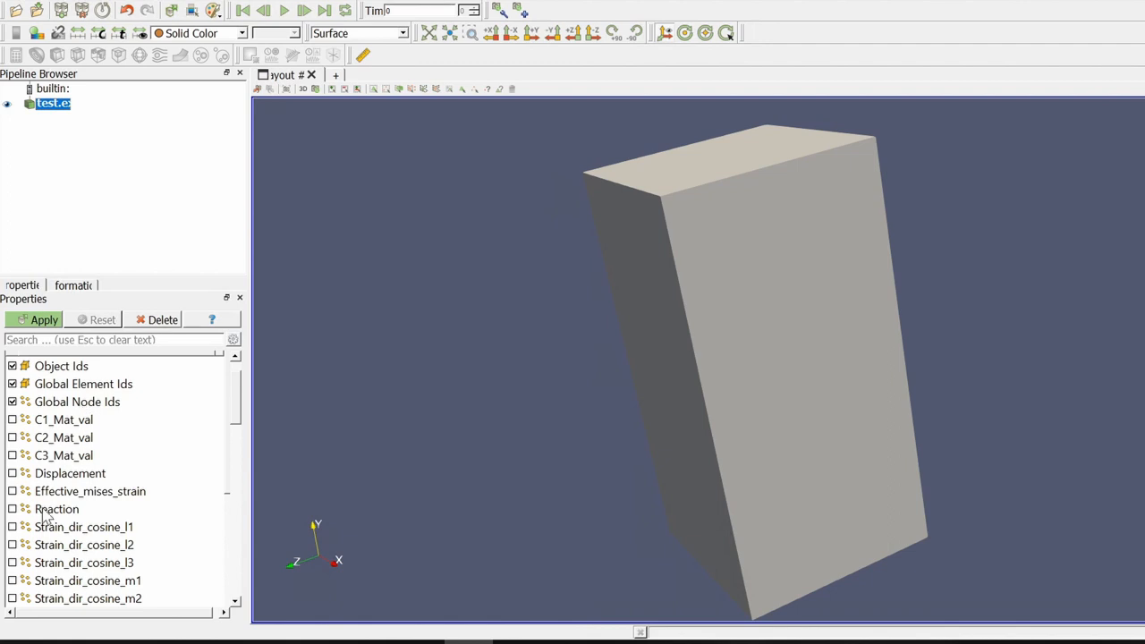
# Step: Load test.exo in ParaView with Displacement and Reaction arrays enabled, and apply
pyautogui.scroll(-3)
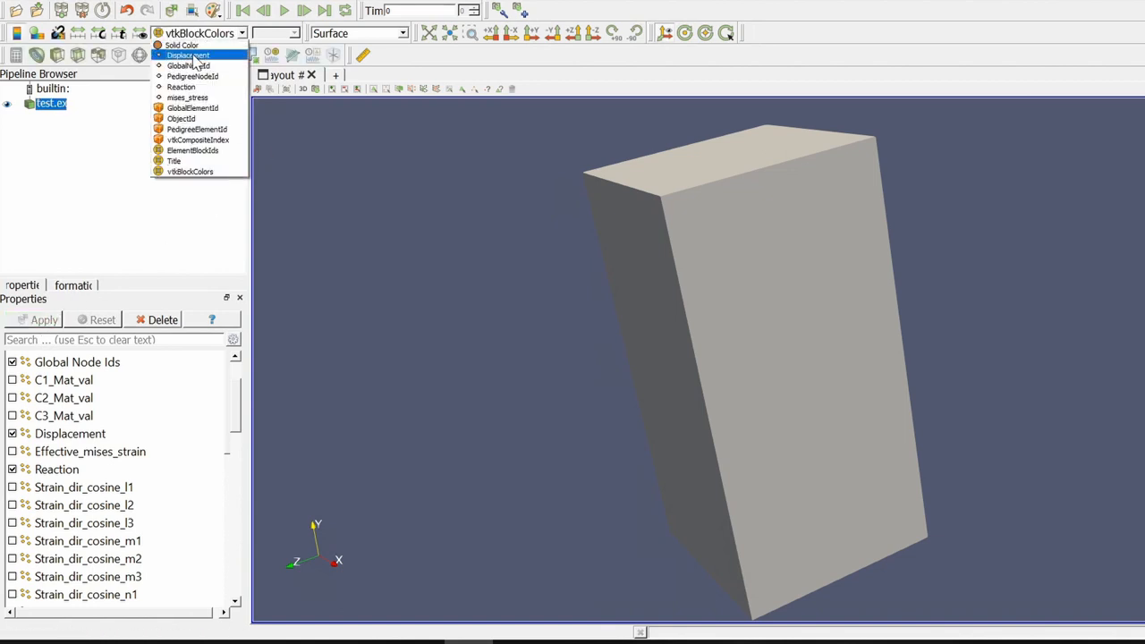
# Step: Colour the bar by Displacement X and rotate the view to face the block
pyautogui.click(187, 55)
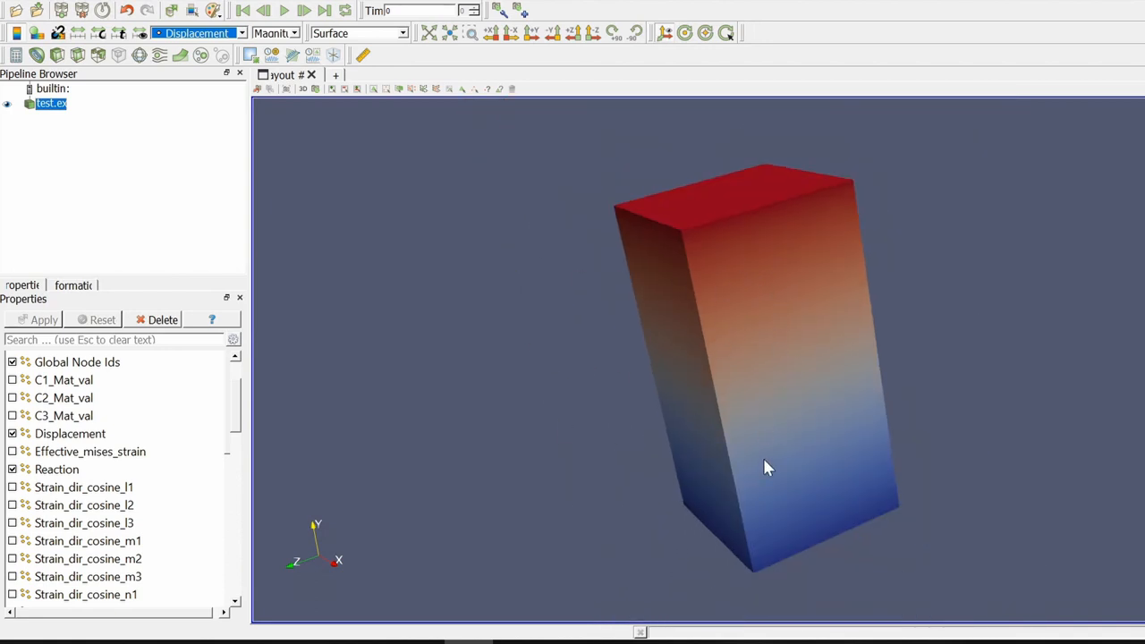
pyautogui.moveTo(582, 401)
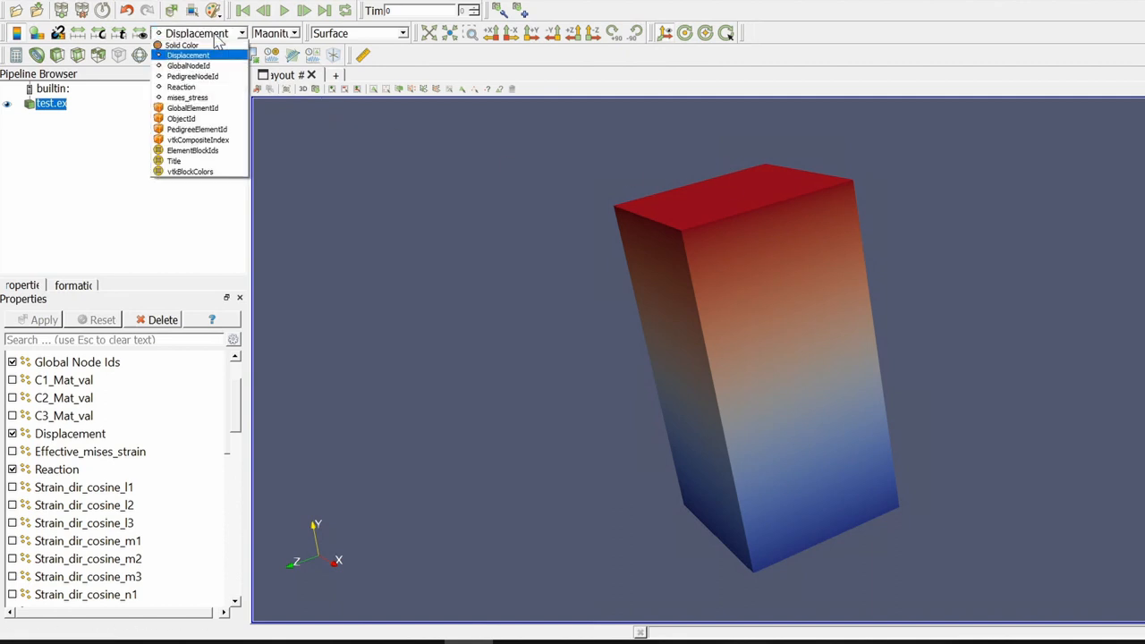
pyautogui.moveTo(186, 98)
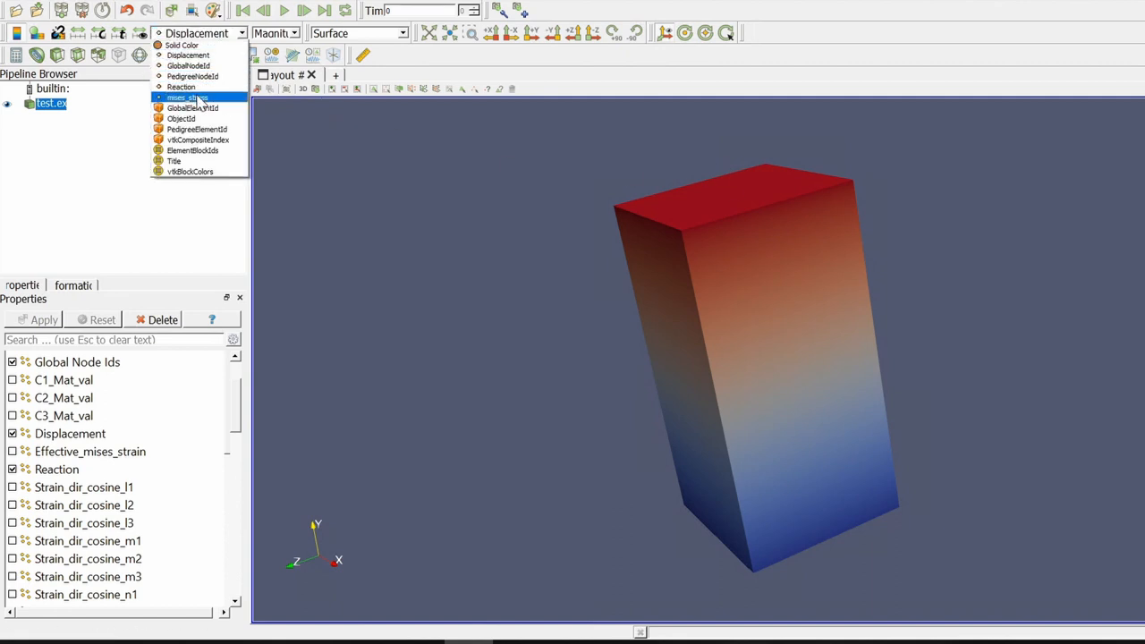
pyautogui.click(181, 96)
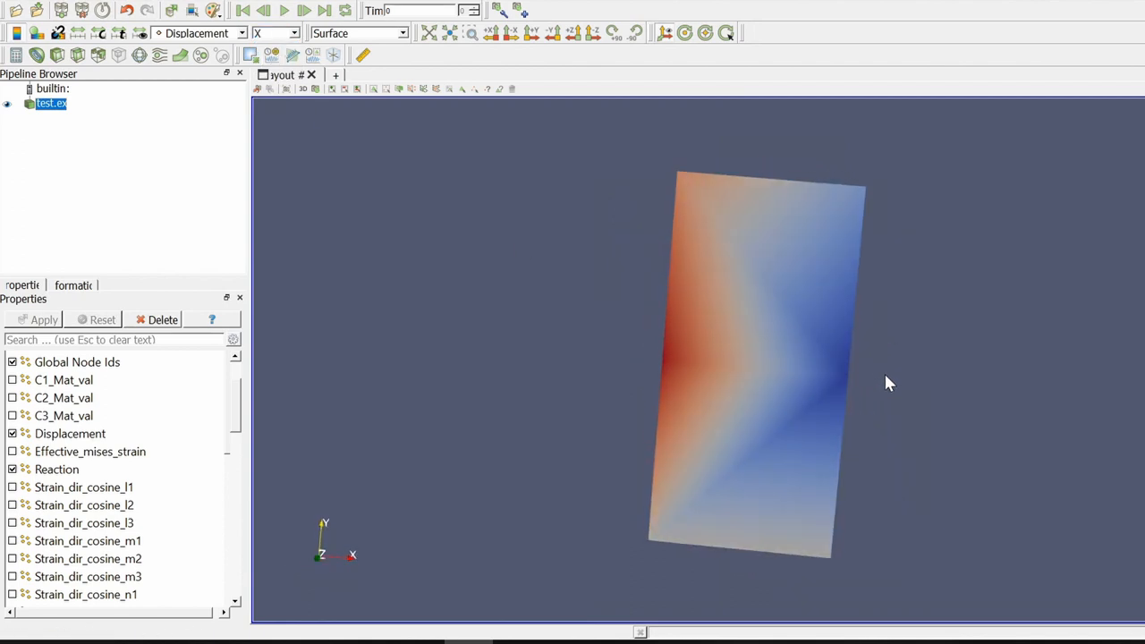
pyautogui.moveTo(891, 383); pyautogui.dragTo(559, 268)
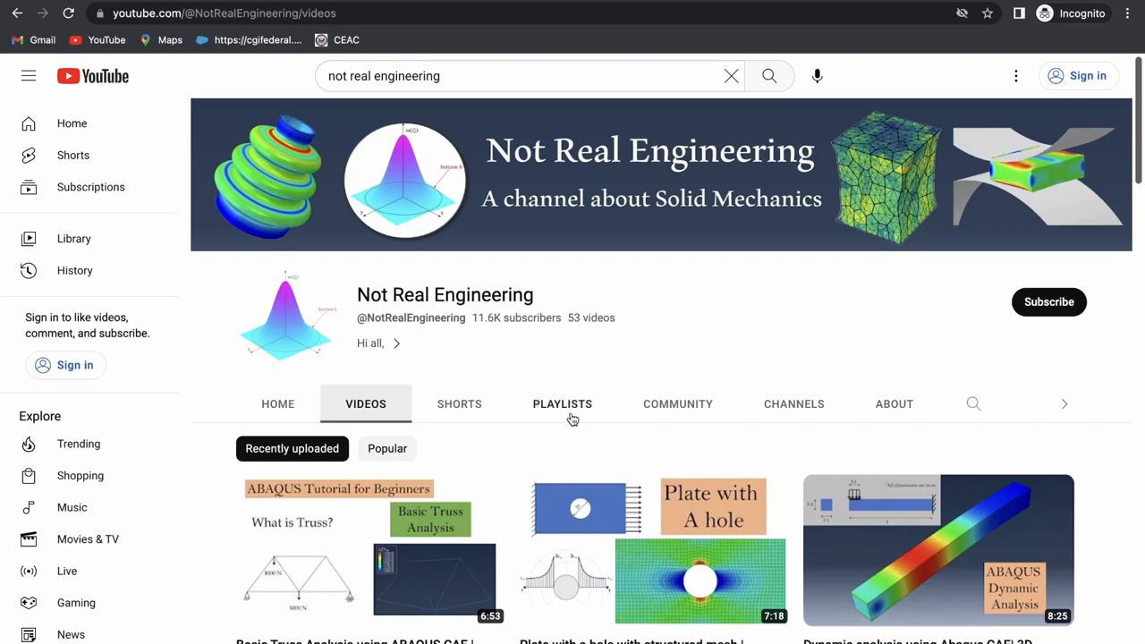
# Step: Open the Not Real Engineering PLAYLISTS tab and scroll through the playlists
pyautogui.click(562, 403)
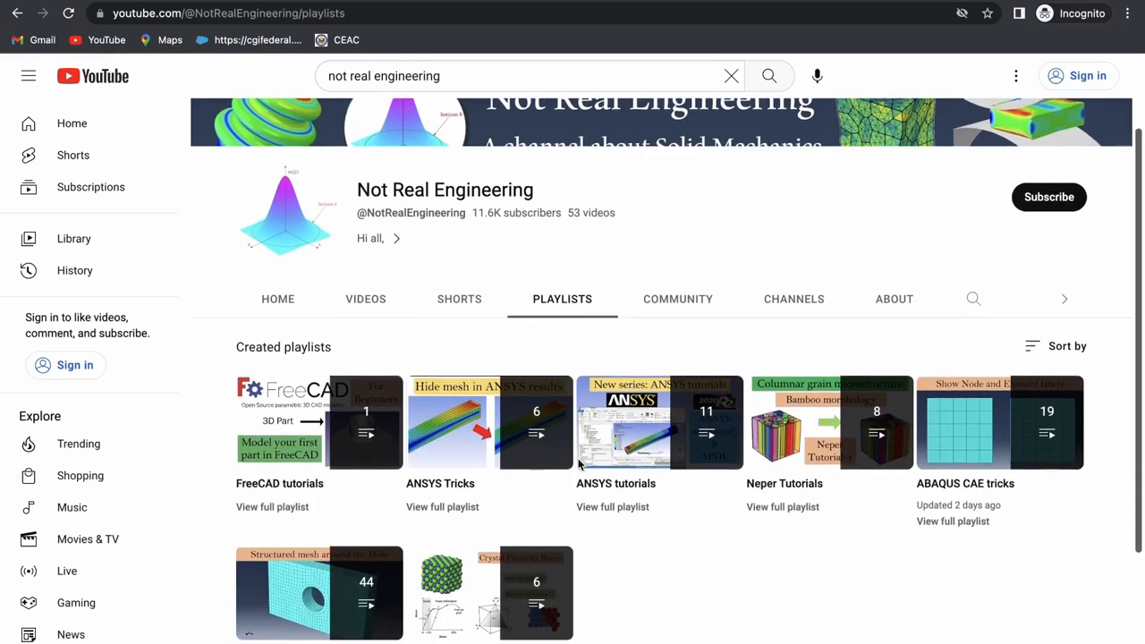
pyautogui.scroll(-3)
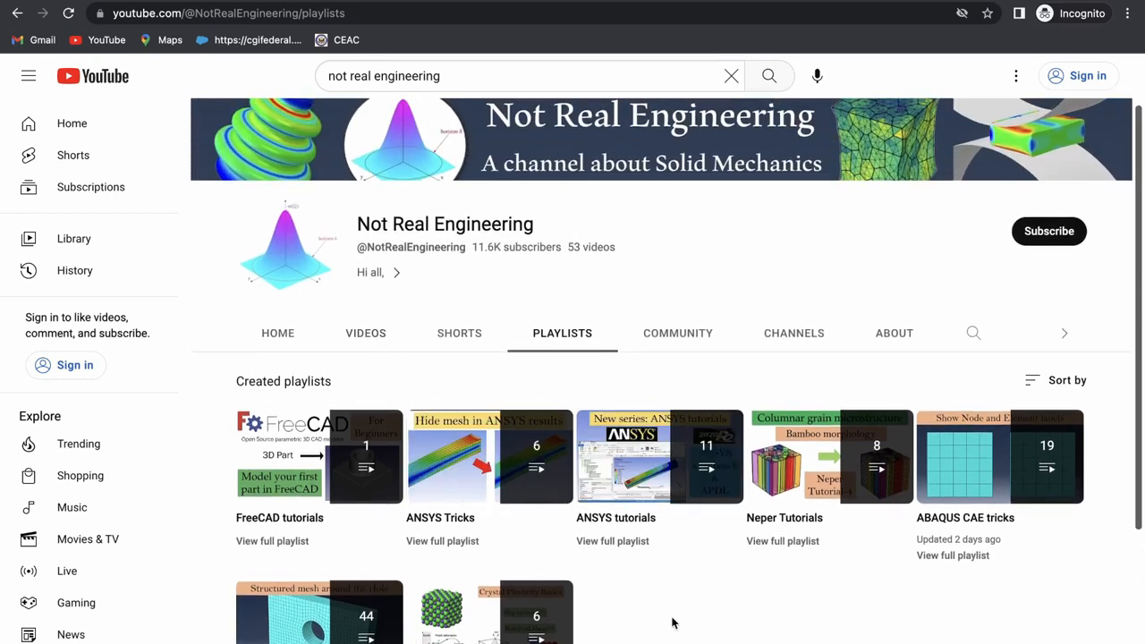
pyautogui.scroll(-3)
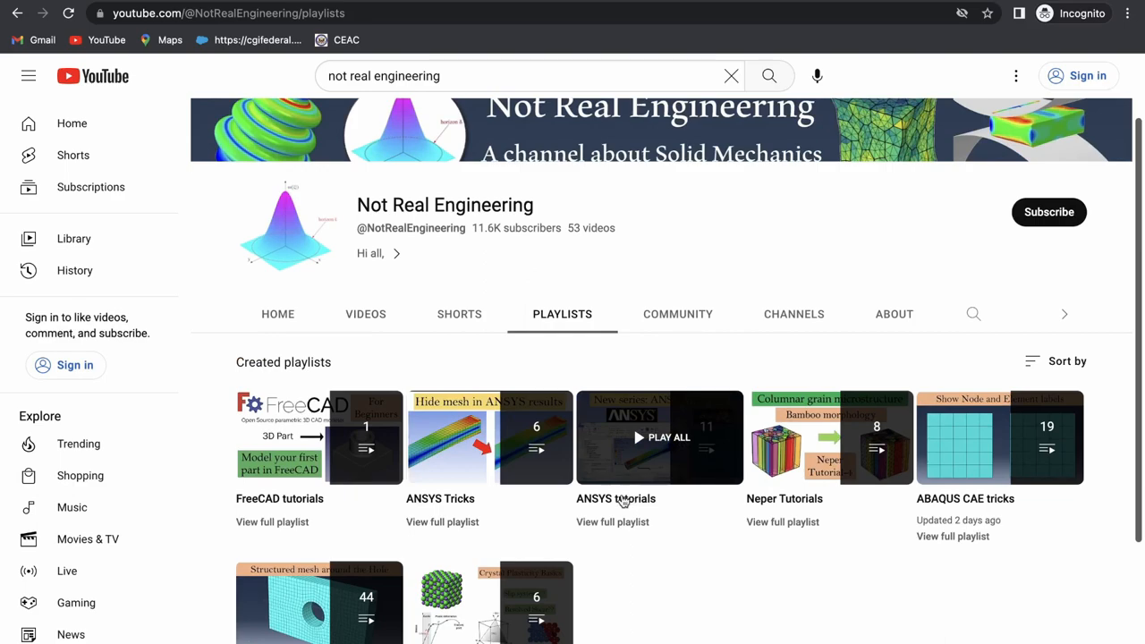
pyautogui.scroll(-3)
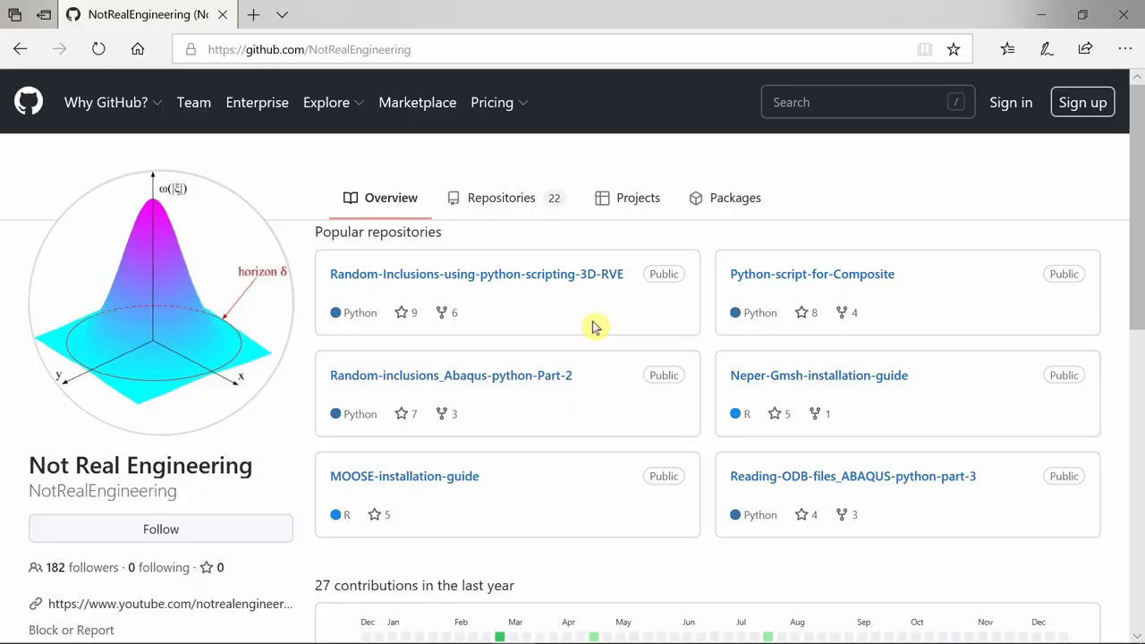
pyautogui.moveTo(555, 324)
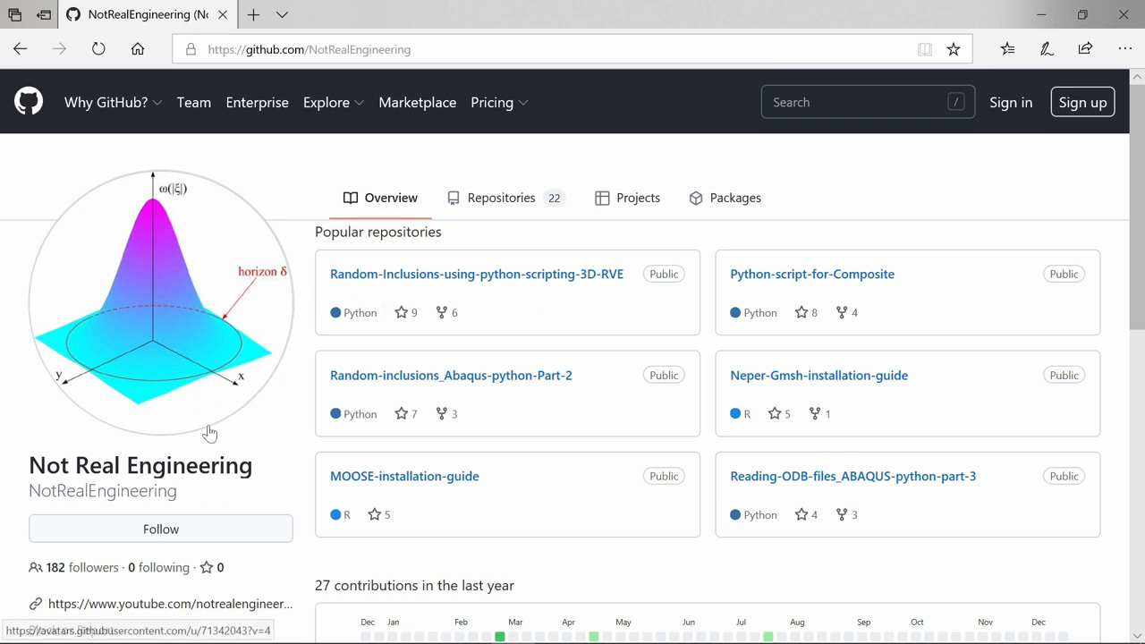
pyautogui.moveTo(621, 384)
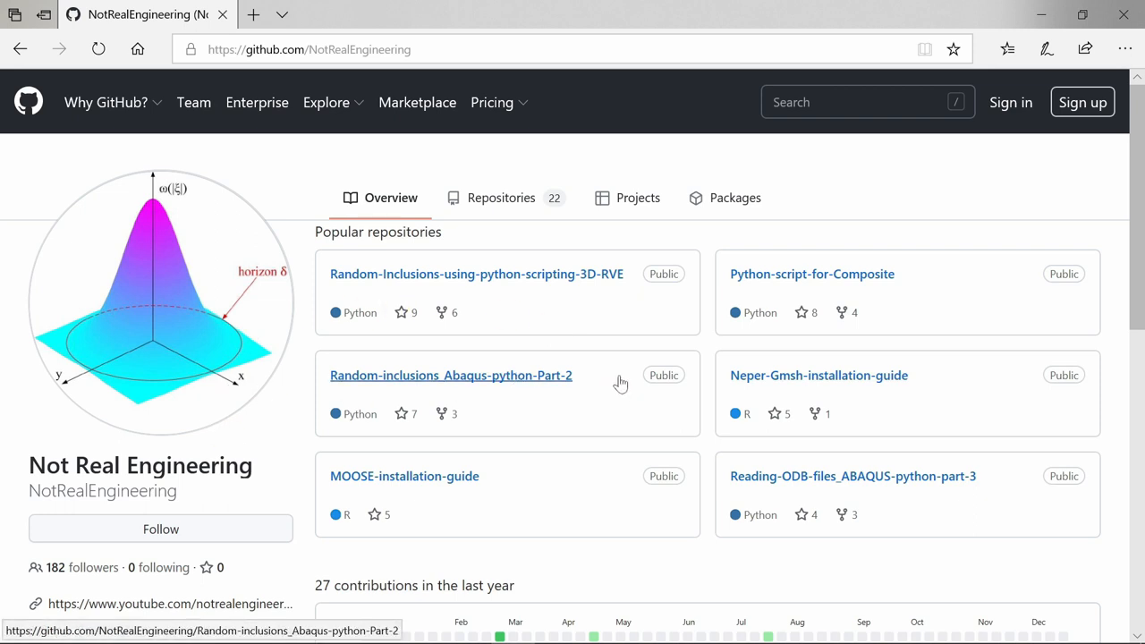